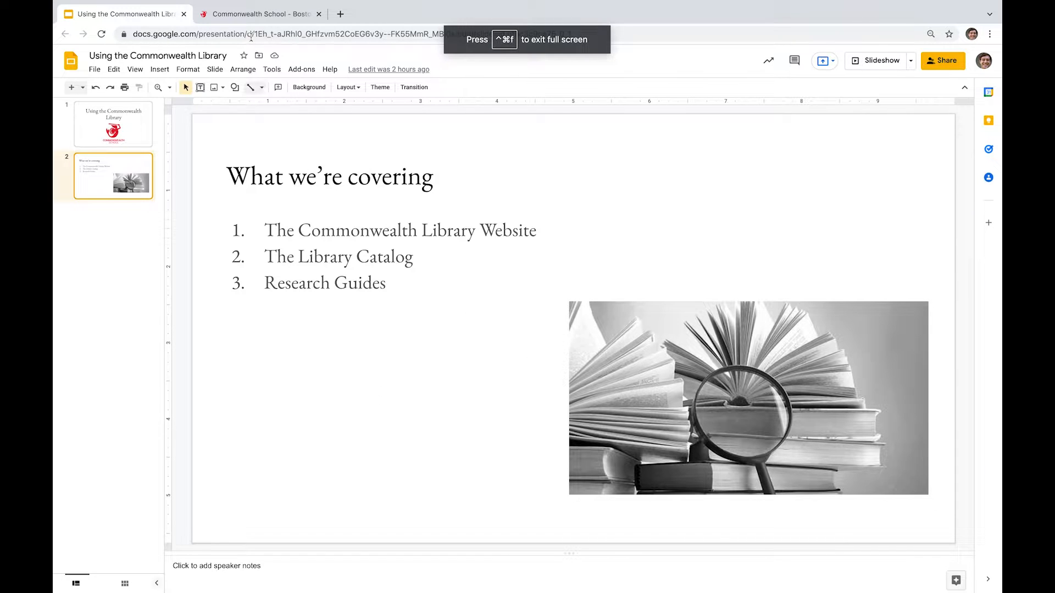
Switch to the Commonwealth School tab and show the ACADEMICS dropdown links.
left_click(258, 14)
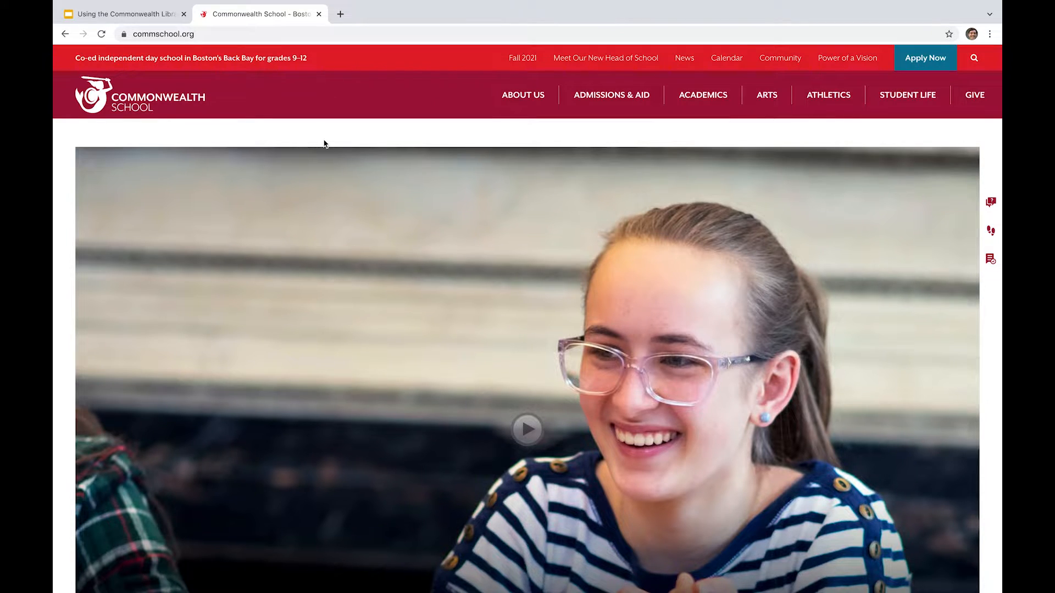
left_click(703, 94)
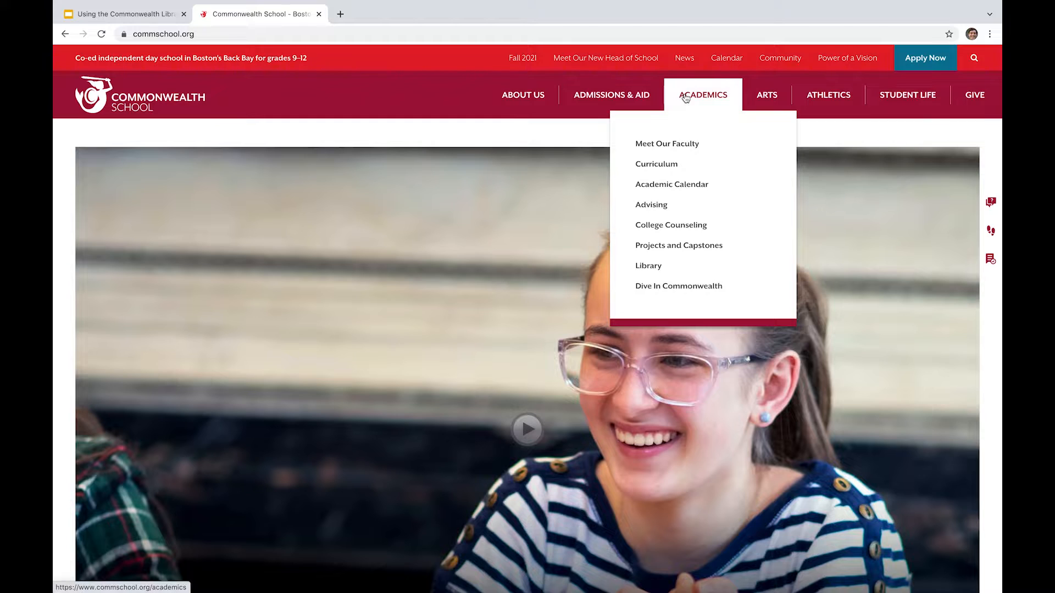
mouse_move(646, 265)
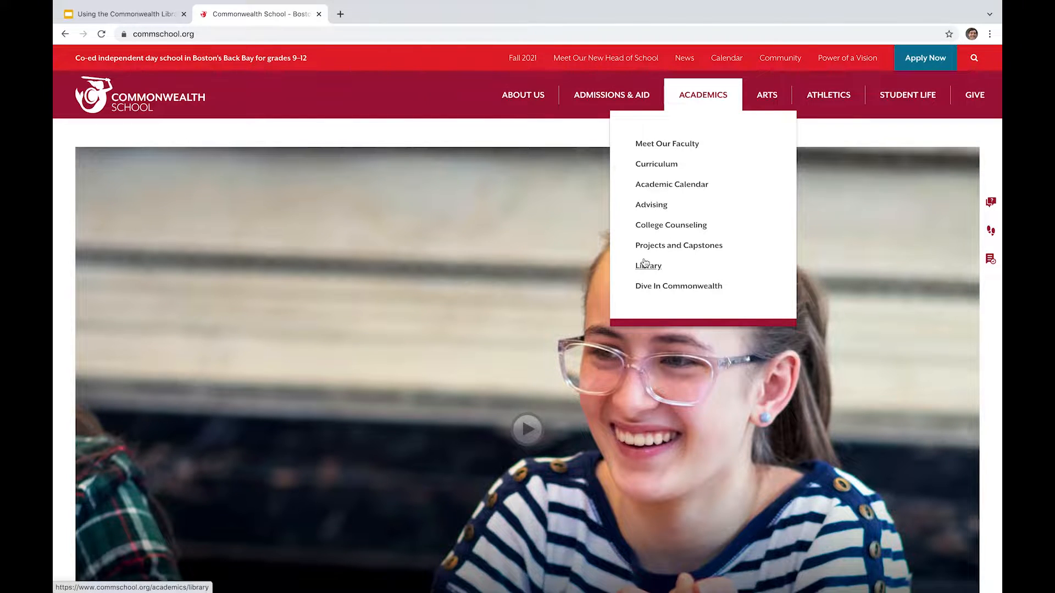
Open the Library page and scroll through its introduction to the Resources heading.
left_click(648, 265)
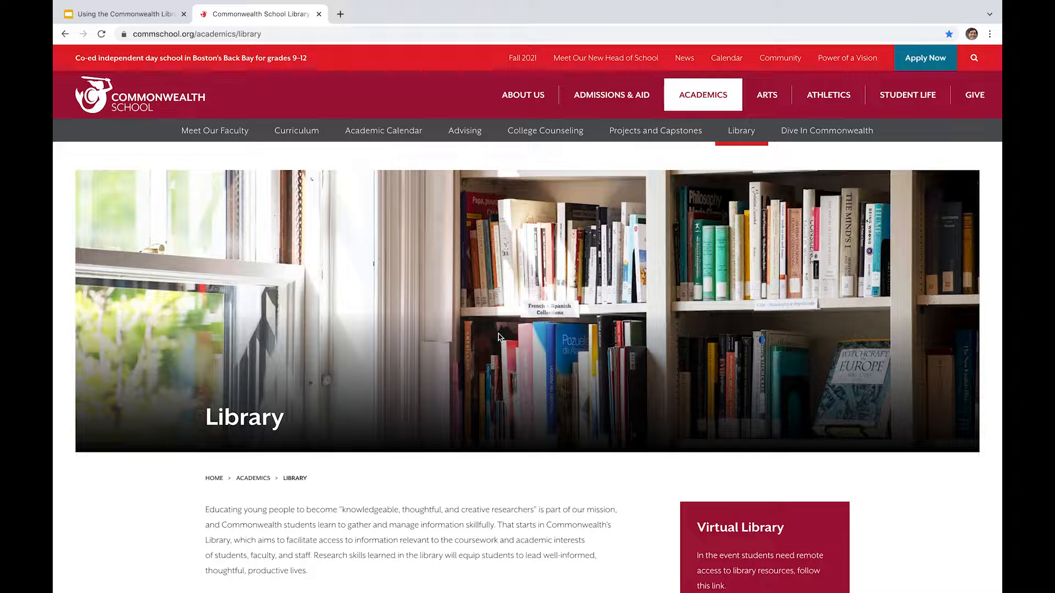
scroll("down", 3)
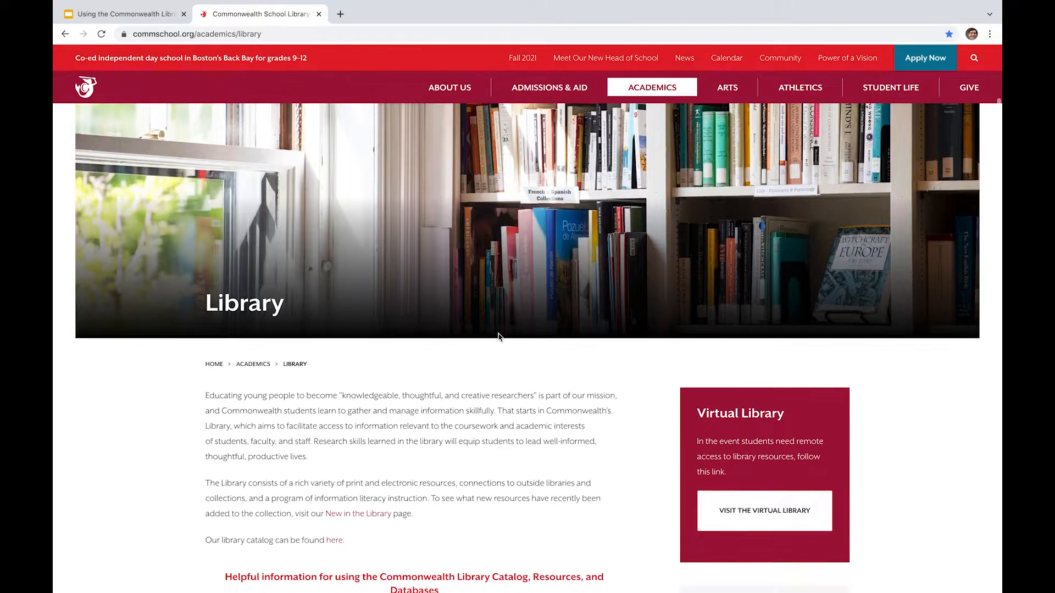
scroll("down", 3)
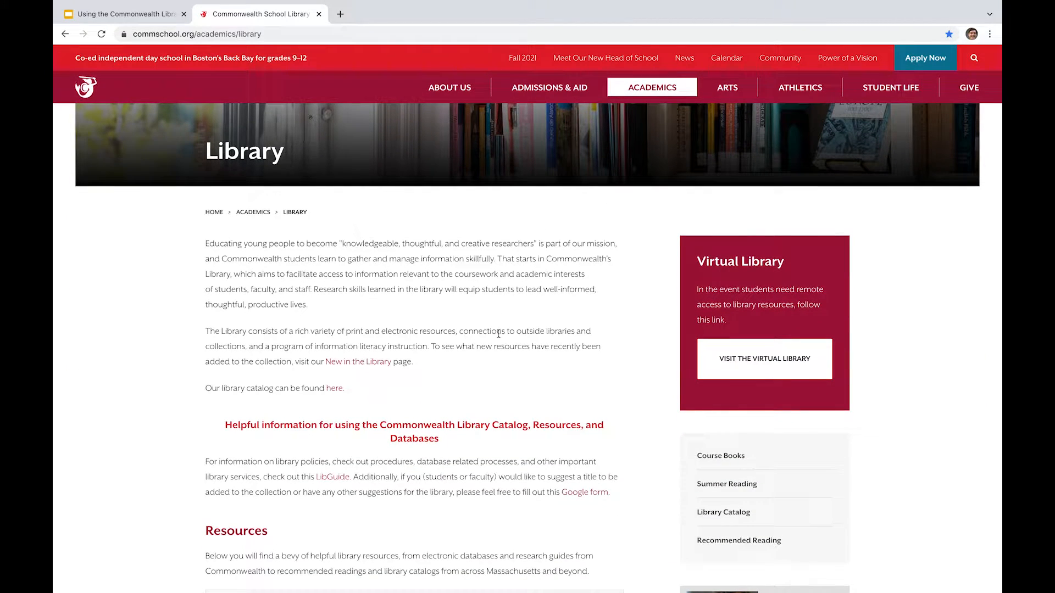
scroll("down", 3)
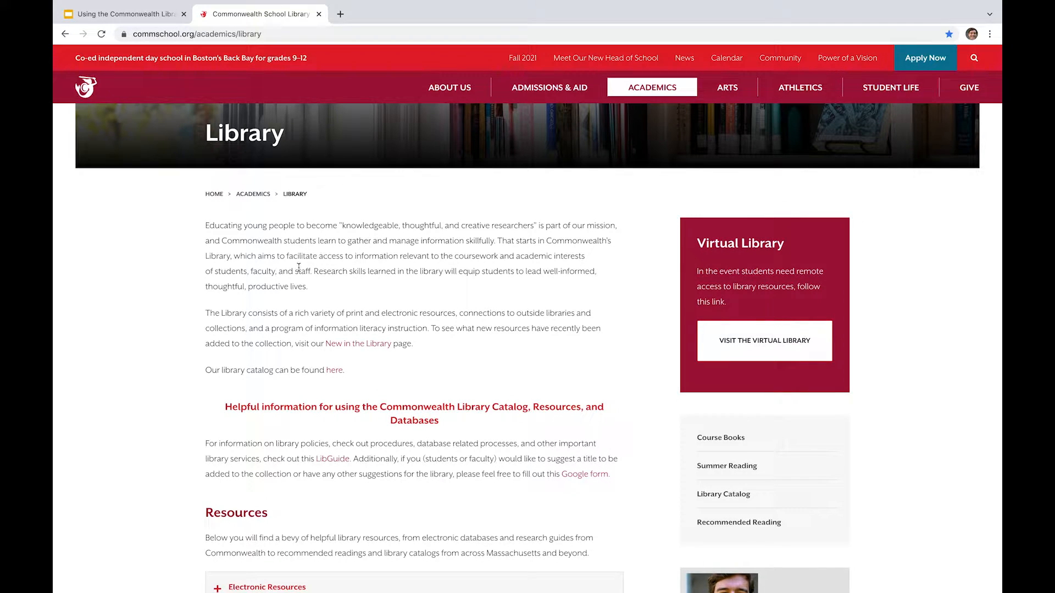
mouse_move(335, 348)
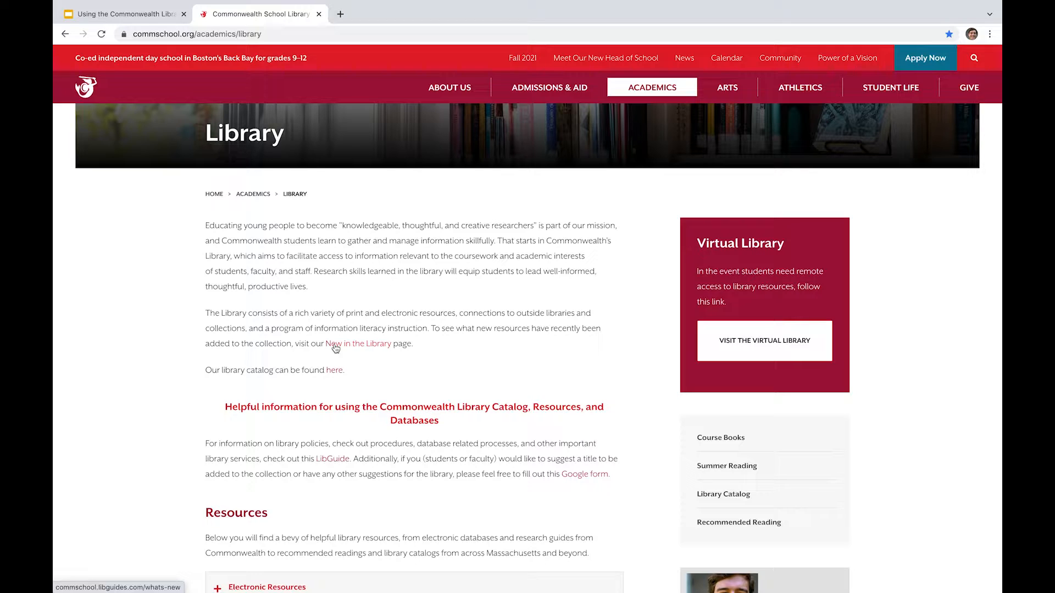
mouse_move(330, 351)
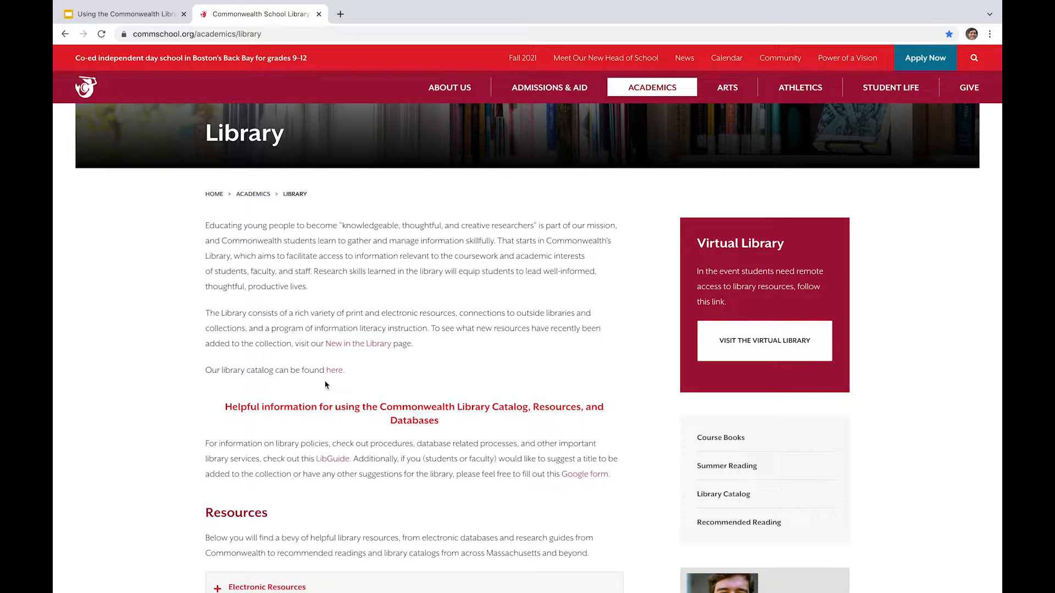
scroll("down", 3)
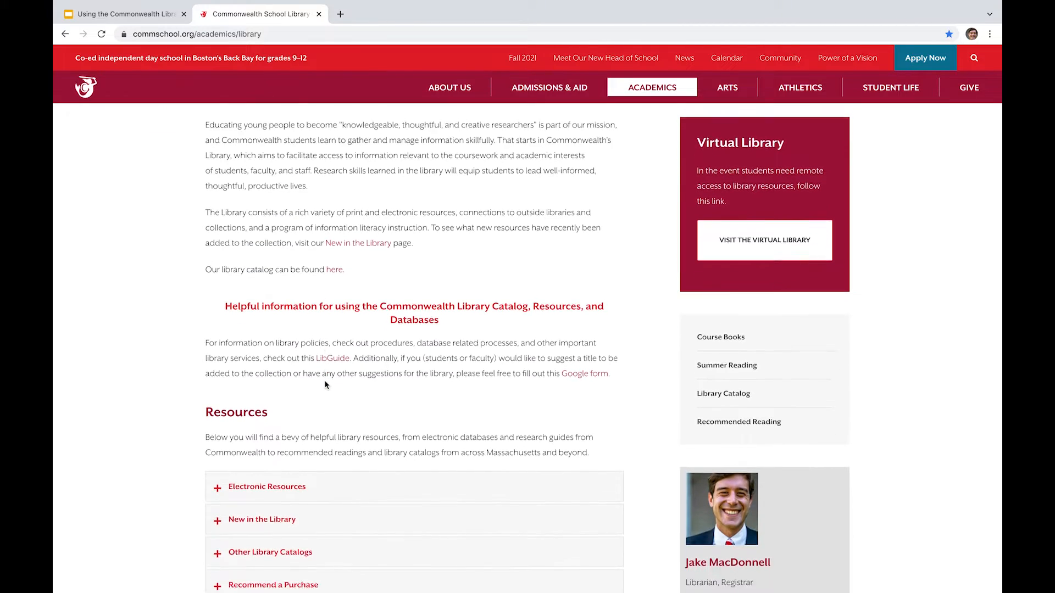
scroll("down", 3)
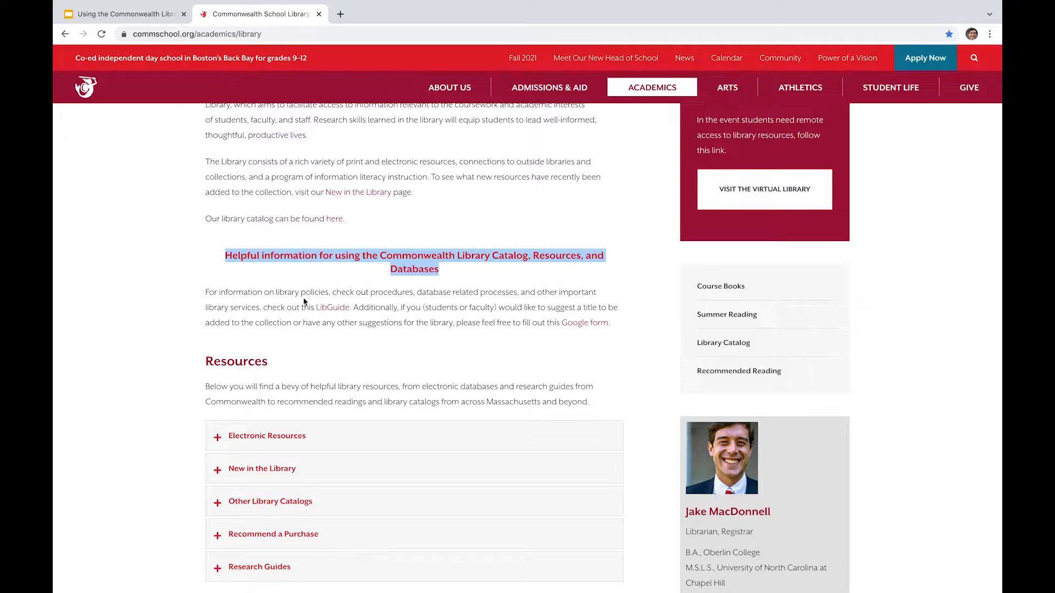
mouse_move(324, 312)
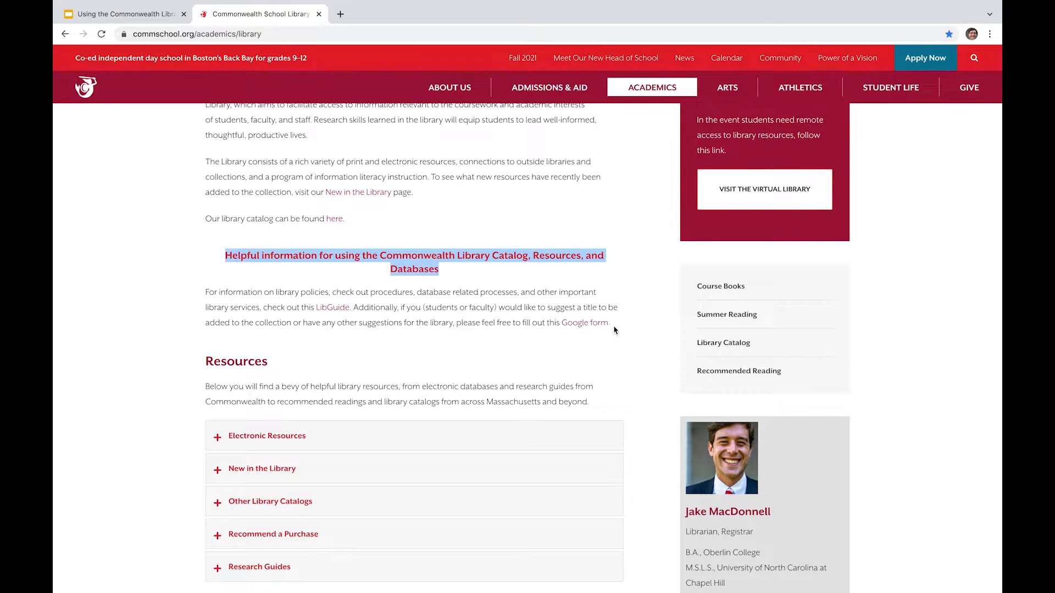
mouse_move(567, 347)
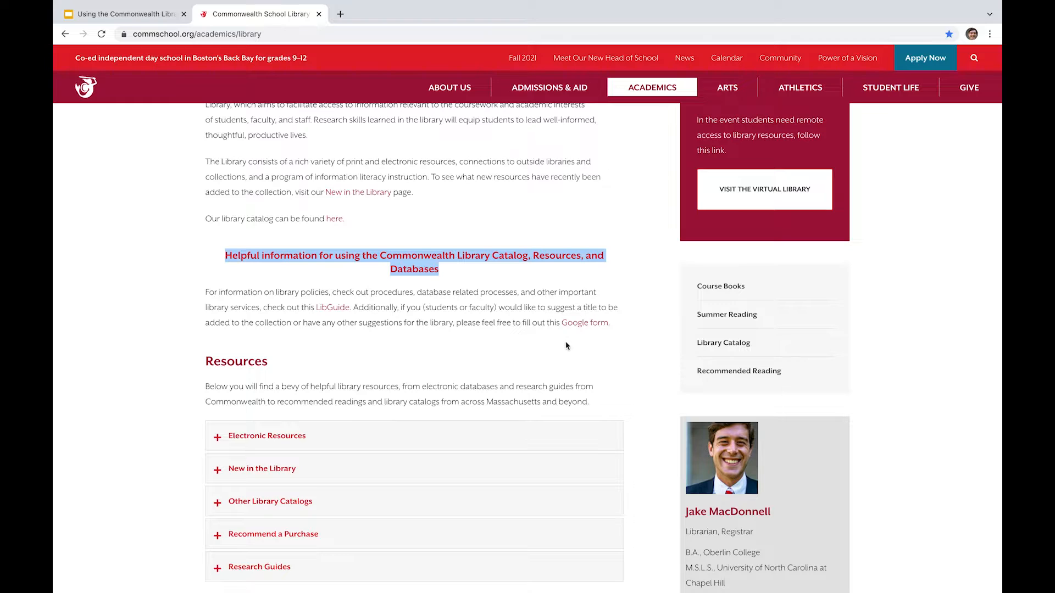
mouse_move(564, 350)
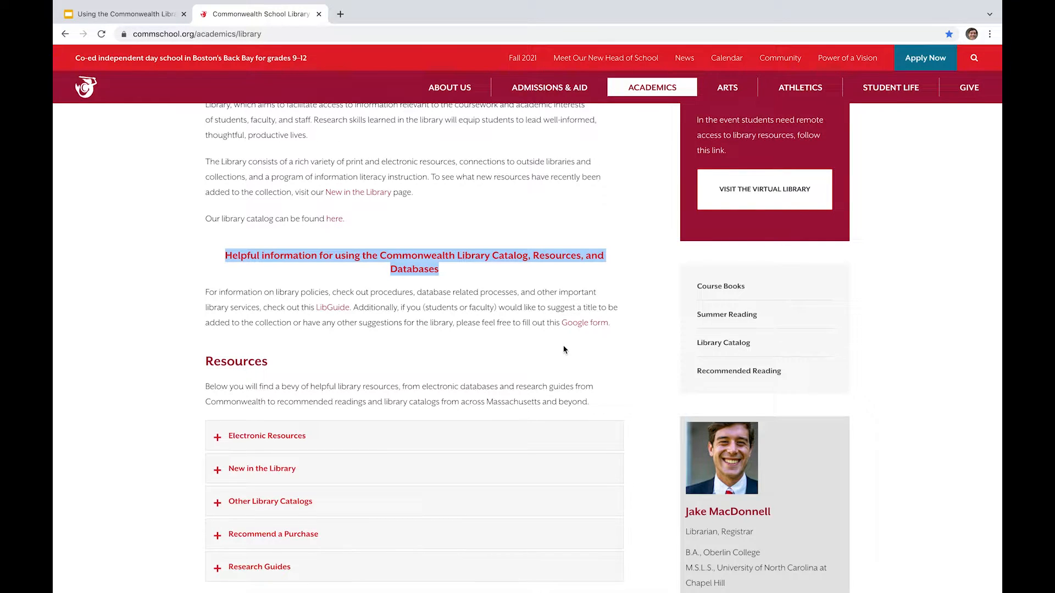
scroll("down", 3)
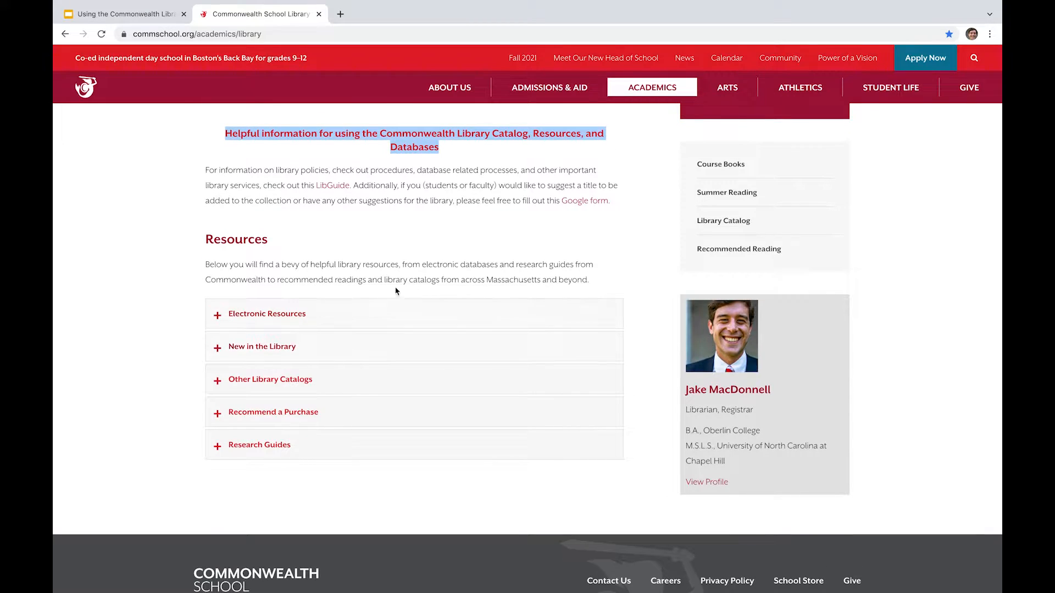
mouse_move(351, 335)
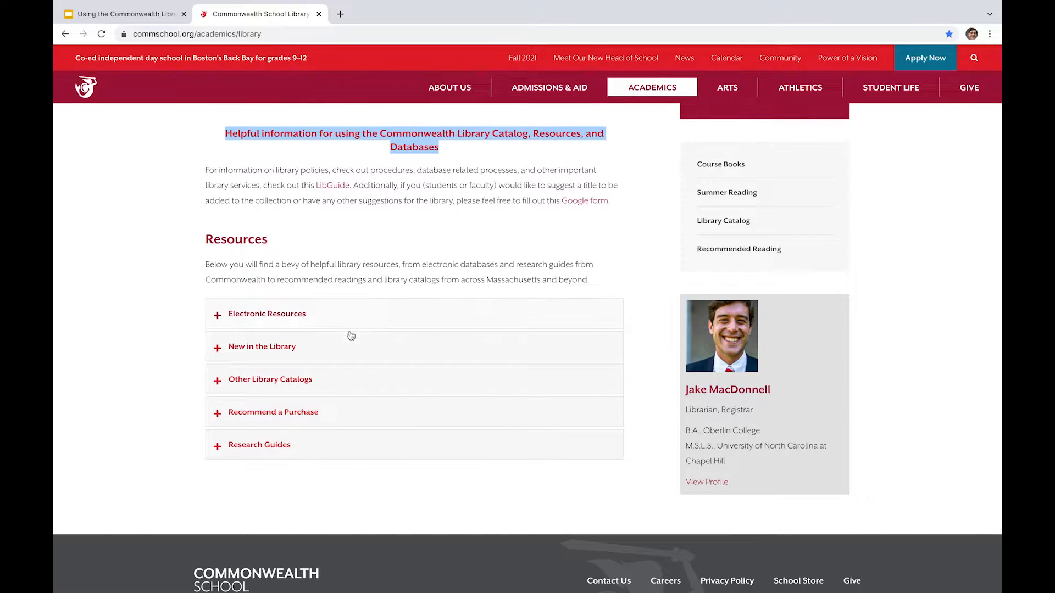
mouse_move(333, 399)
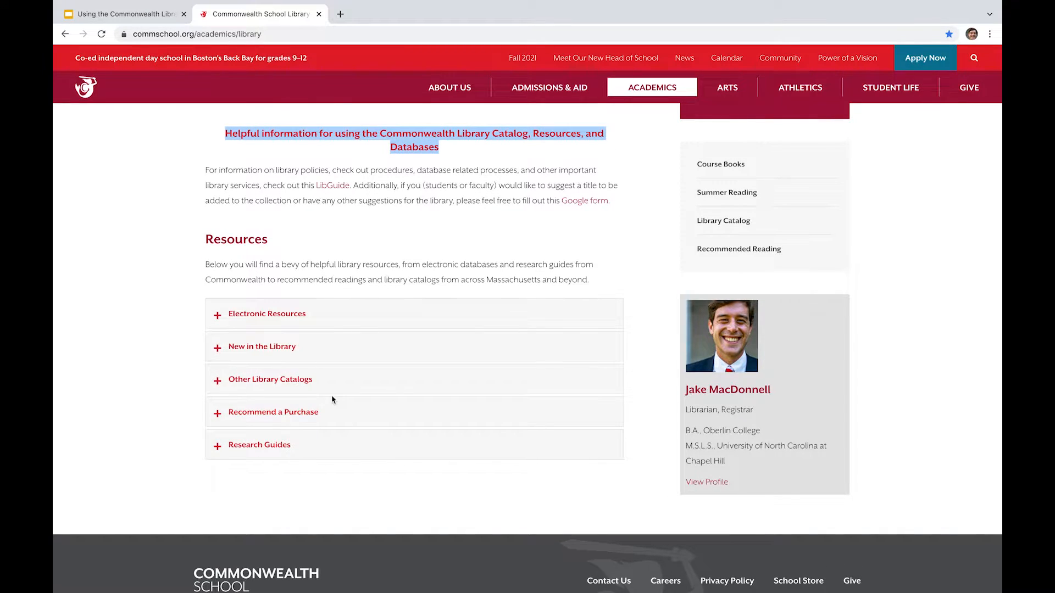
mouse_move(295, 450)
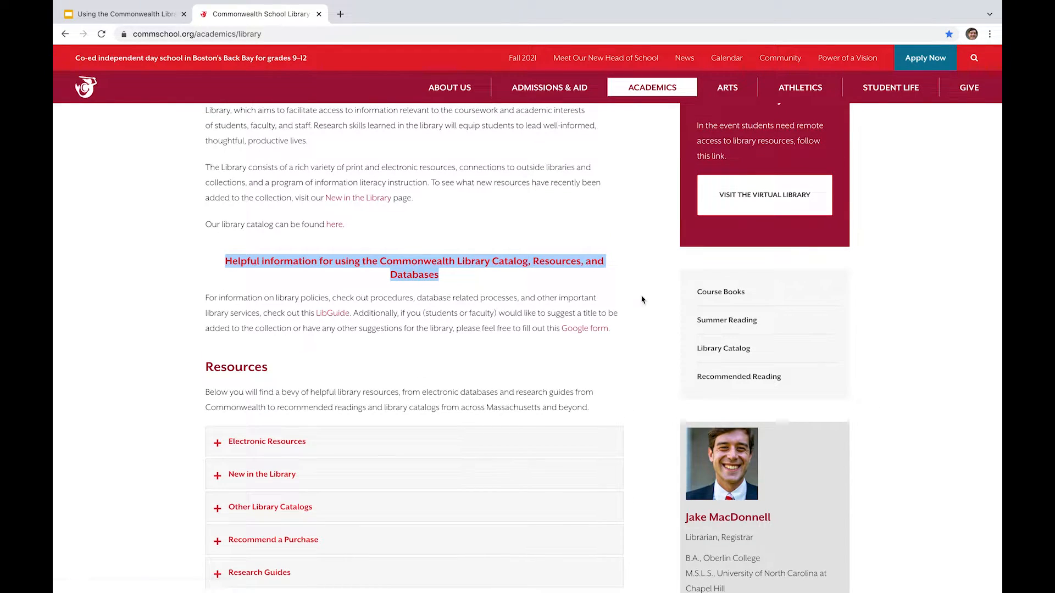
mouse_move(705, 300)
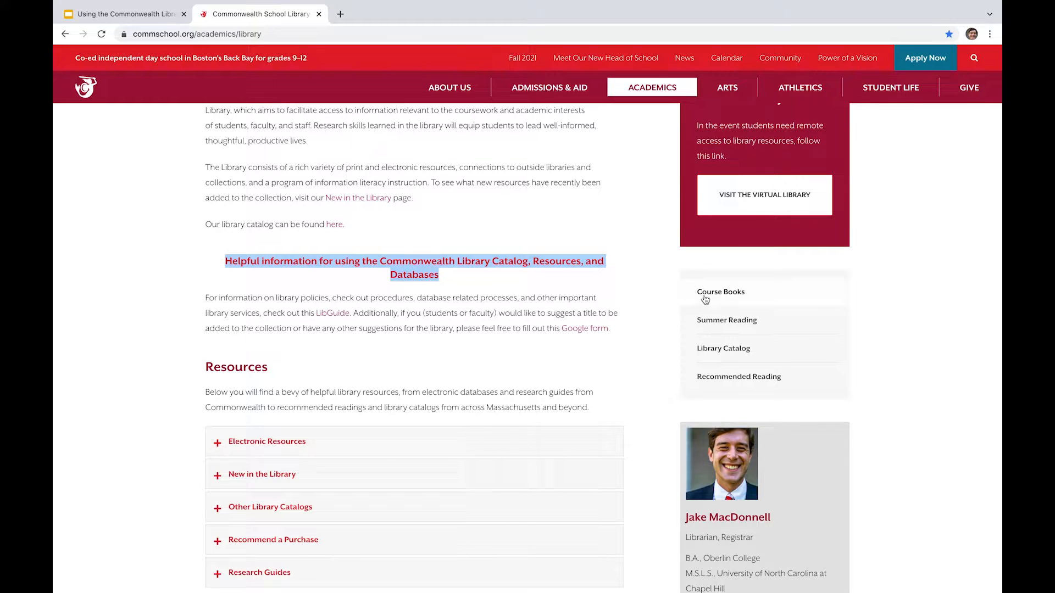
mouse_move(708, 362)
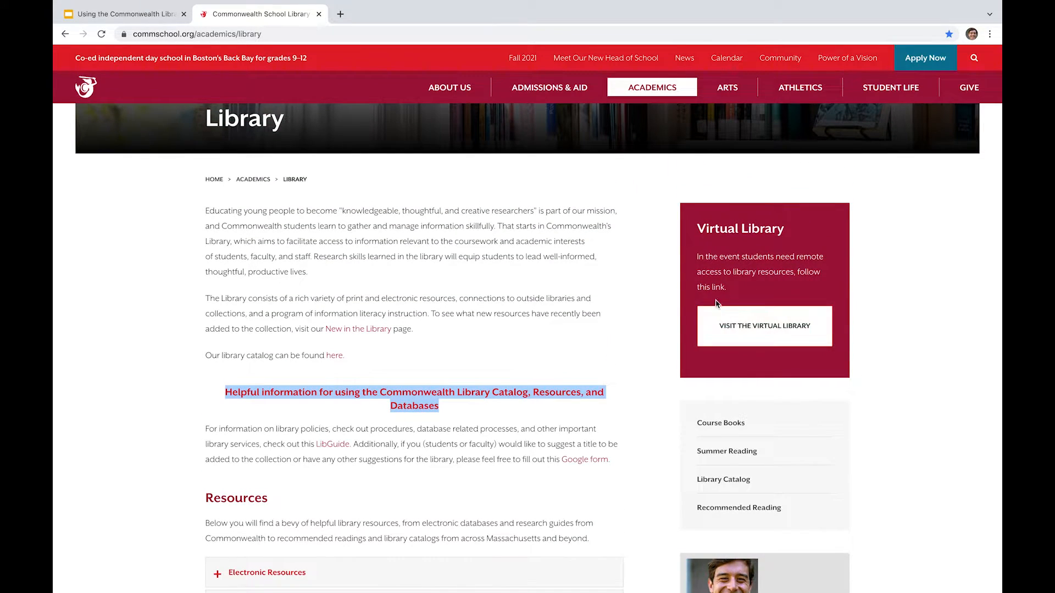
mouse_move(687, 309)
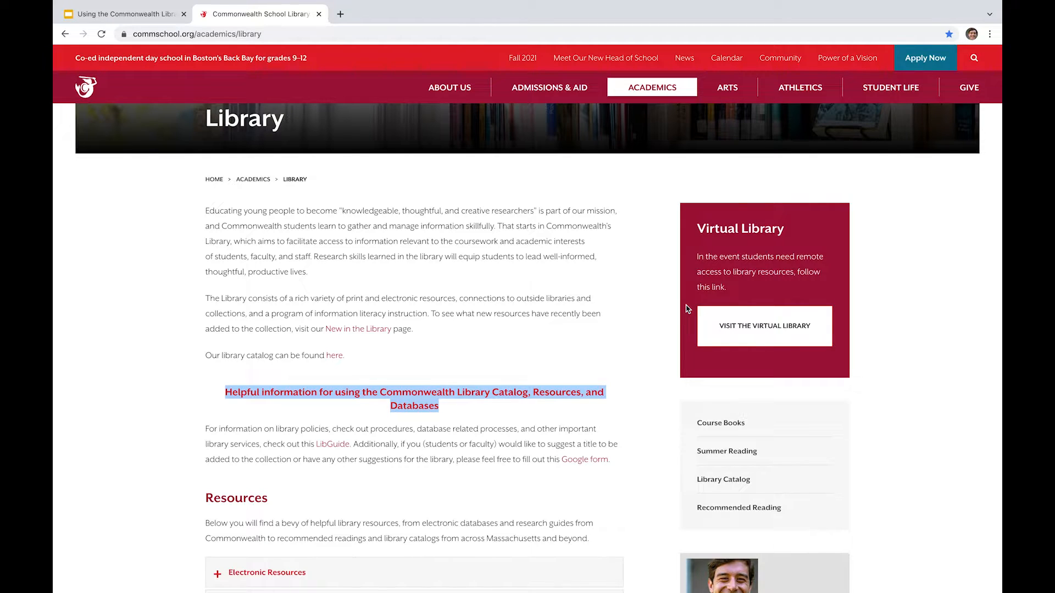
left_click(557, 347)
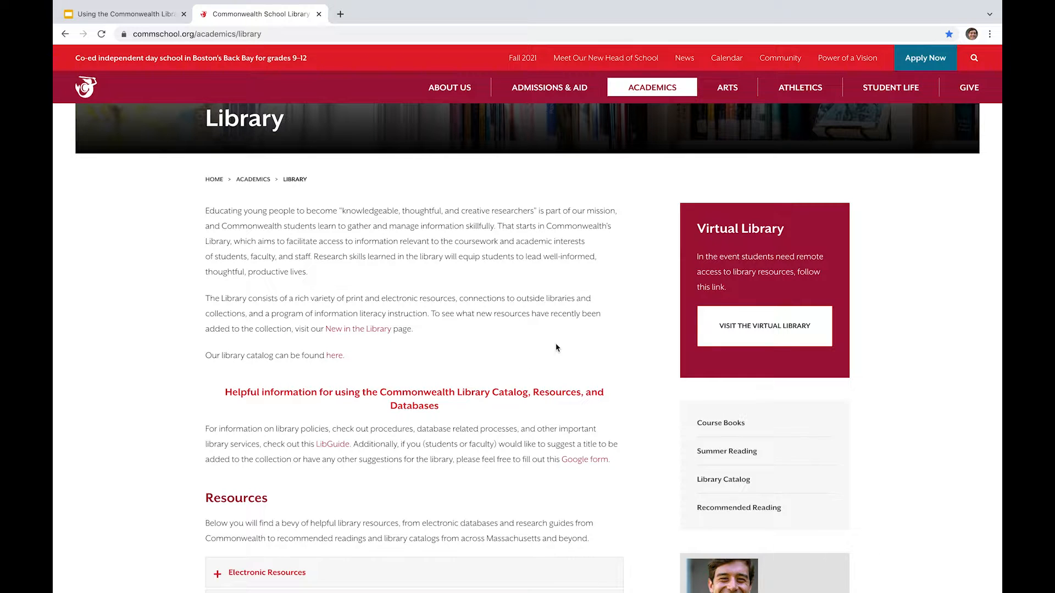
scroll("down", 3)
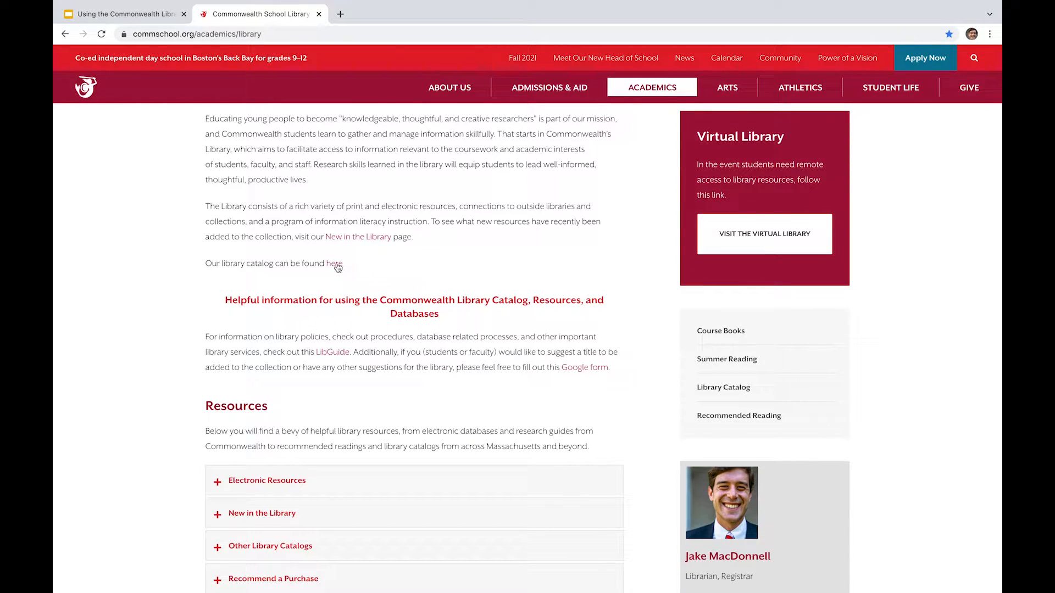
Open the library catalog and bring up its sign-in form.
left_click(334, 263)
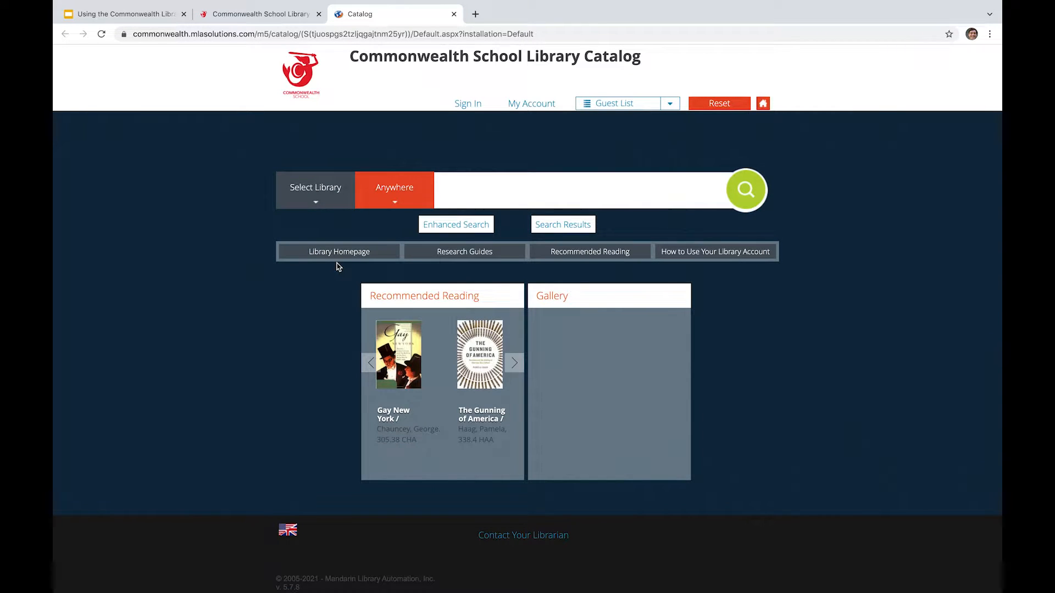
mouse_move(318, 334)
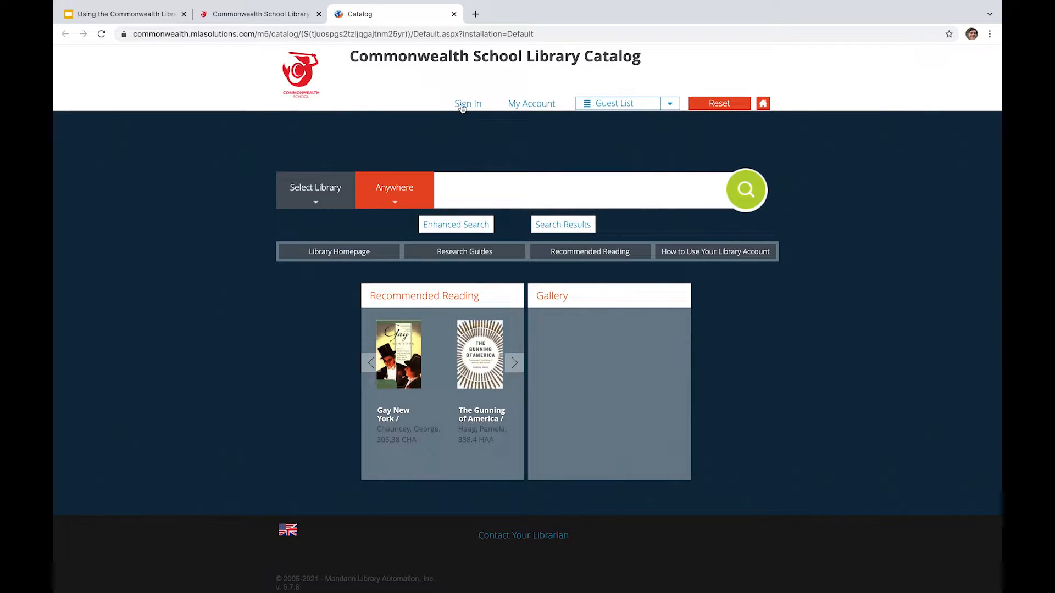
mouse_move(532, 104)
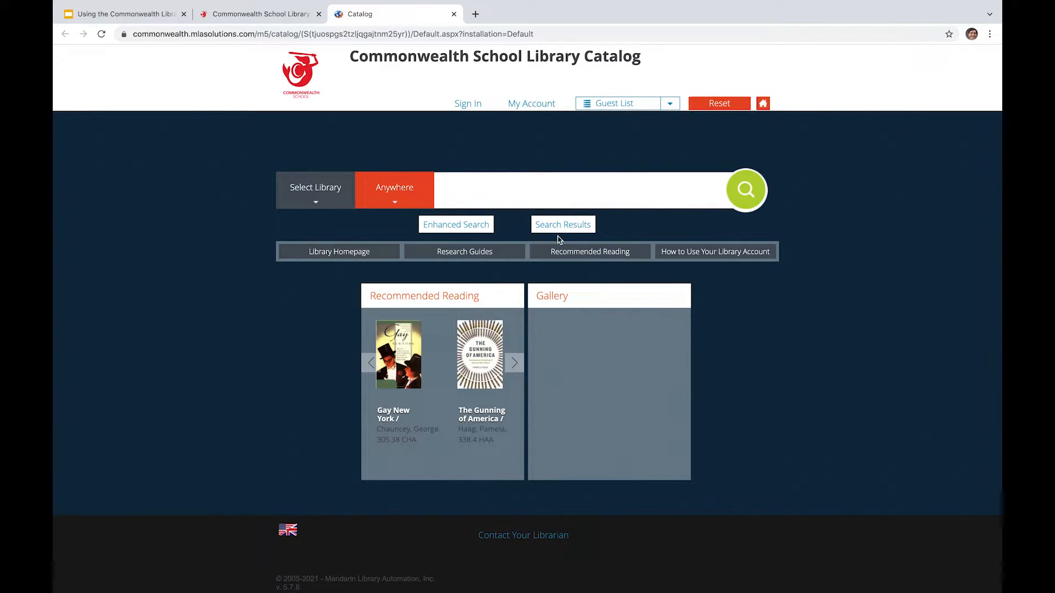
mouse_move(524, 160)
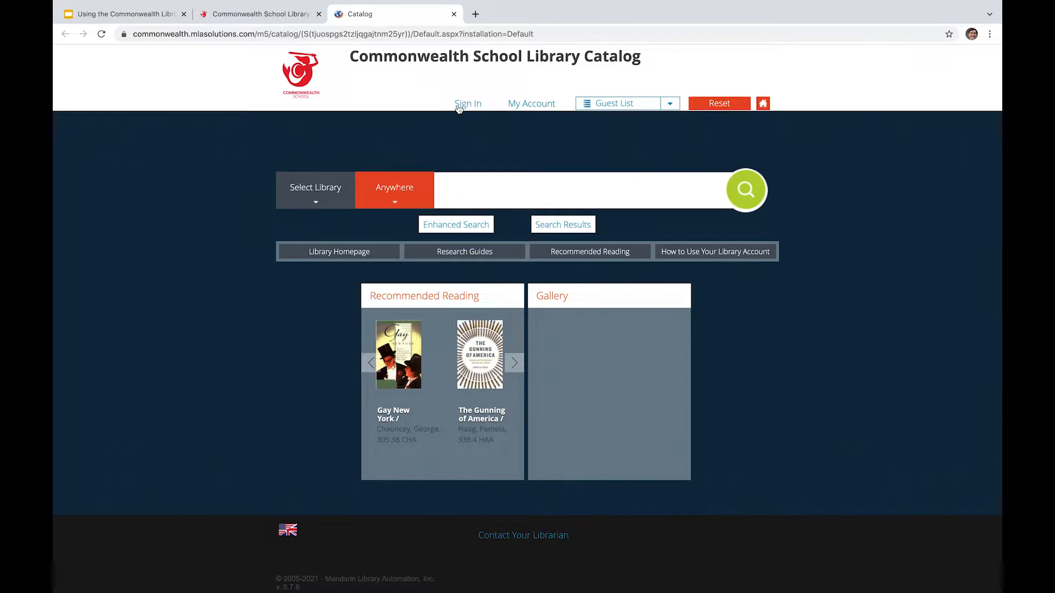
left_click(467, 103)
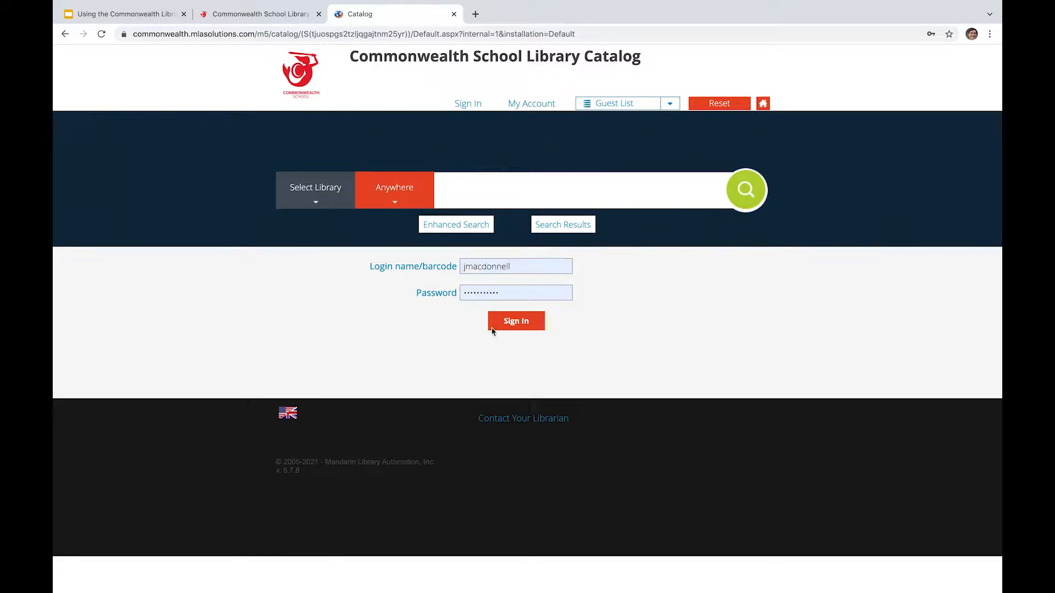
Sign in, review My Account information, then show the library choices including Commonwealth School Library.
left_click(516, 321)
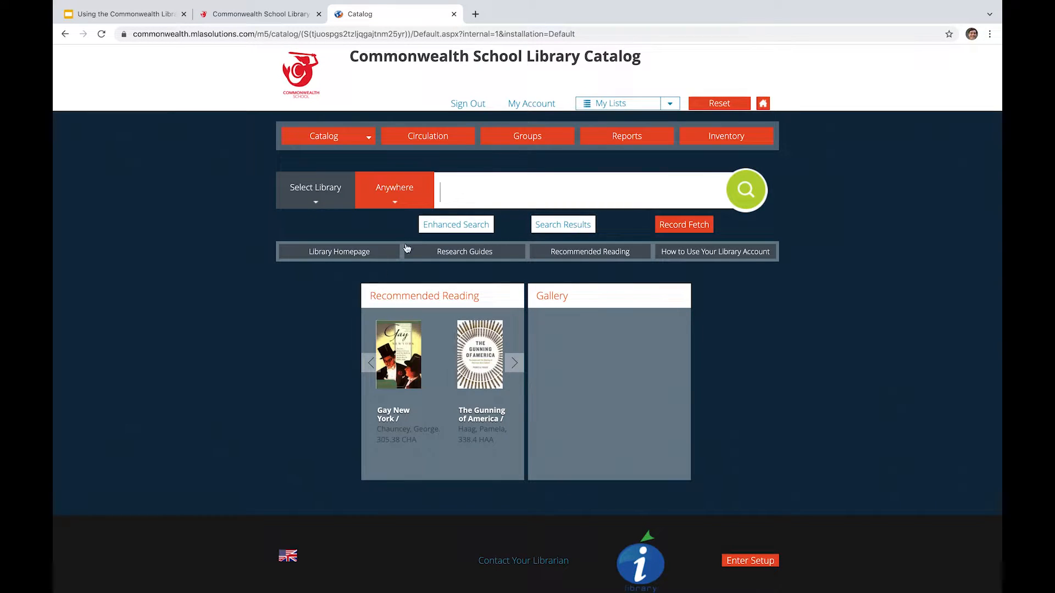
left_click(531, 103)
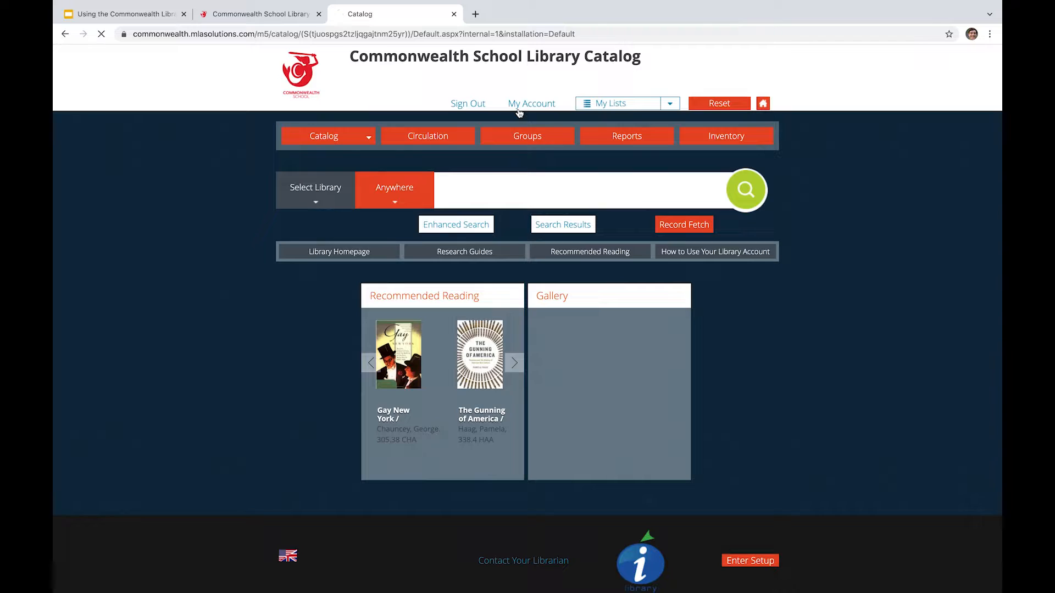
left_click(531, 103)
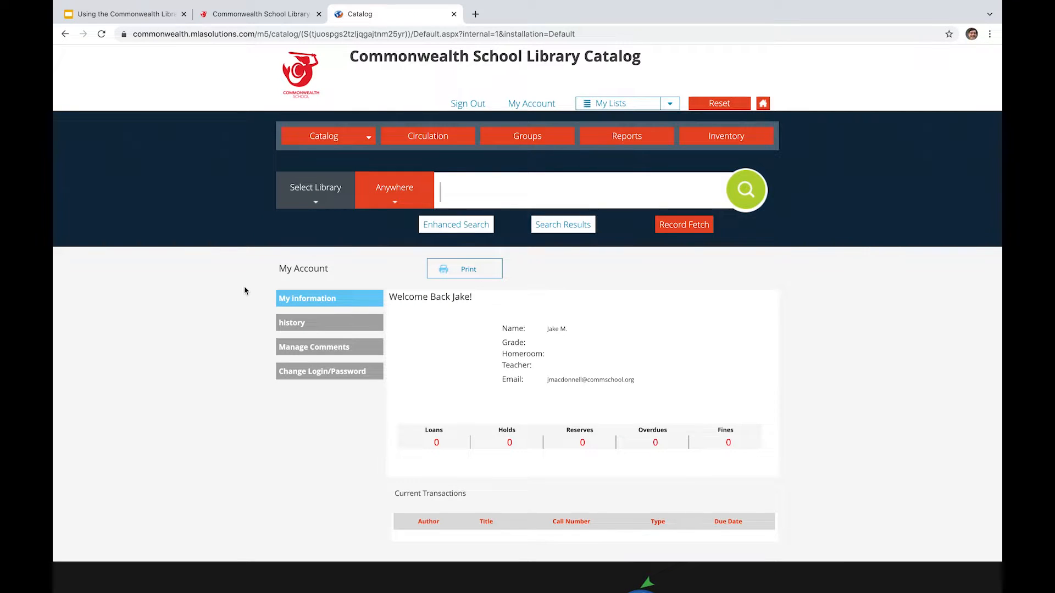
scroll("down", 3)
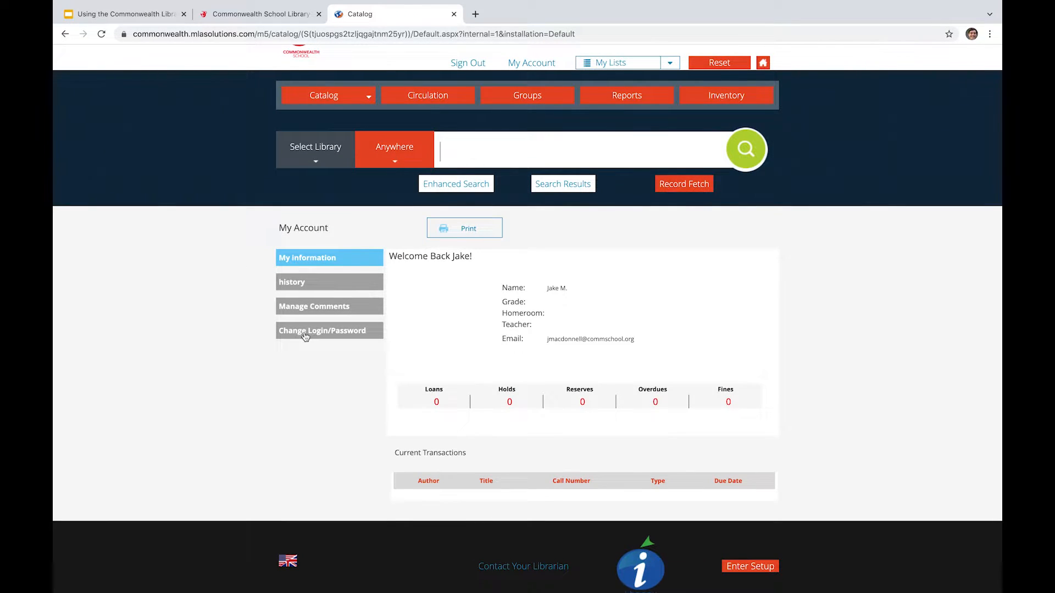
mouse_move(308, 369)
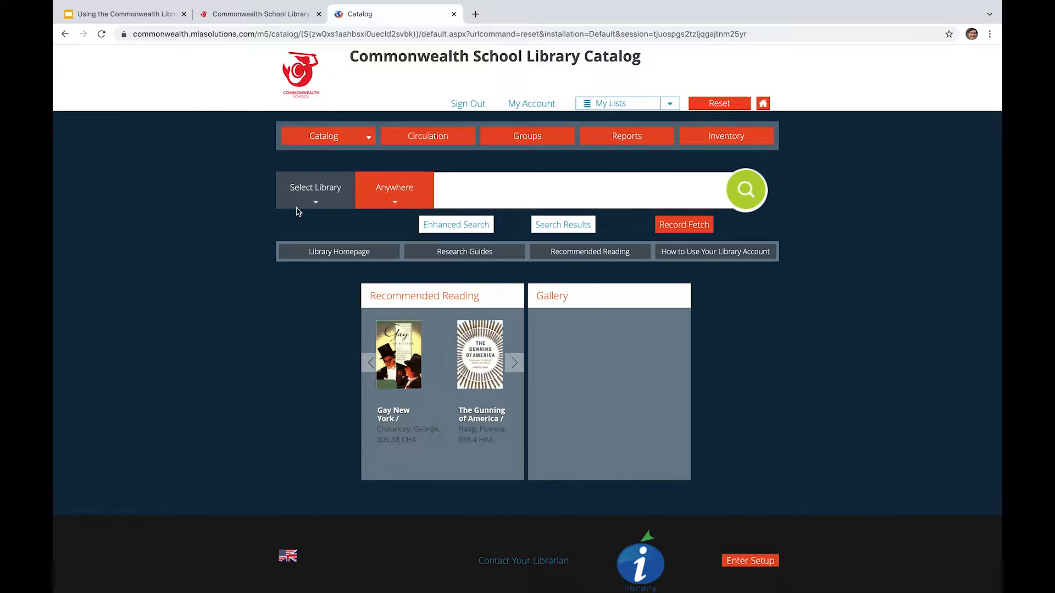
left_click(315, 190)
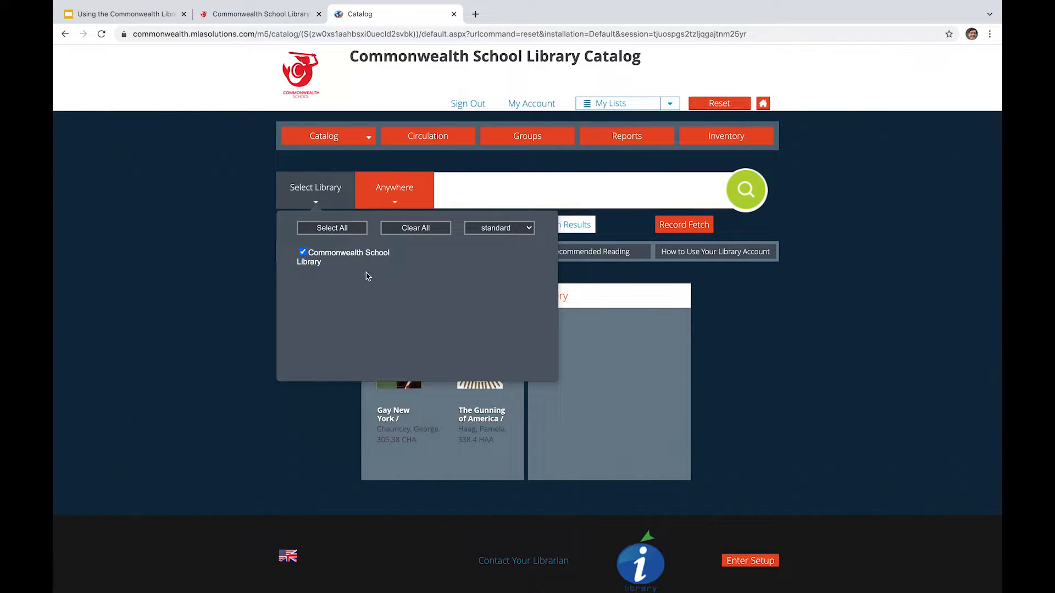
left_click(219, 242)
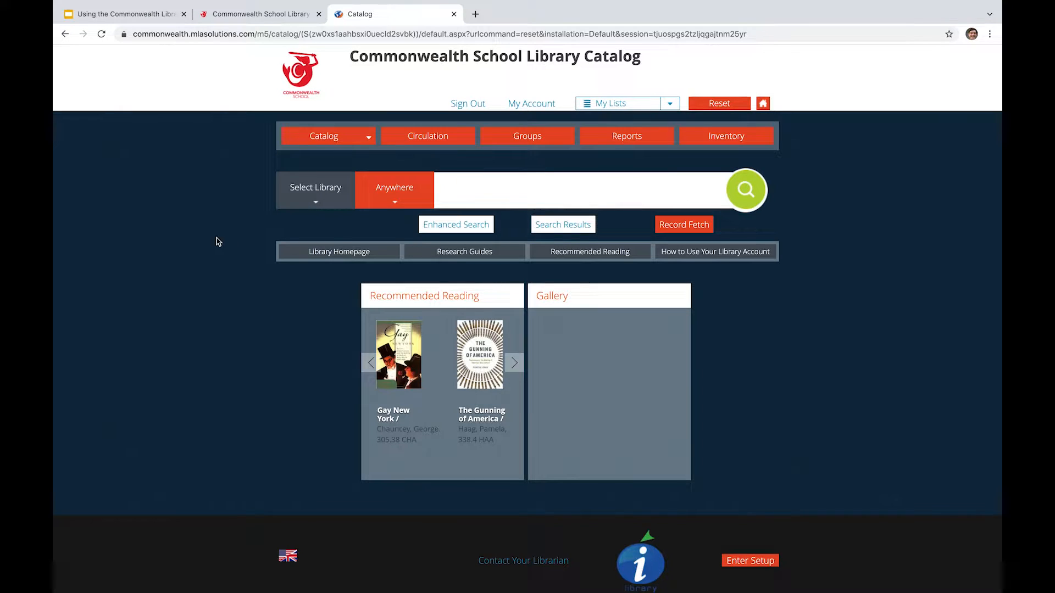
left_click(394, 190)
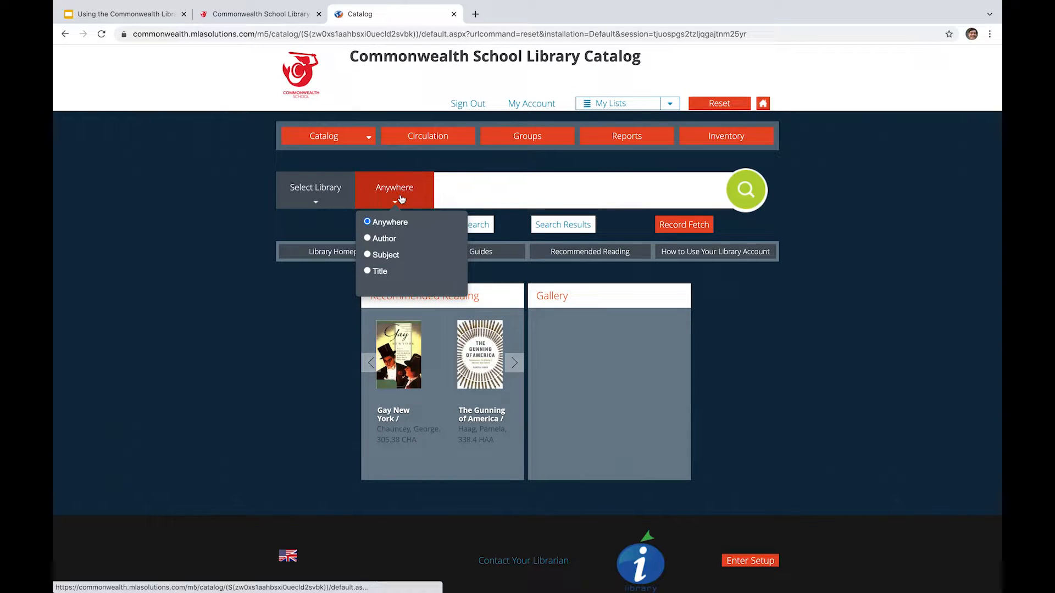
mouse_move(386, 248)
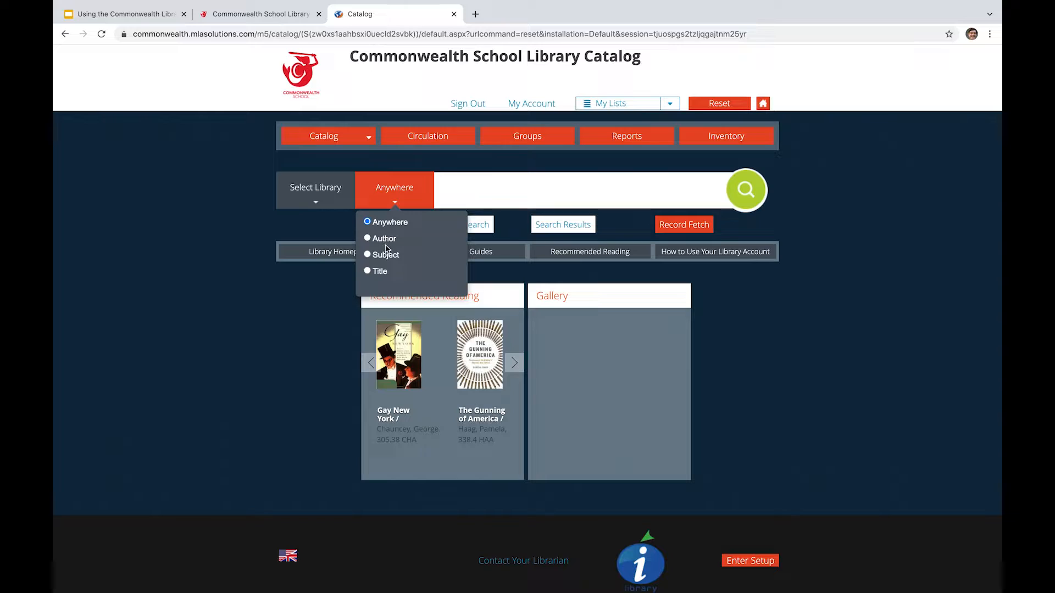
mouse_move(384, 260)
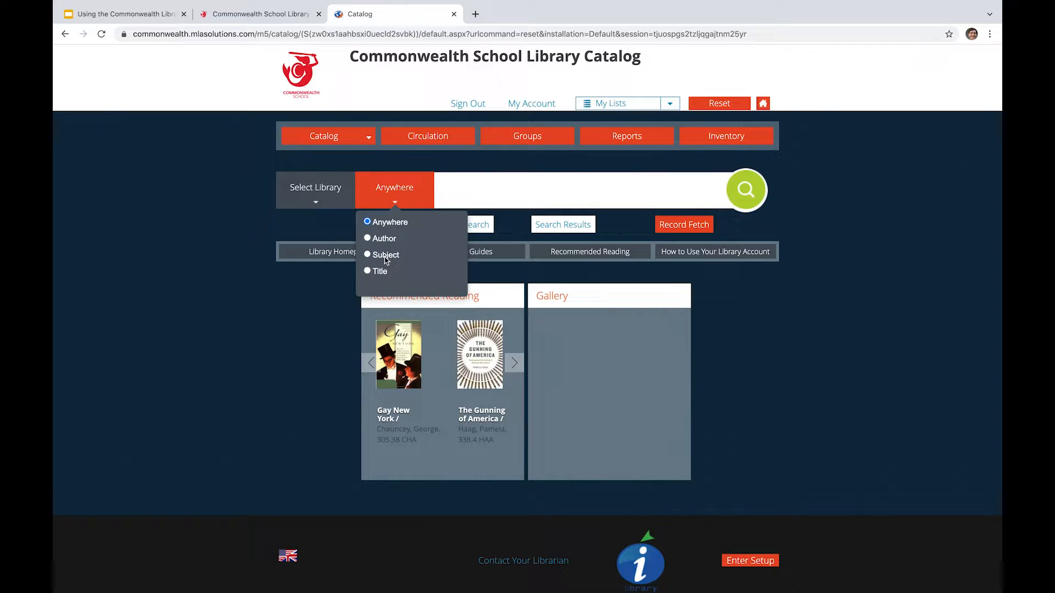
mouse_move(384, 273)
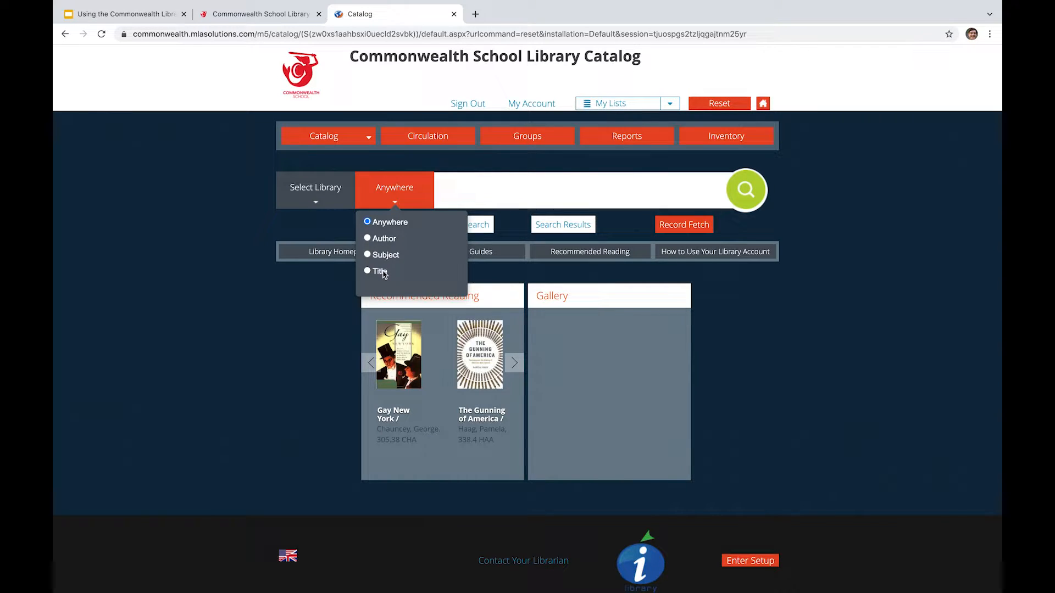
mouse_move(285, 261)
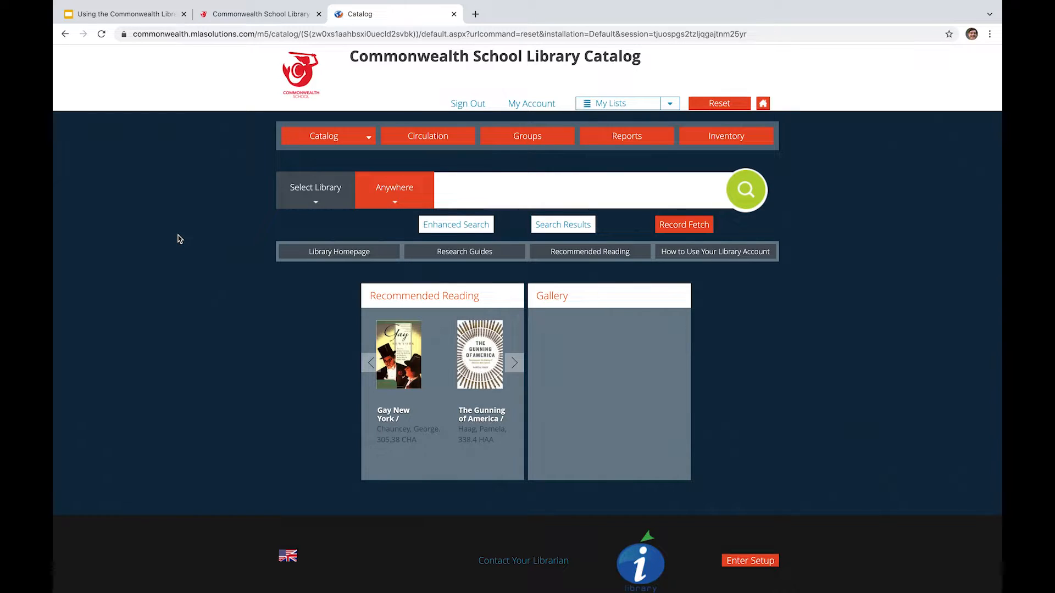
Search the catalog for 'dune' to find Dune by Frank Herbert.
left_click(489, 186)
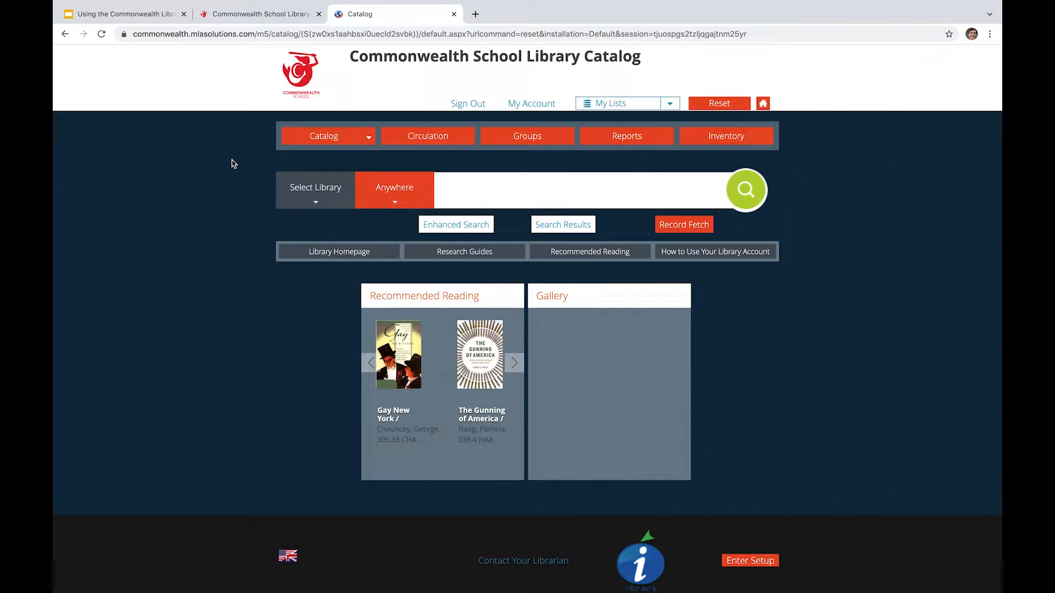
type("d")
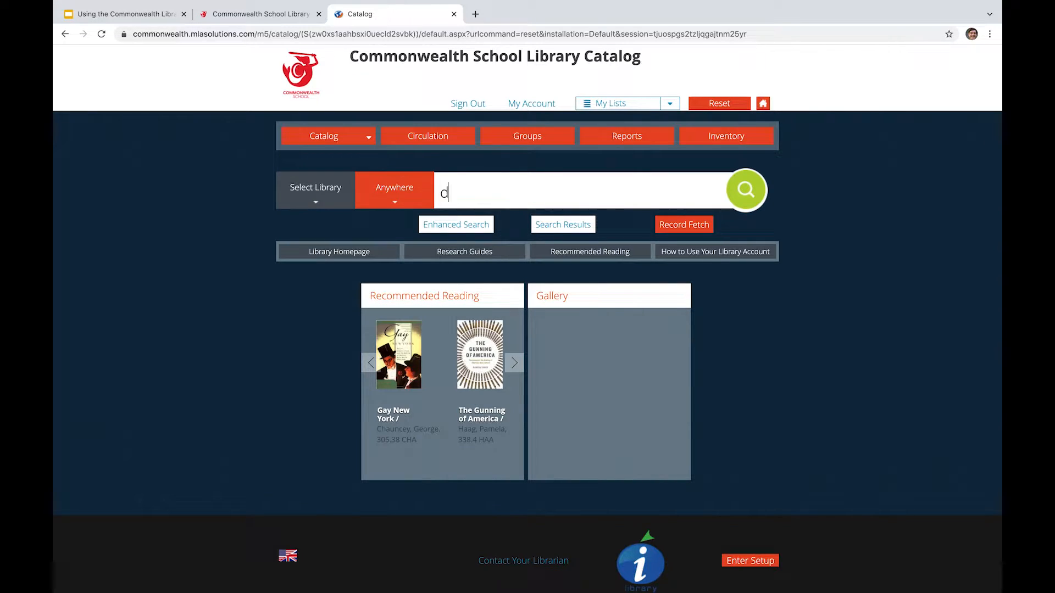
type("une")
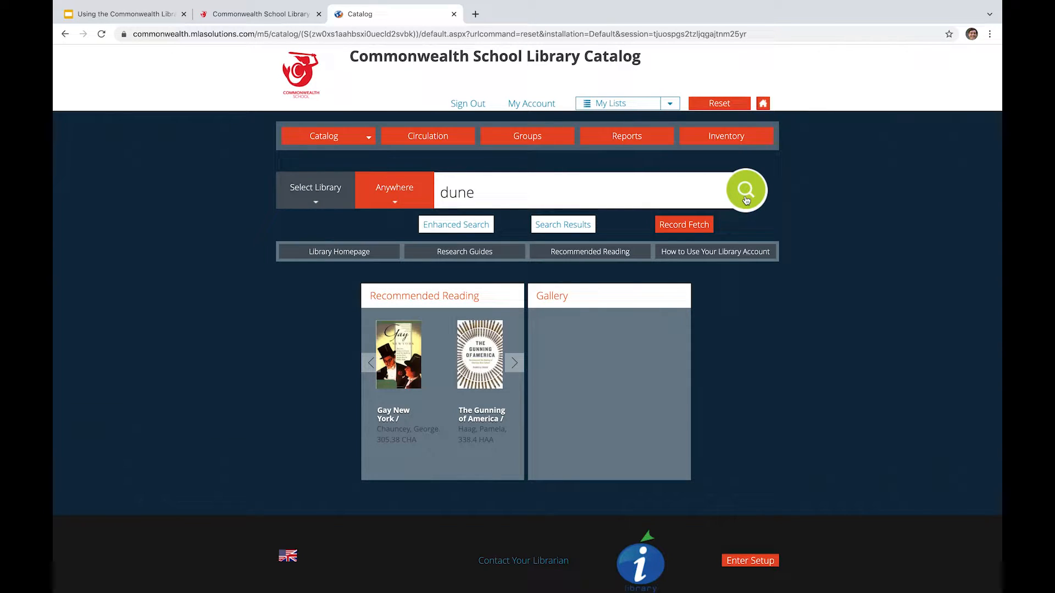
left_click(745, 191)
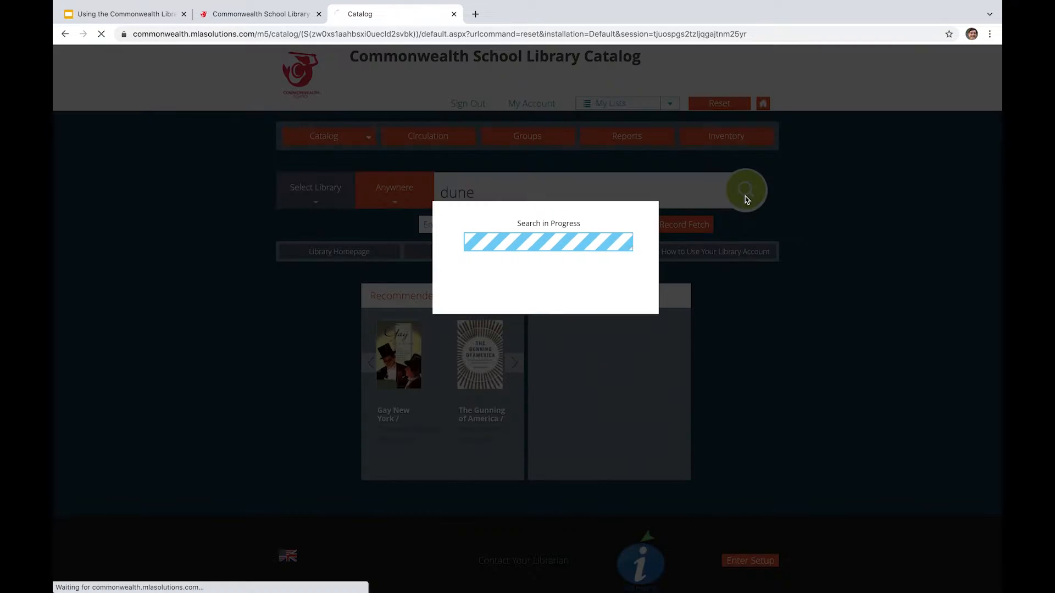
left_click(745, 190)
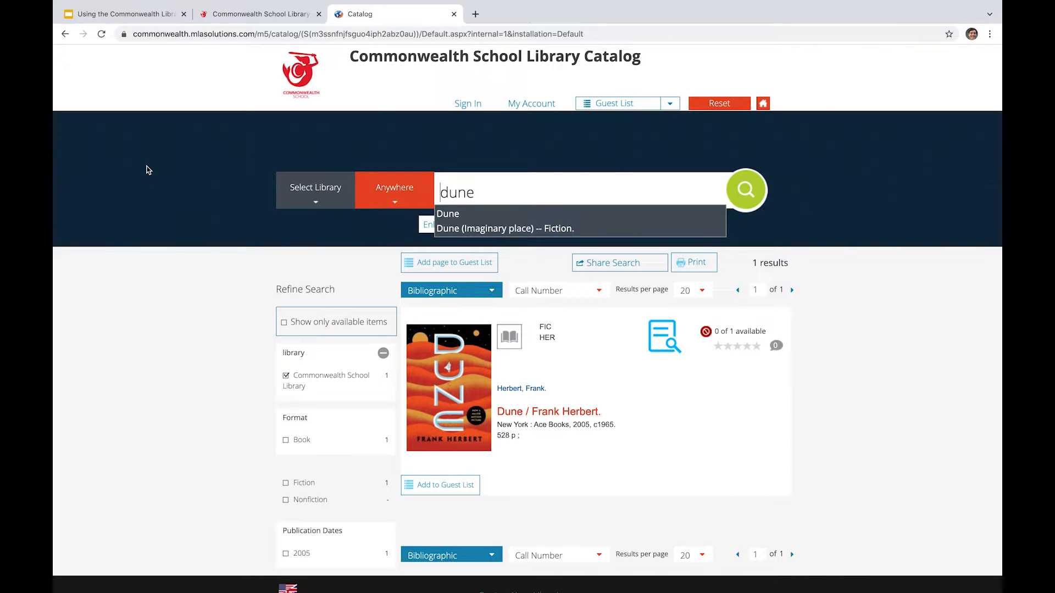
mouse_move(306, 260)
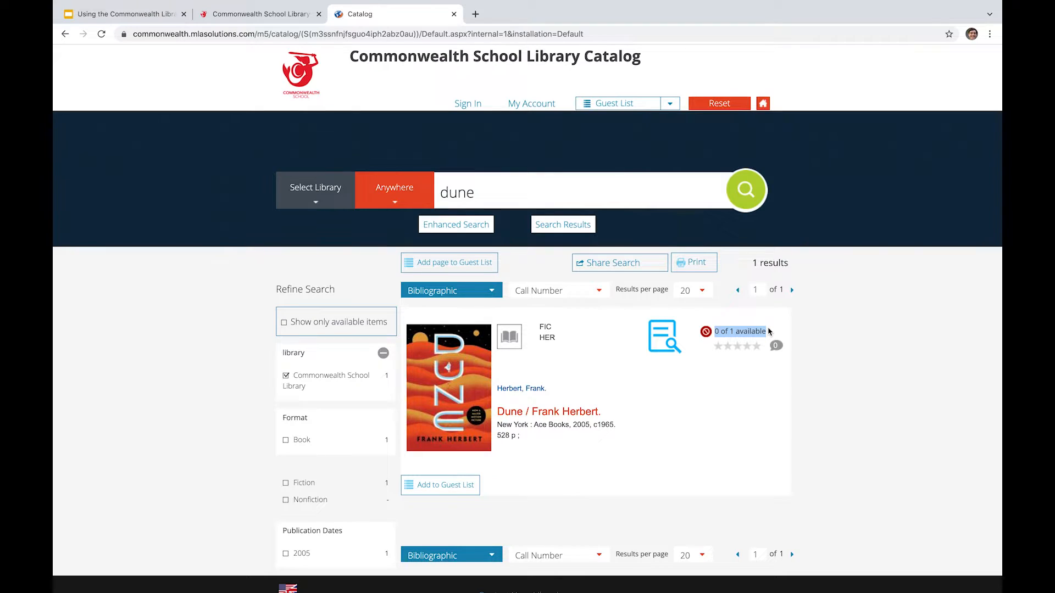
mouse_move(655, 389)
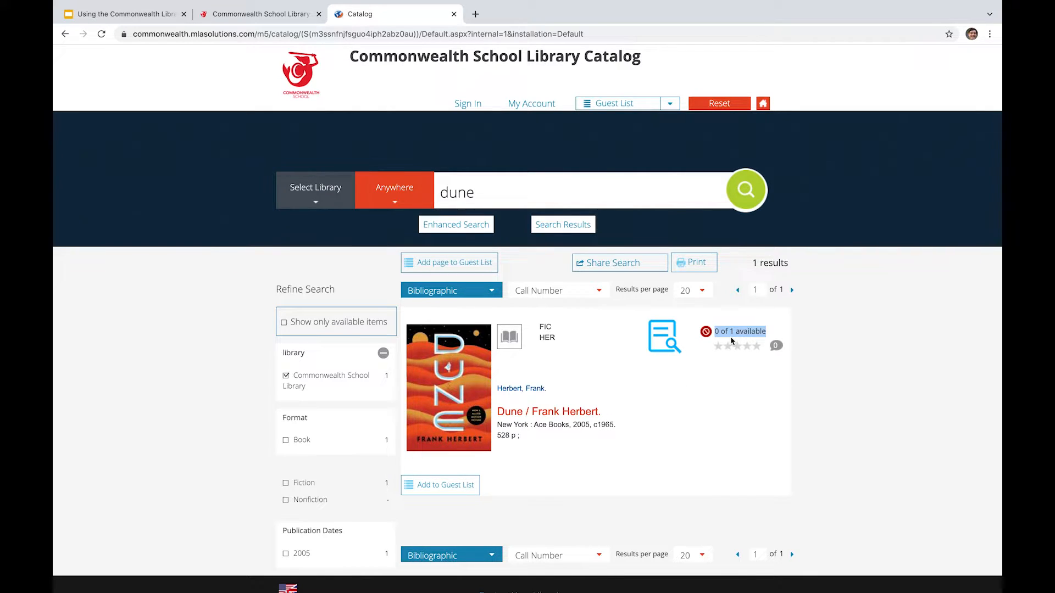
mouse_move(671, 375)
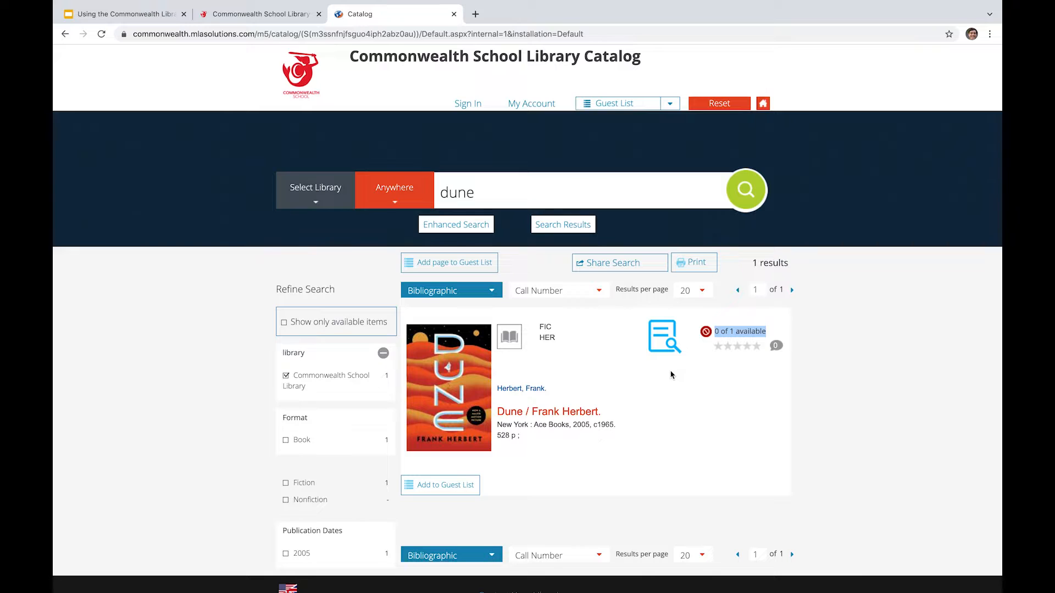
mouse_move(581, 417)
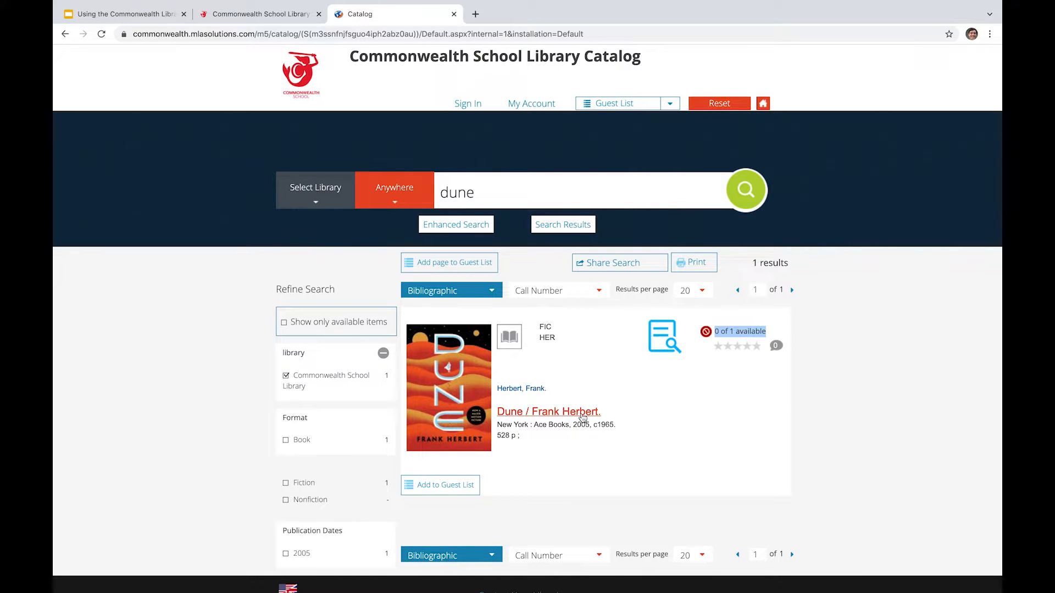
left_click(549, 412)
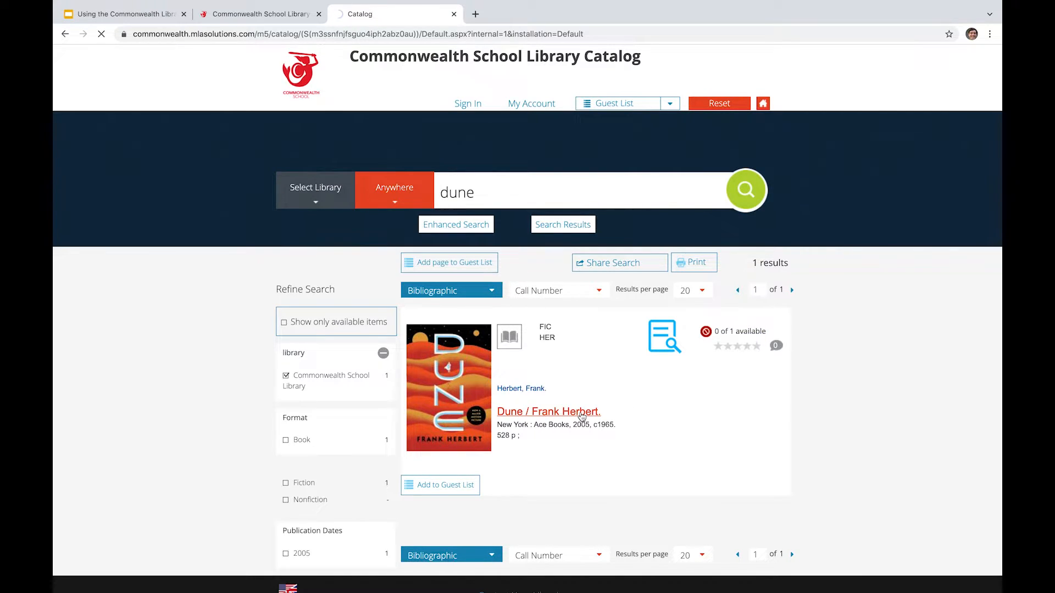
left_click(548, 411)
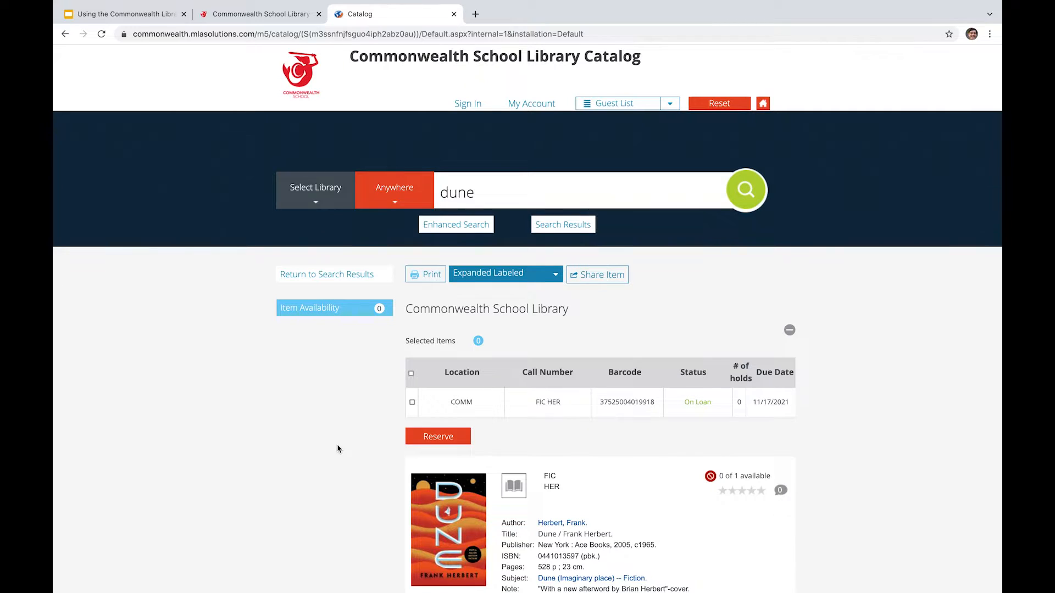
scroll("down", 3)
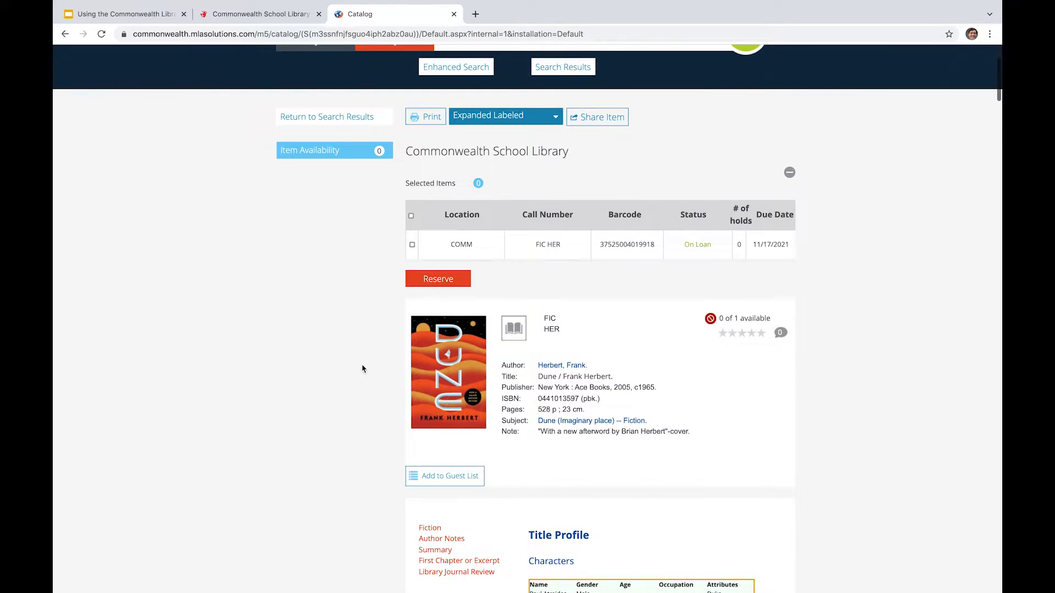
double_click(461, 244)
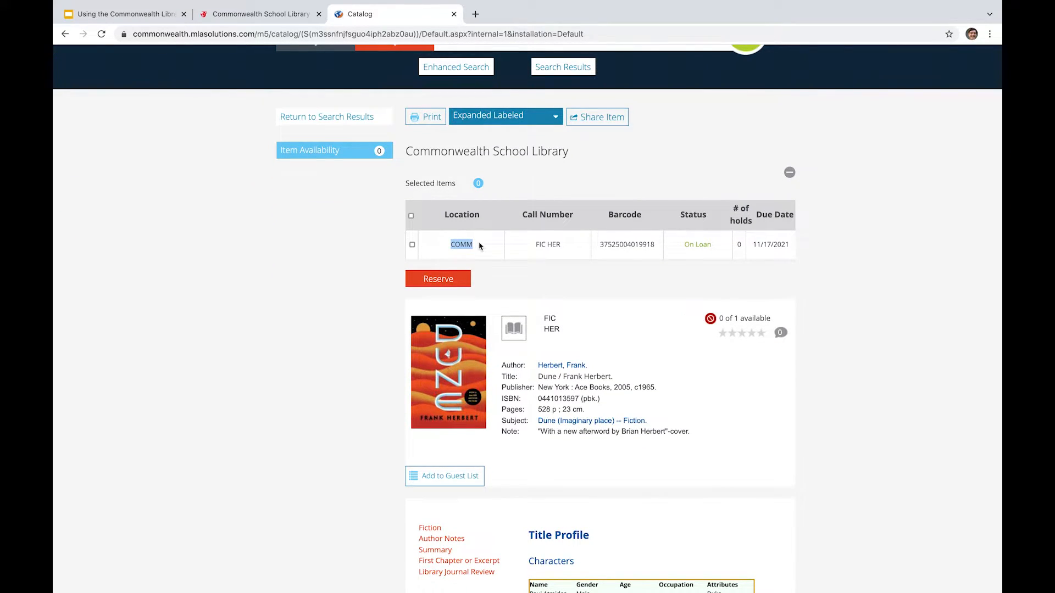
double_click(547, 245)
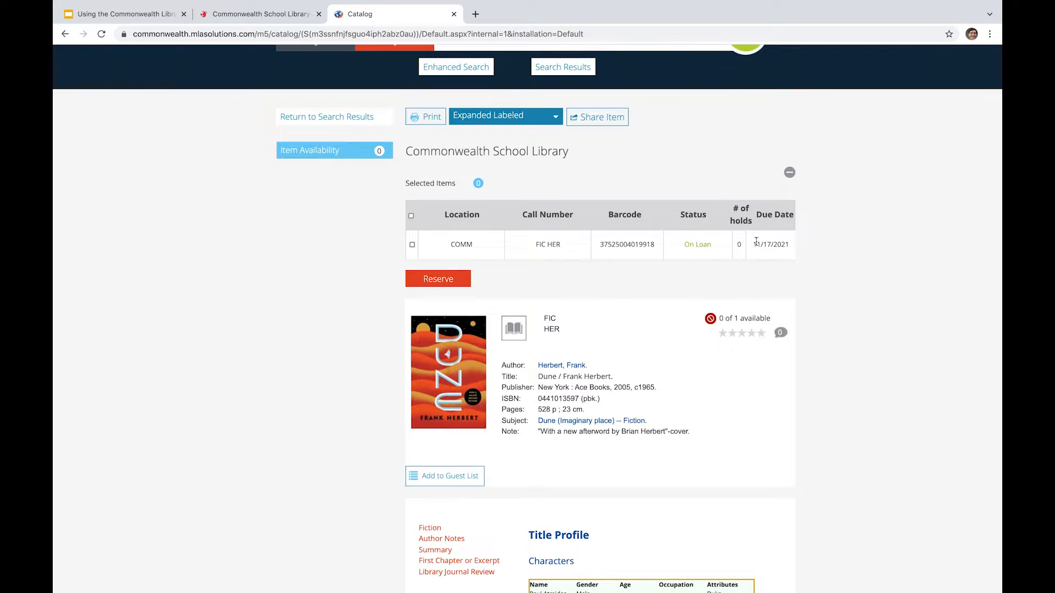
mouse_move(616, 306)
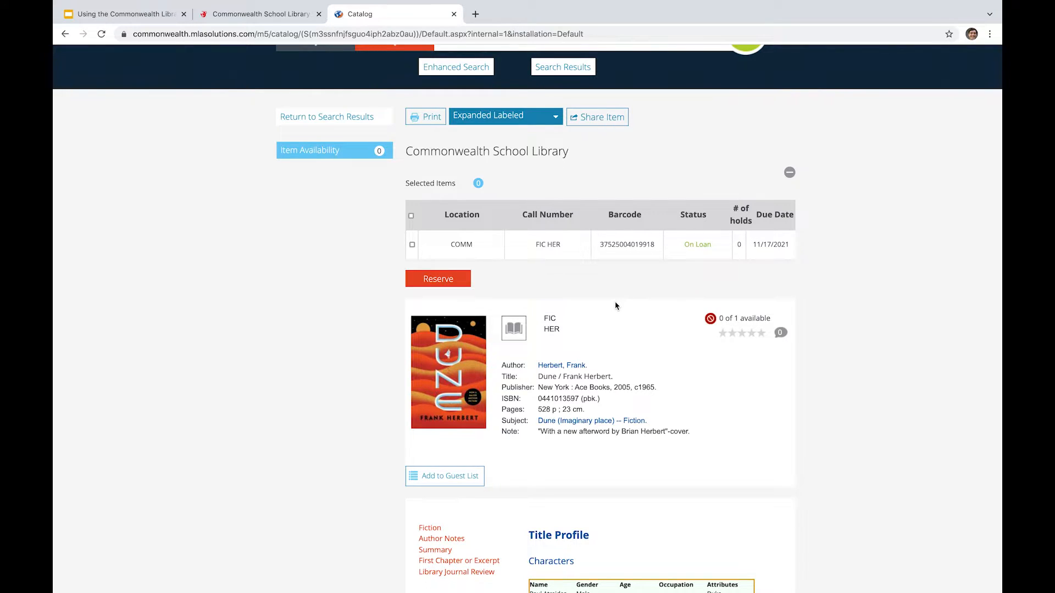
scroll("down", 3)
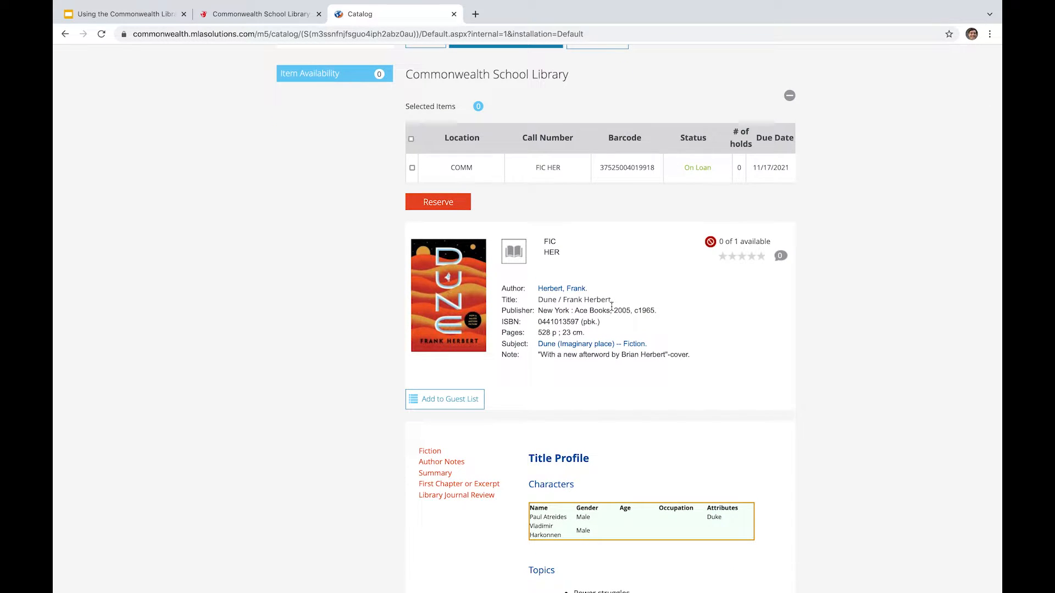
mouse_move(515, 382)
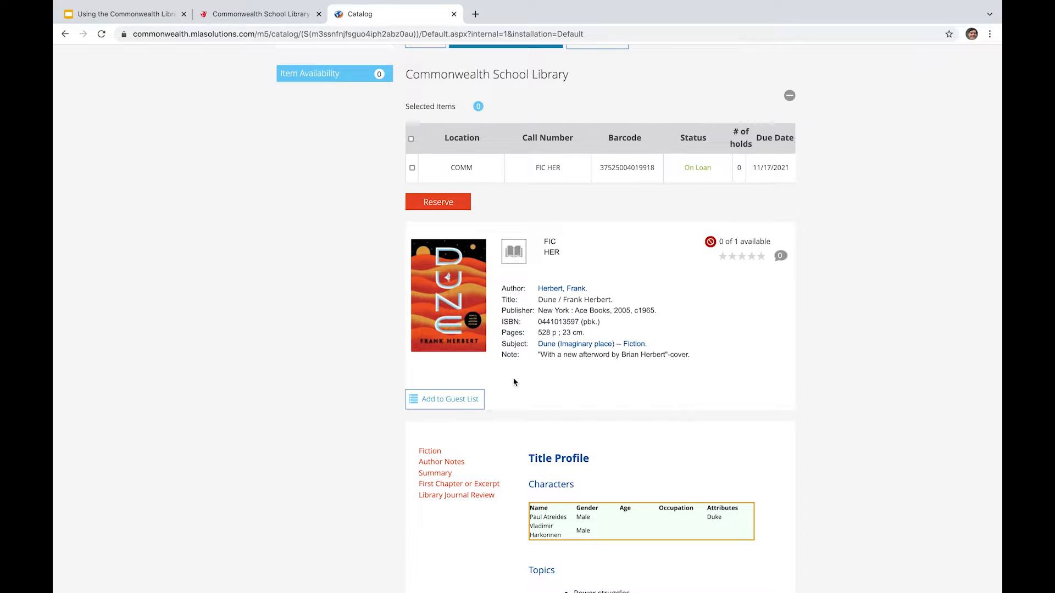
scroll("down", 3)
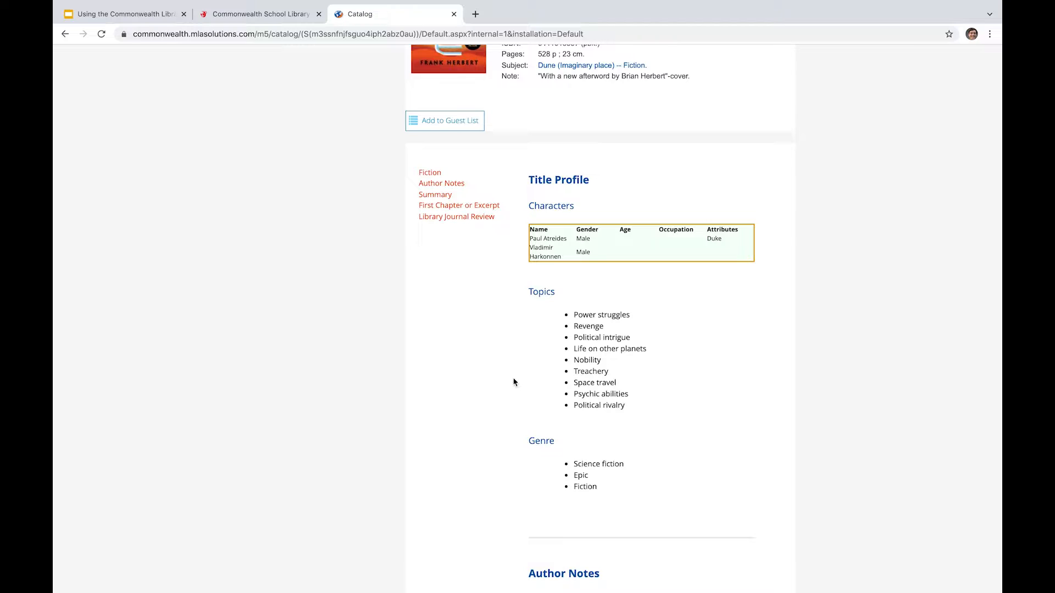
scroll("down", 3)
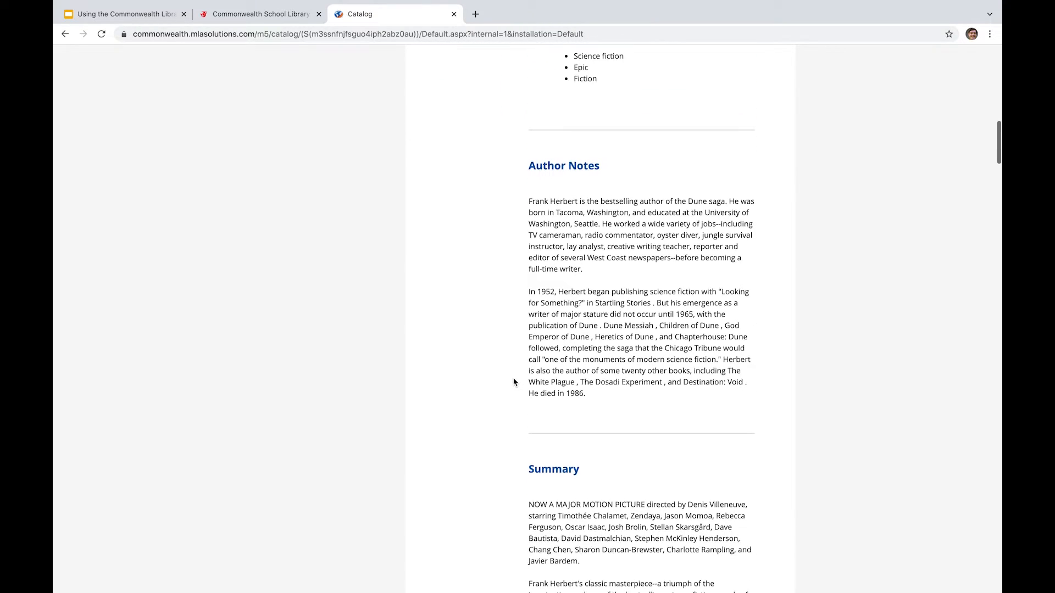
scroll("down", 3)
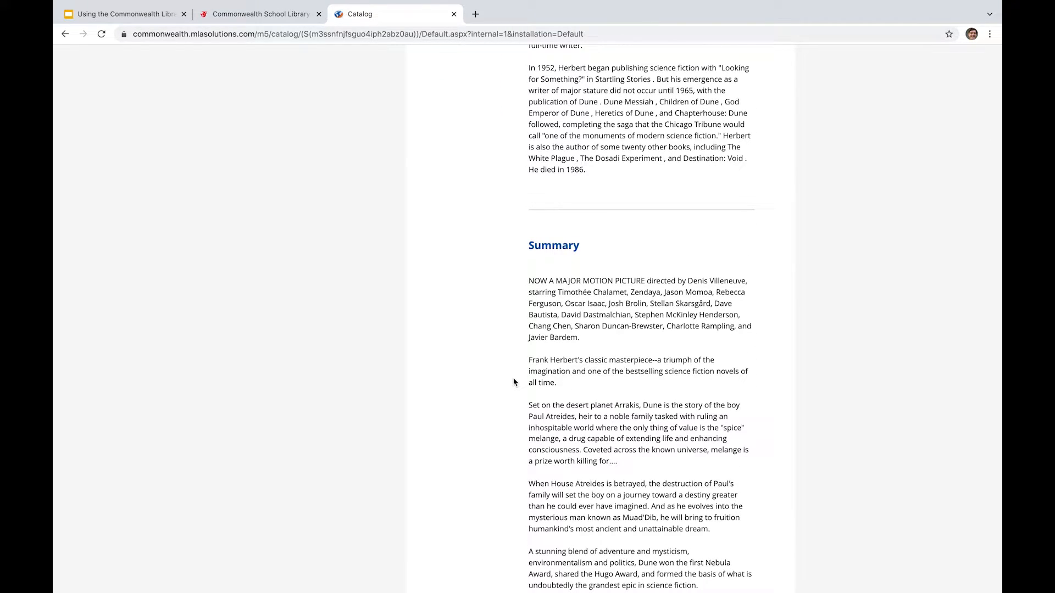
scroll("down", 3)
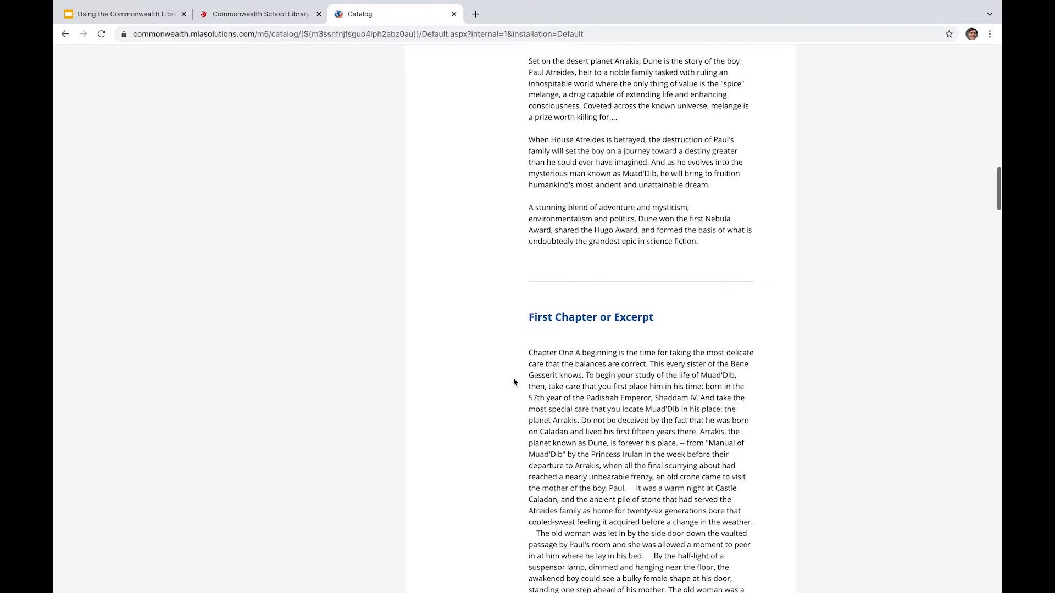
scroll("down", 3)
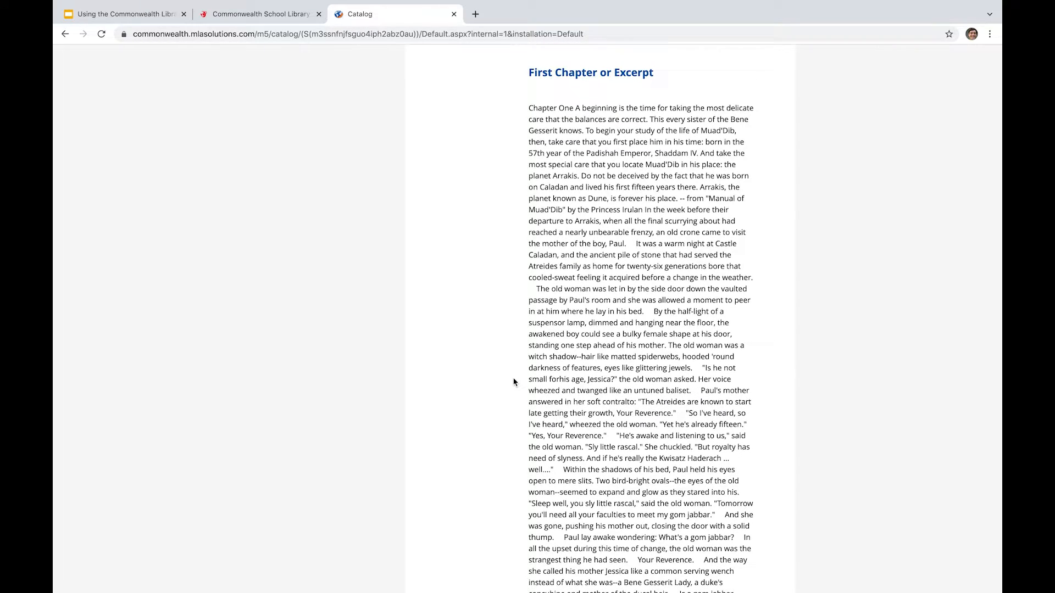
scroll("down", 3)
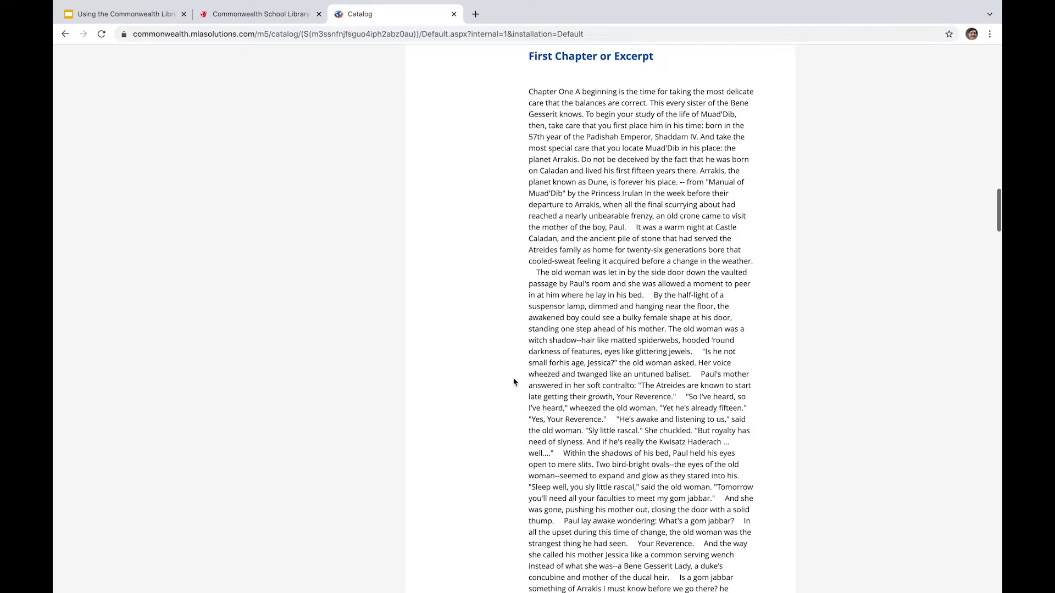
scroll("up", 3)
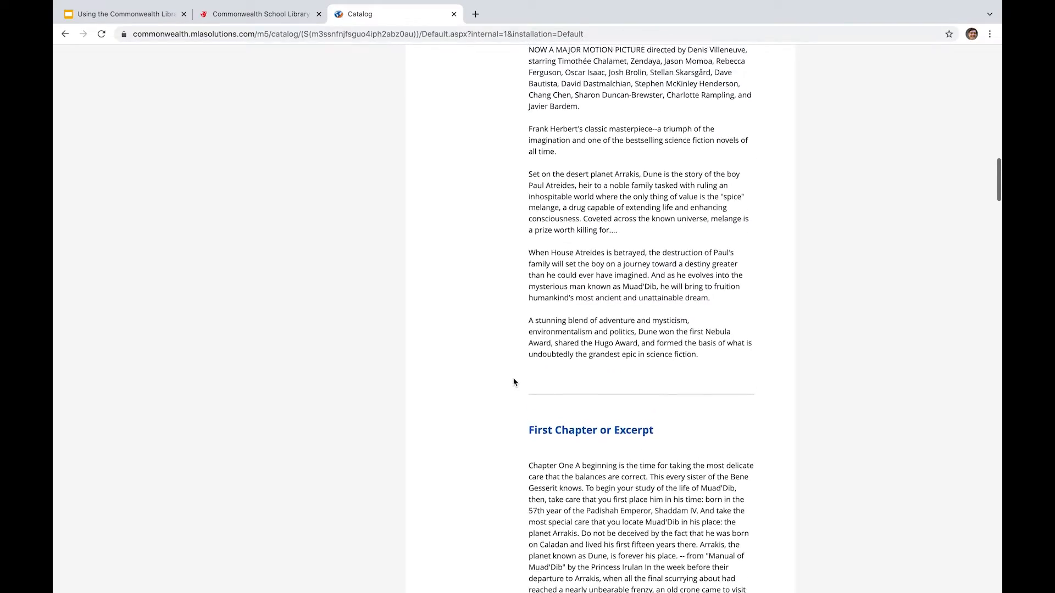
scroll("down", 3)
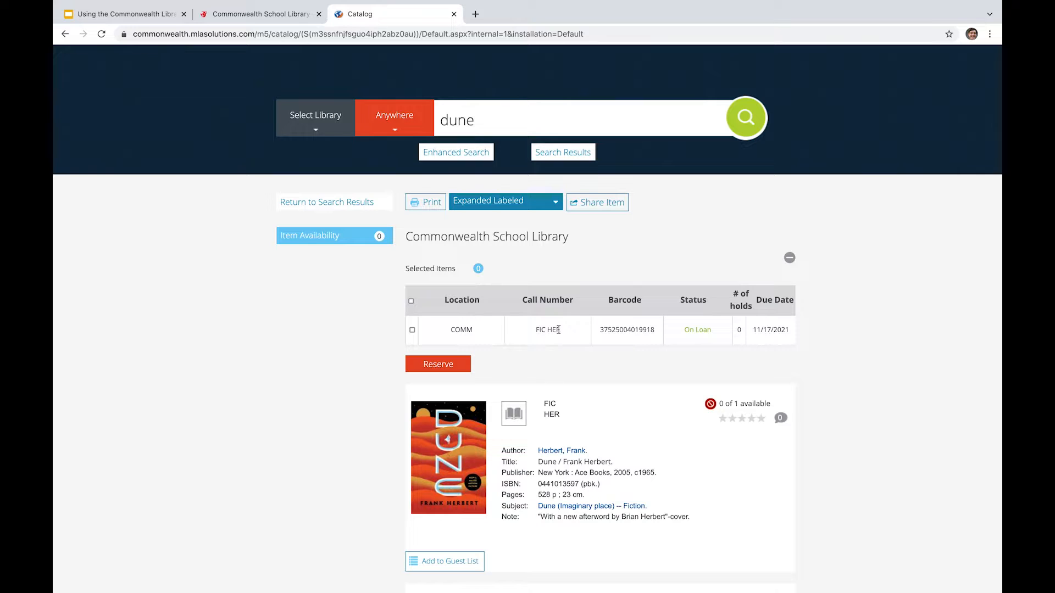
mouse_move(547, 352)
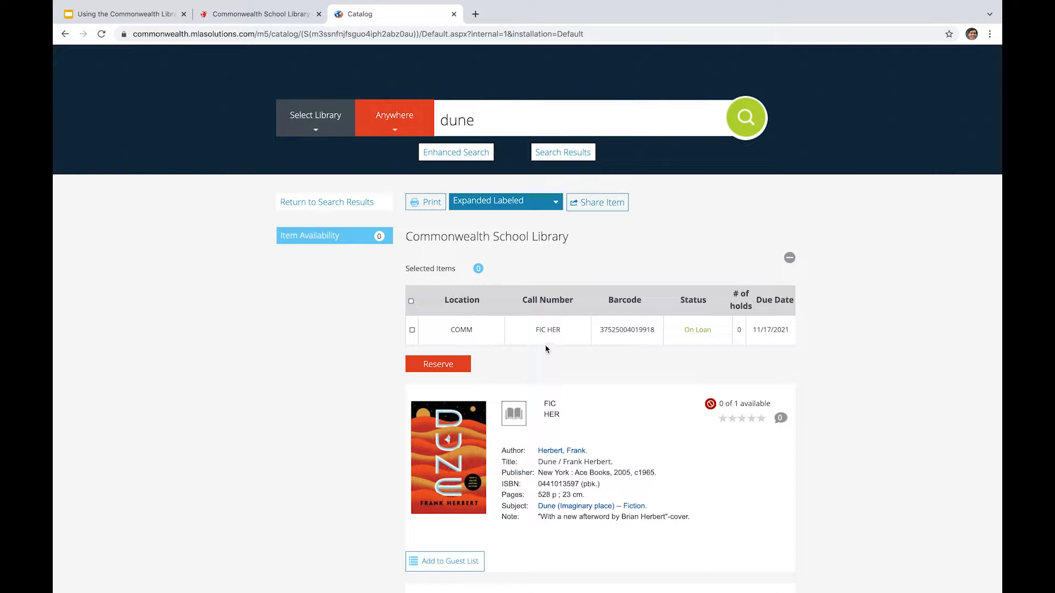
mouse_move(565, 339)
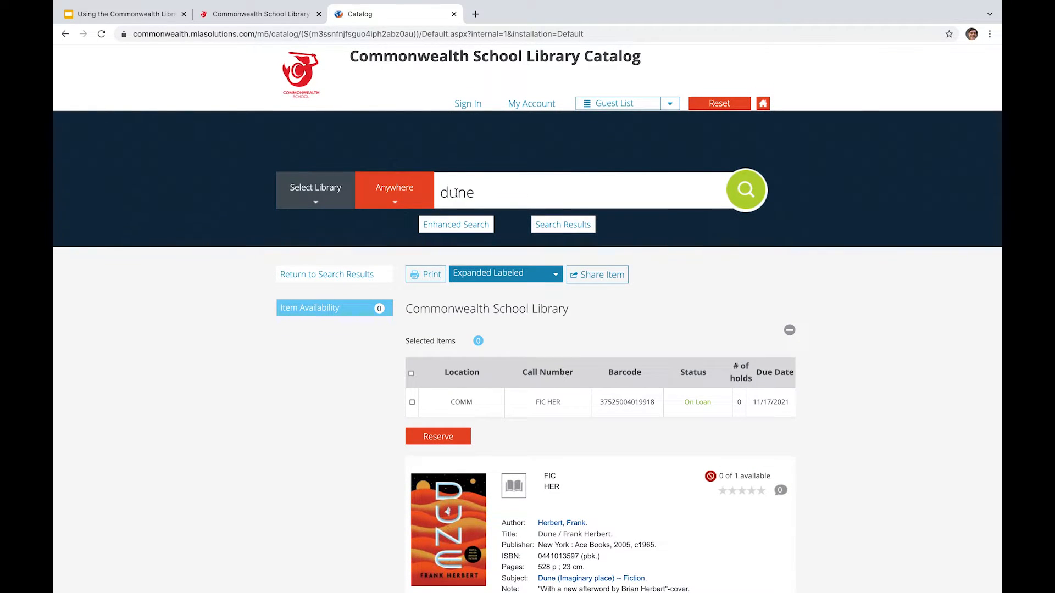
mouse_move(288, 178)
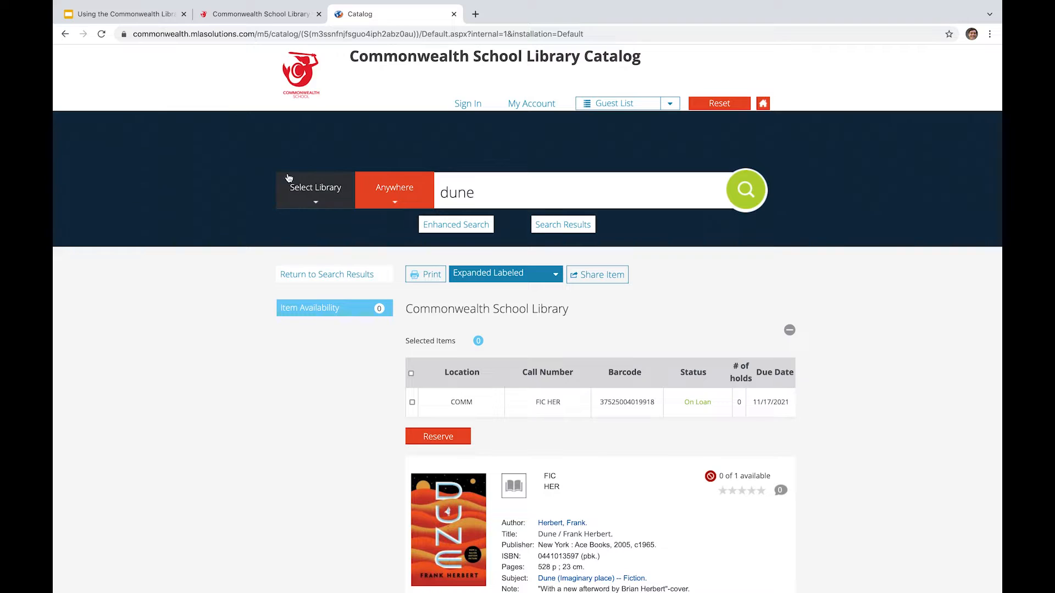
mouse_move(312, 269)
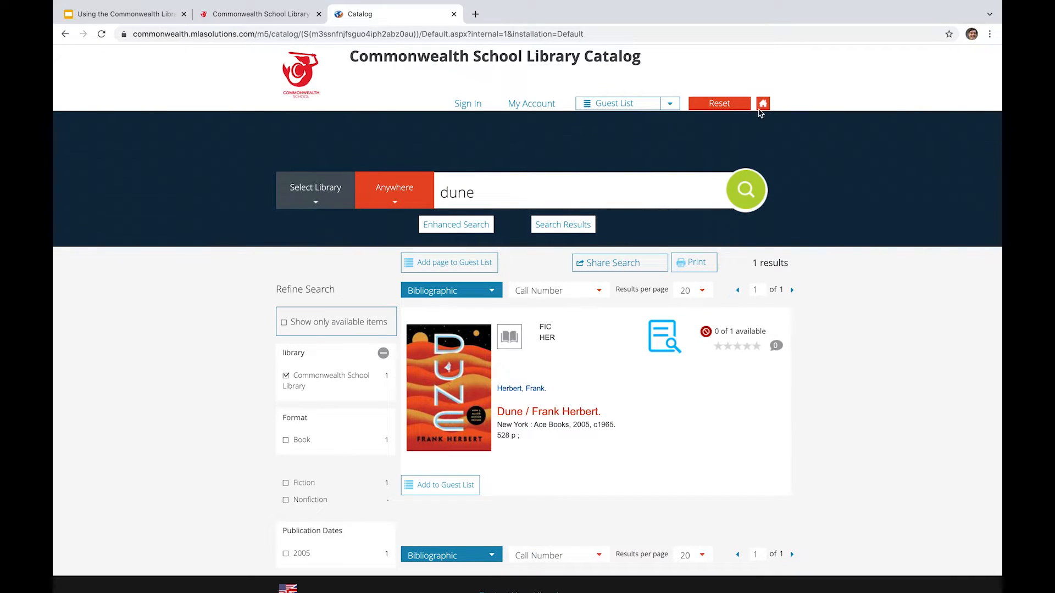
Return to the catalog home page and open the Research Guides link.
left_click(762, 103)
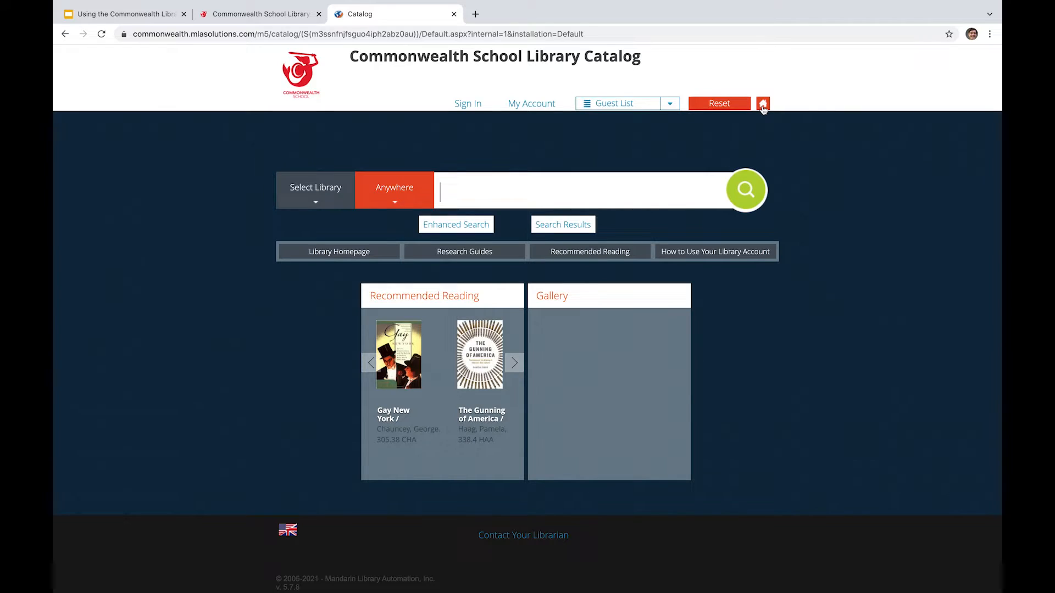
mouse_move(430, 255)
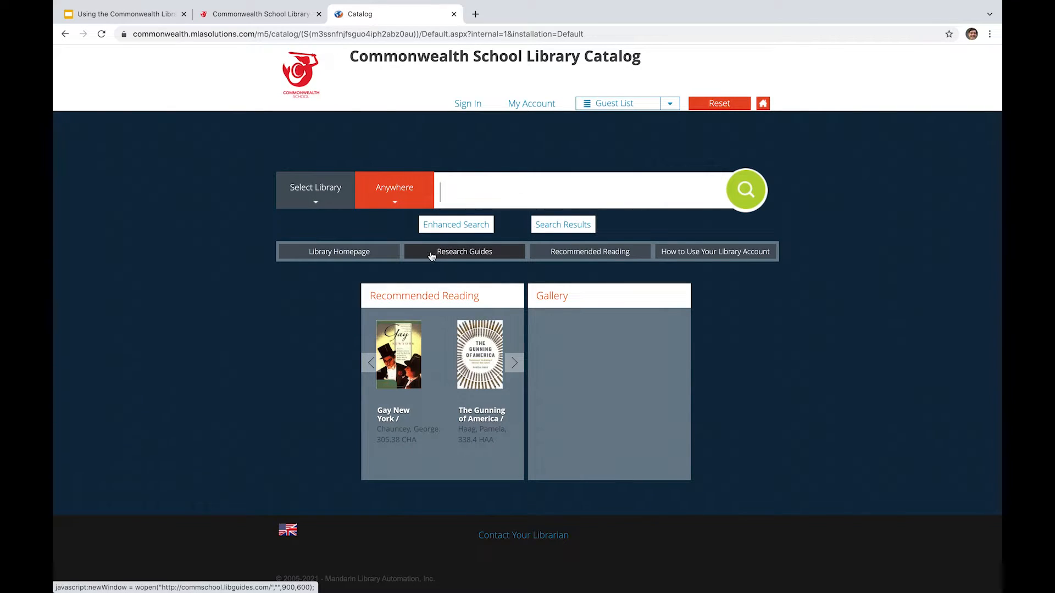
mouse_move(477, 252)
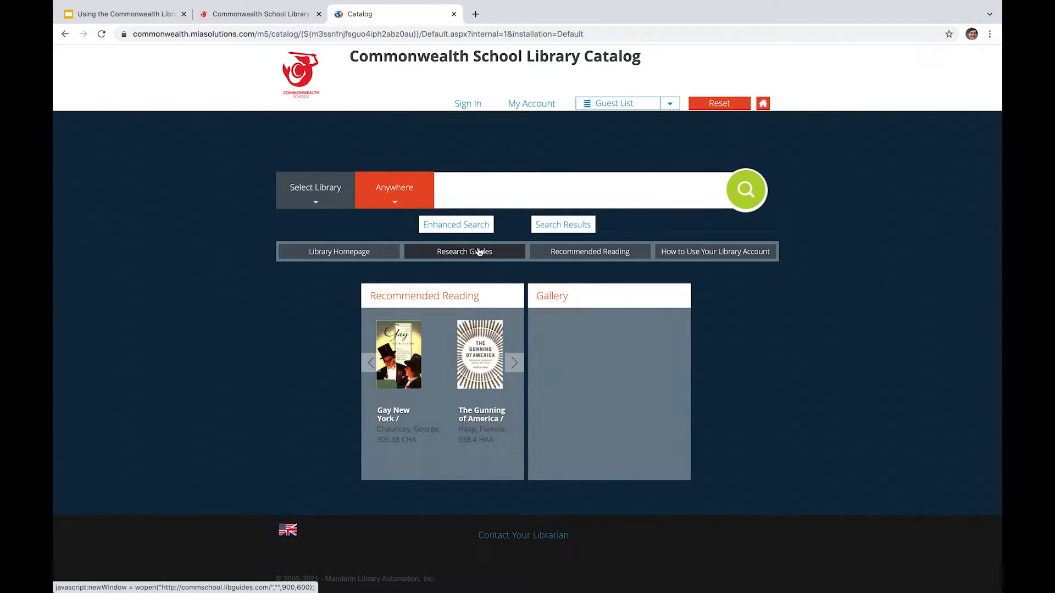
left_click(464, 251)
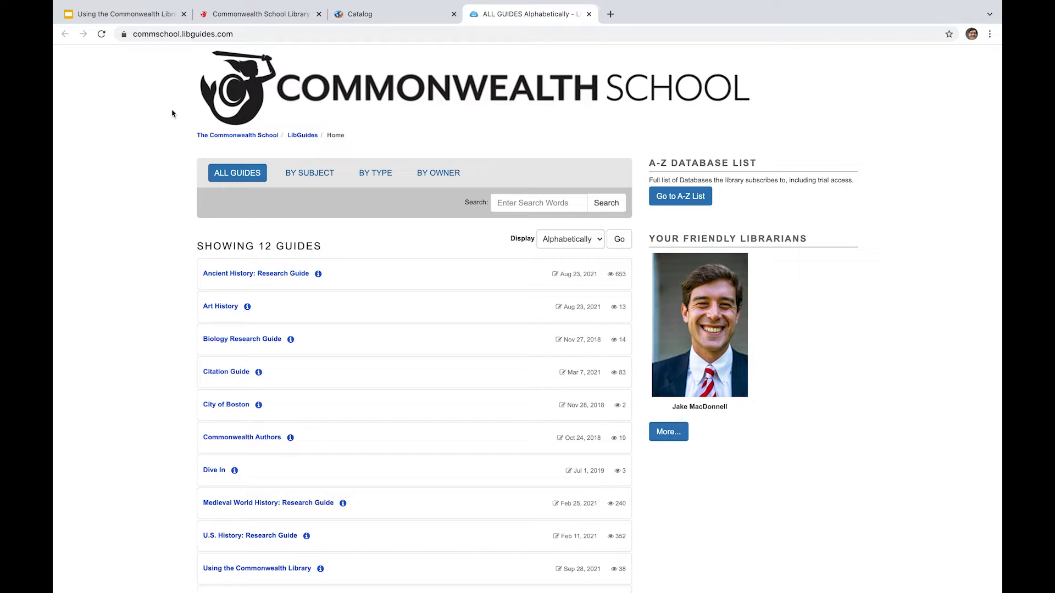
Scroll the All Guides list and select Using the Commonwealth Library.
scroll("down", 3)
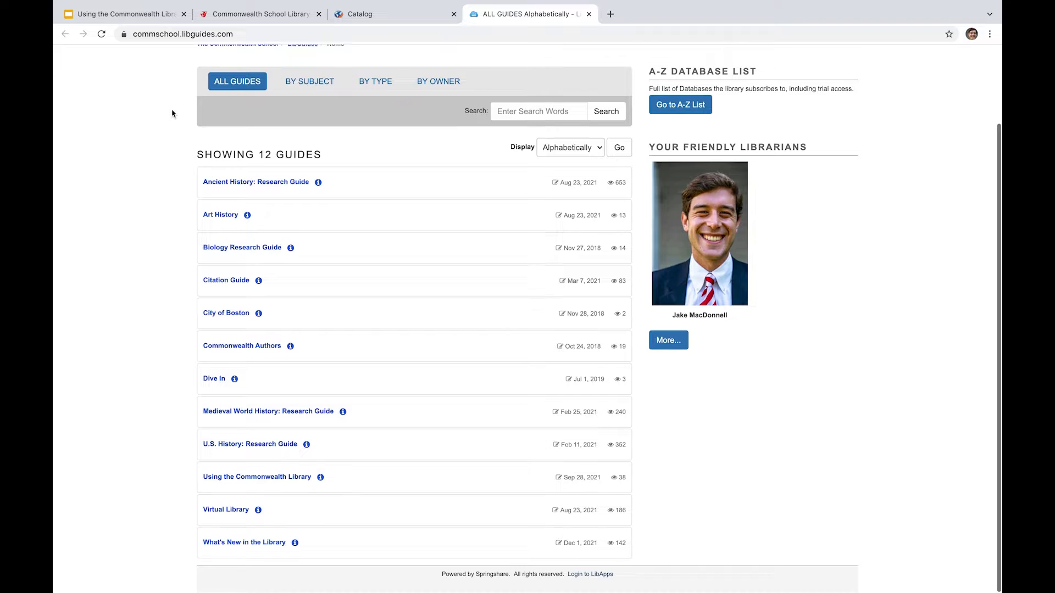
mouse_move(198, 254)
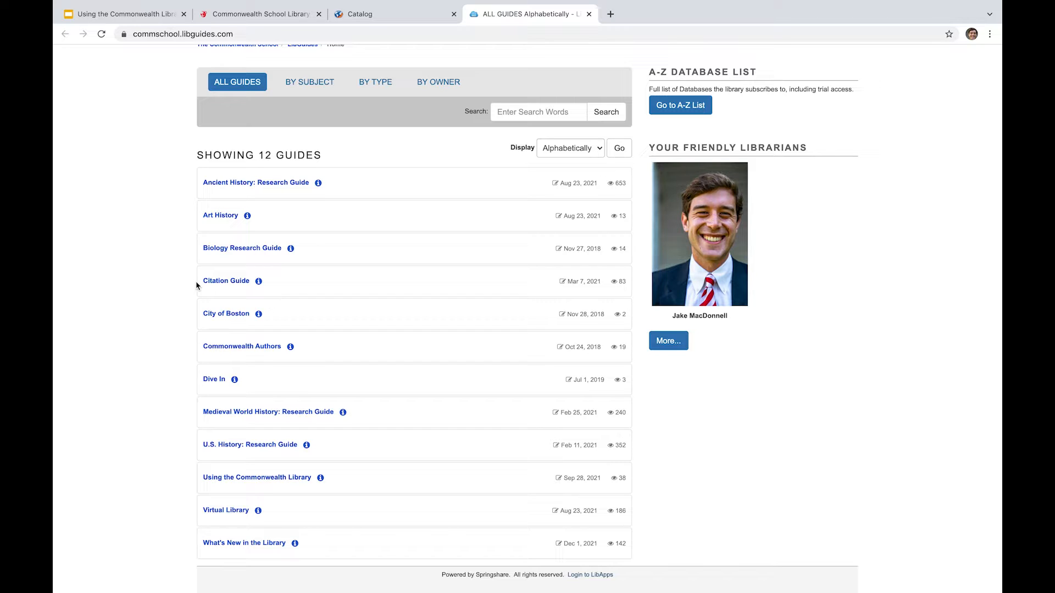
mouse_move(198, 390)
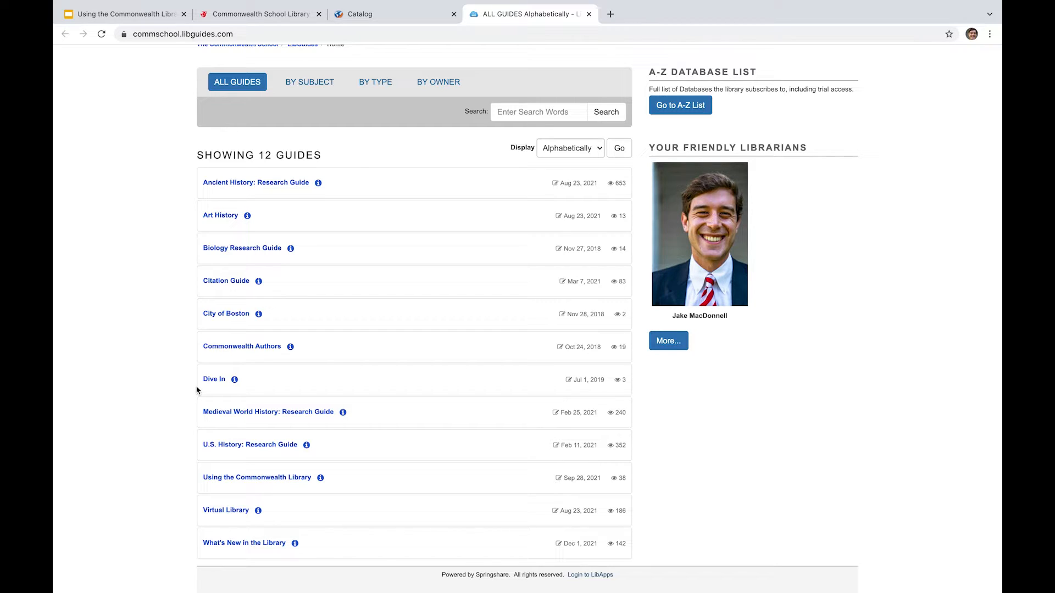
mouse_move(185, 397)
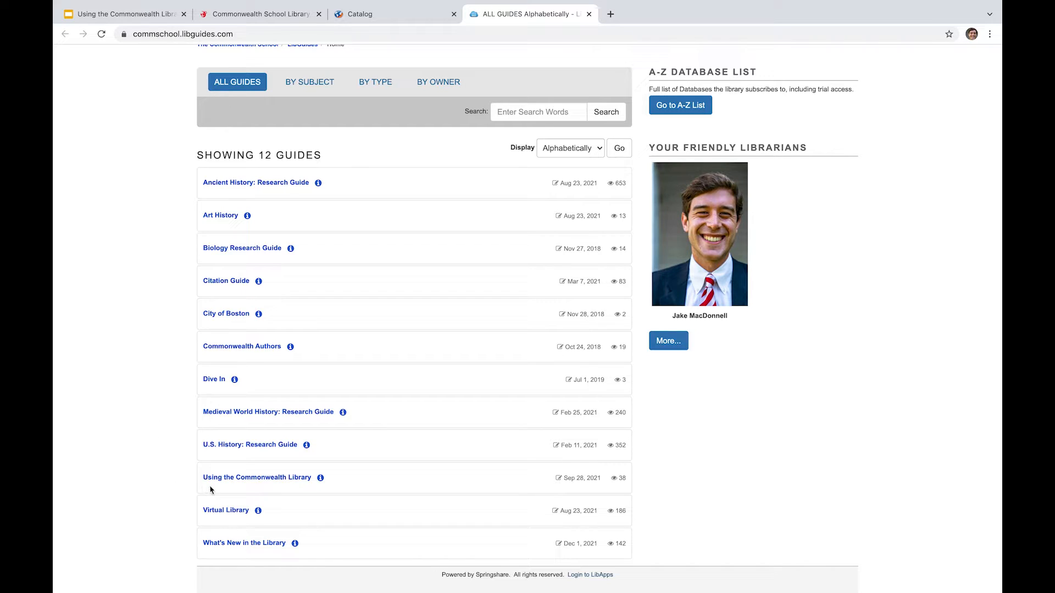
mouse_move(254, 481)
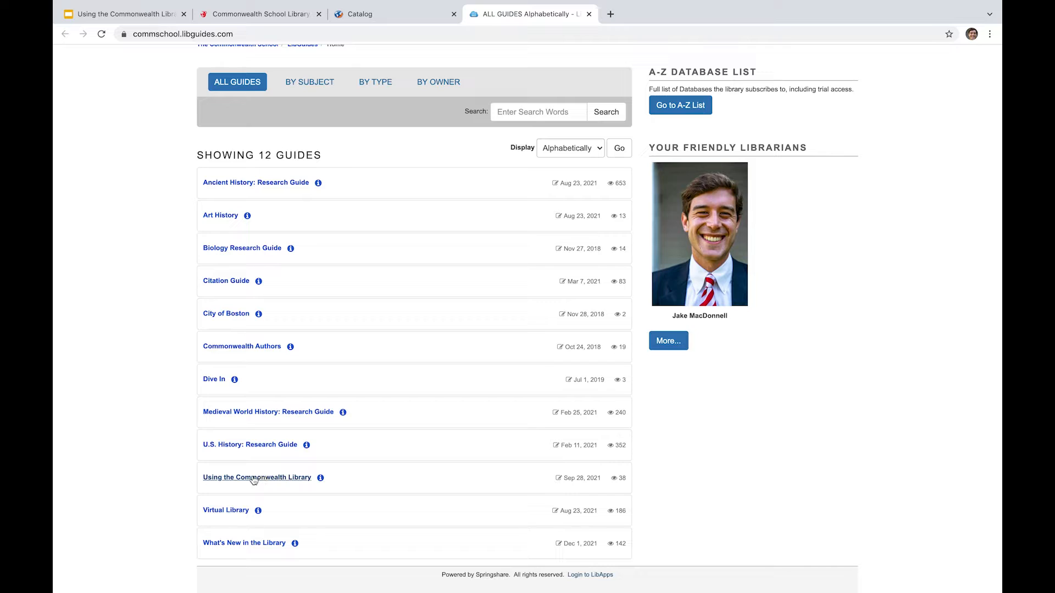
left_click(257, 477)
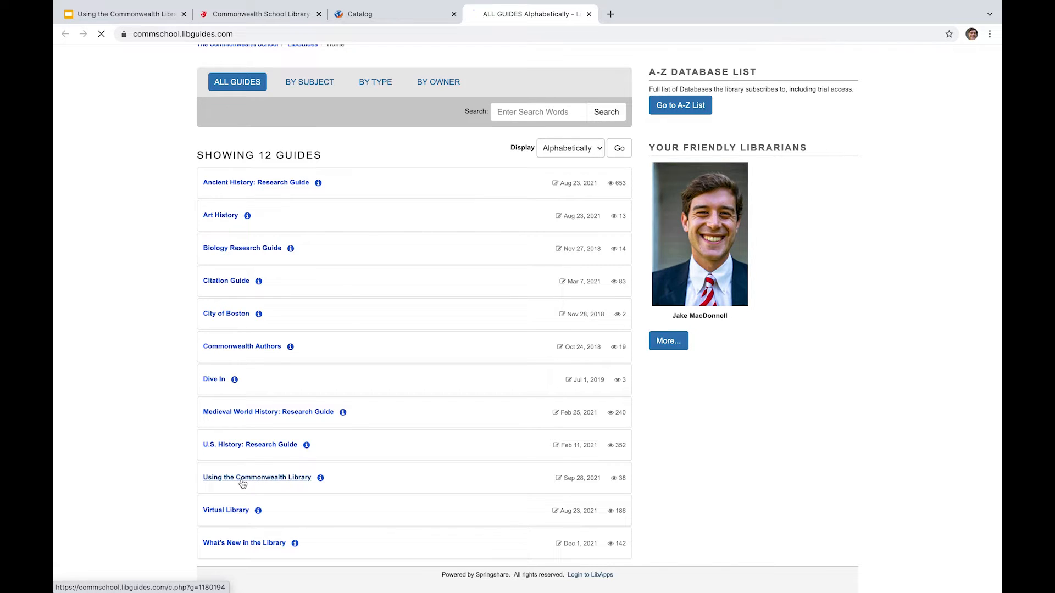
Open the Using the Commonwealth Library guide and scroll to Important Resources and Links.
left_click(257, 477)
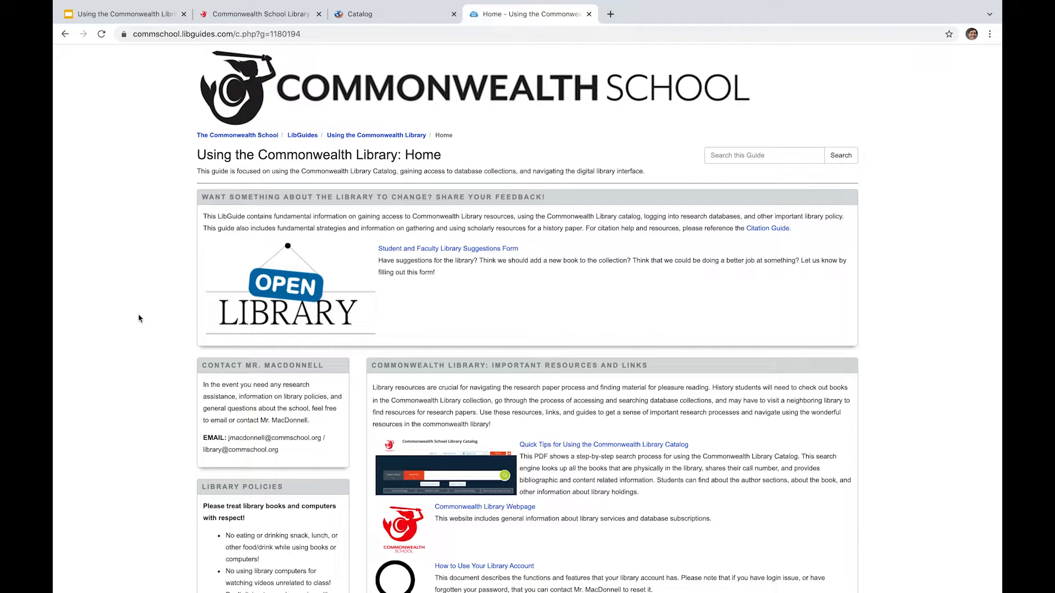
mouse_move(419, 258)
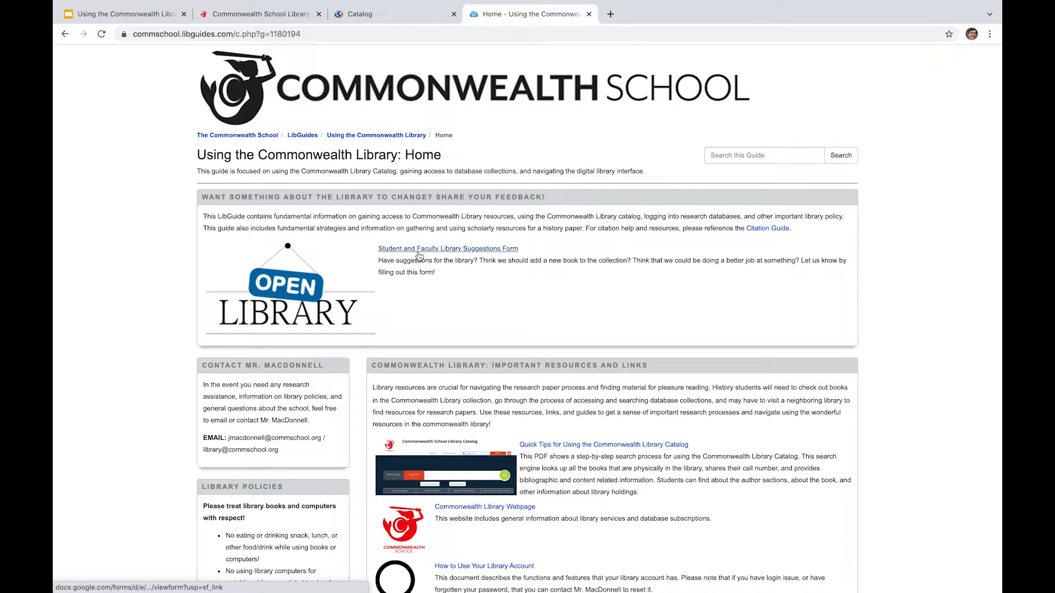
mouse_move(419, 256)
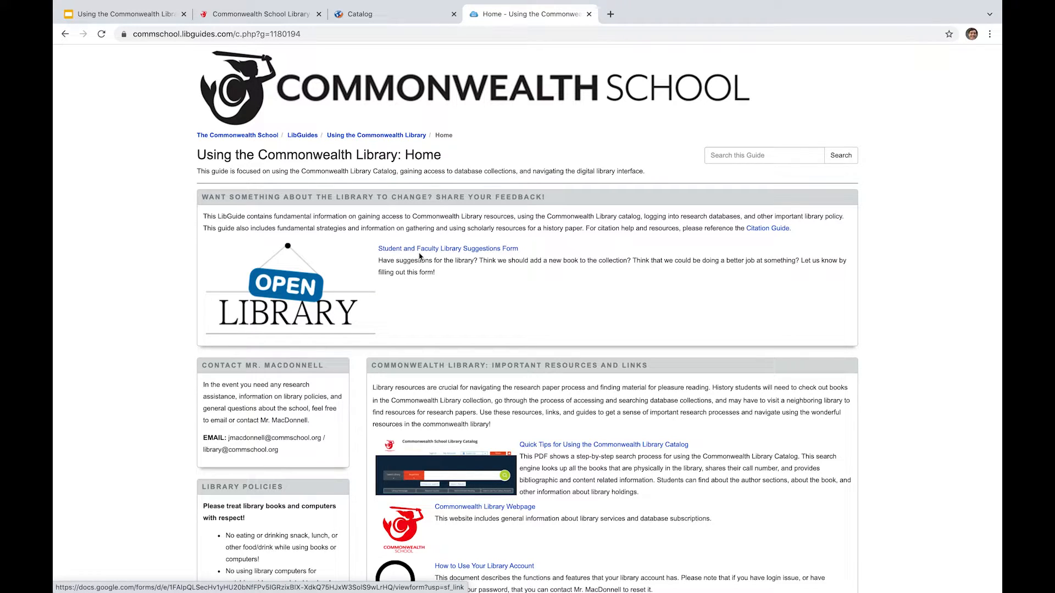
mouse_move(453, 294)
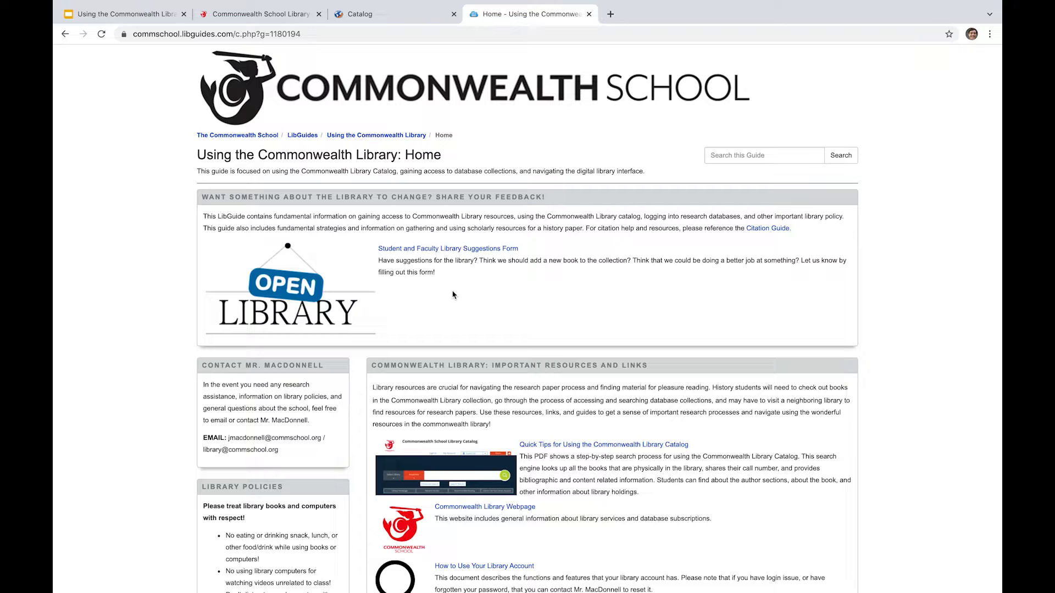
scroll("down", 3)
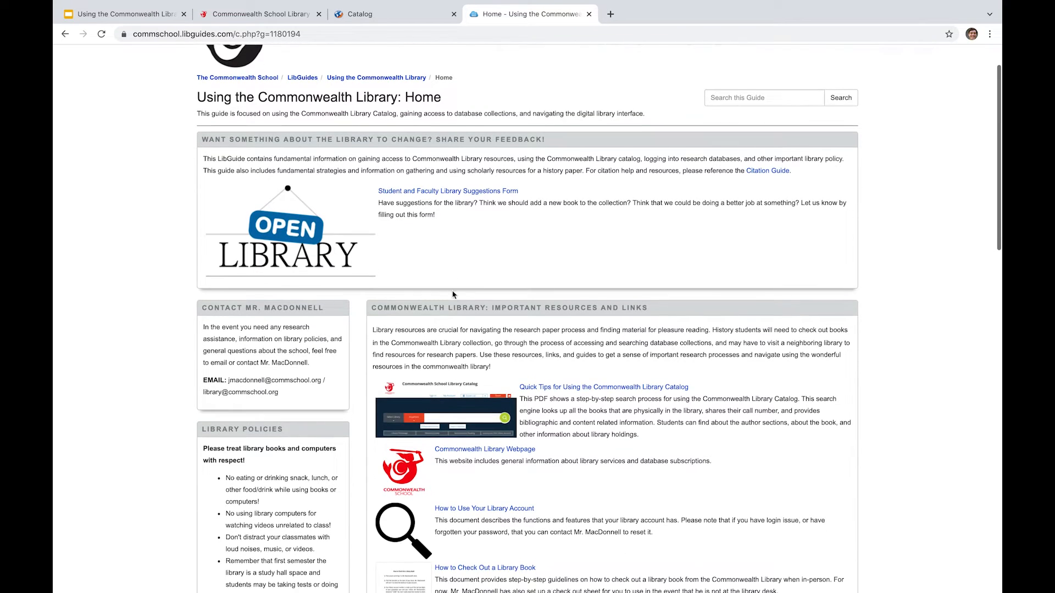
scroll("down", 3)
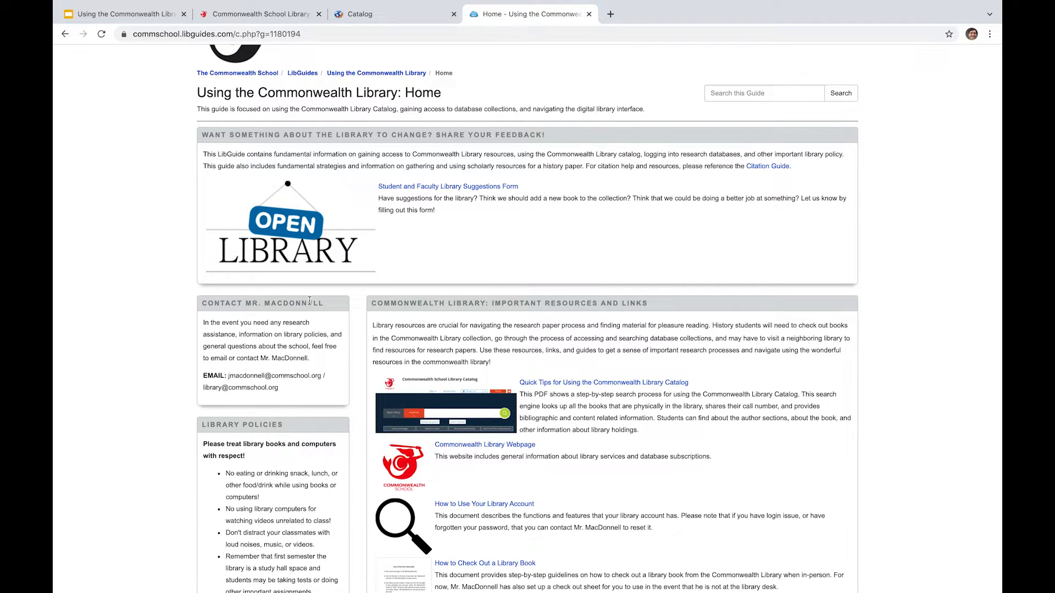
scroll("down", 3)
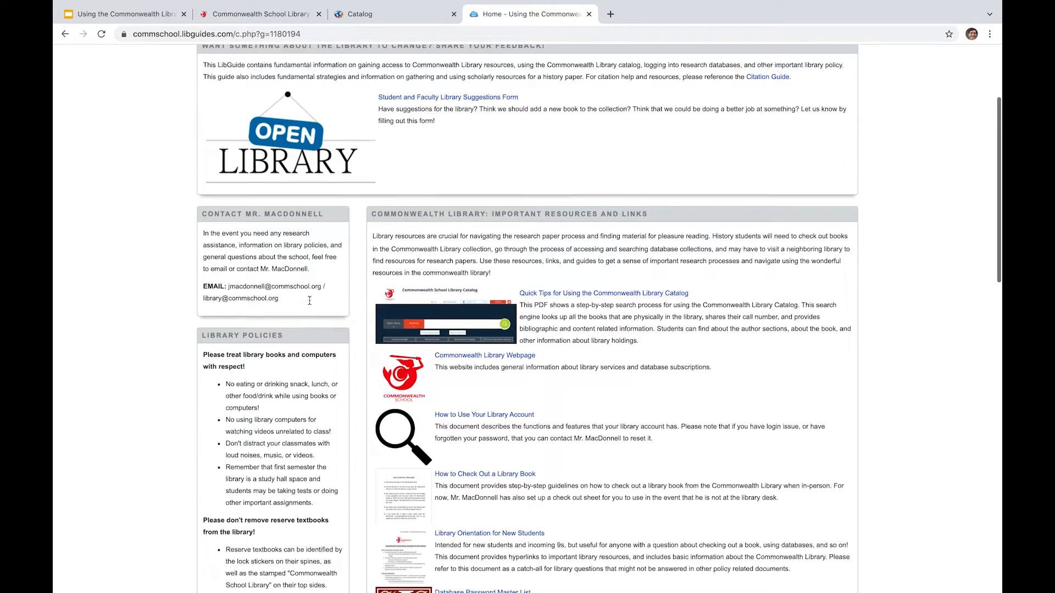
Scroll down to the Database Password Master List entry.
scroll("down", 3)
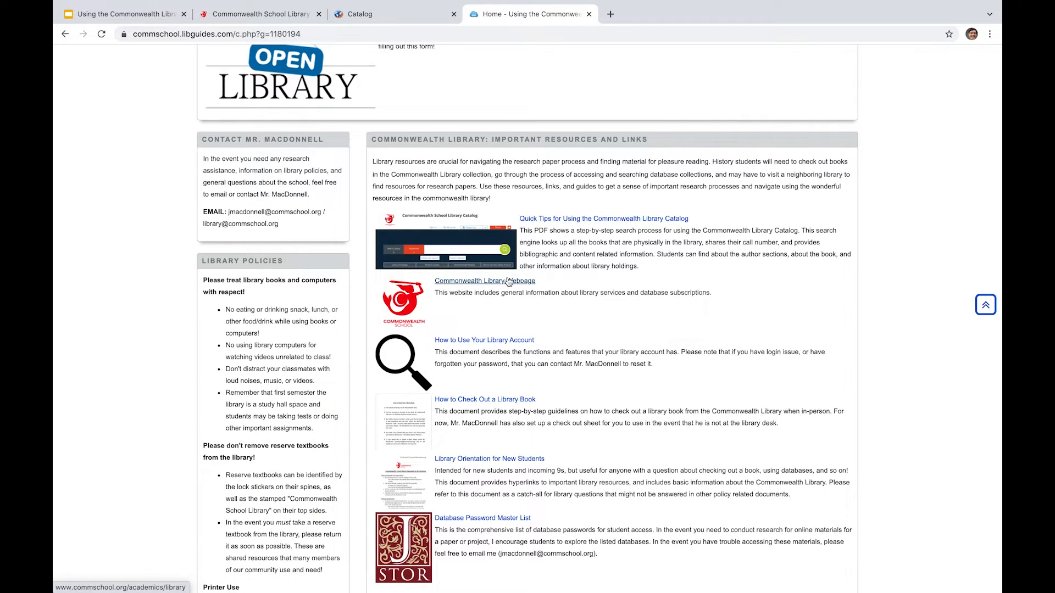
scroll("down", 3)
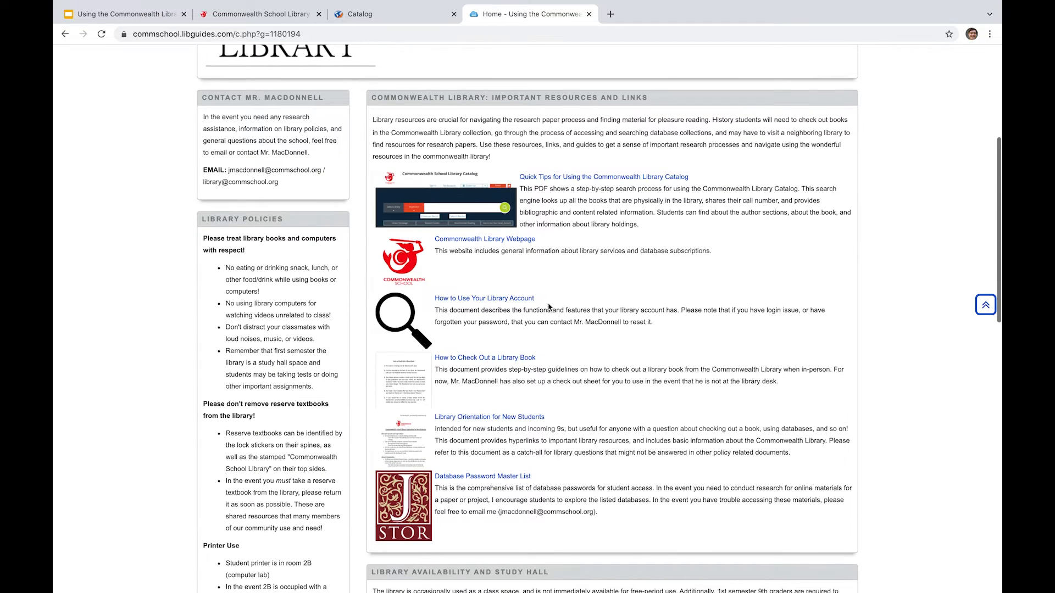
mouse_move(466, 304)
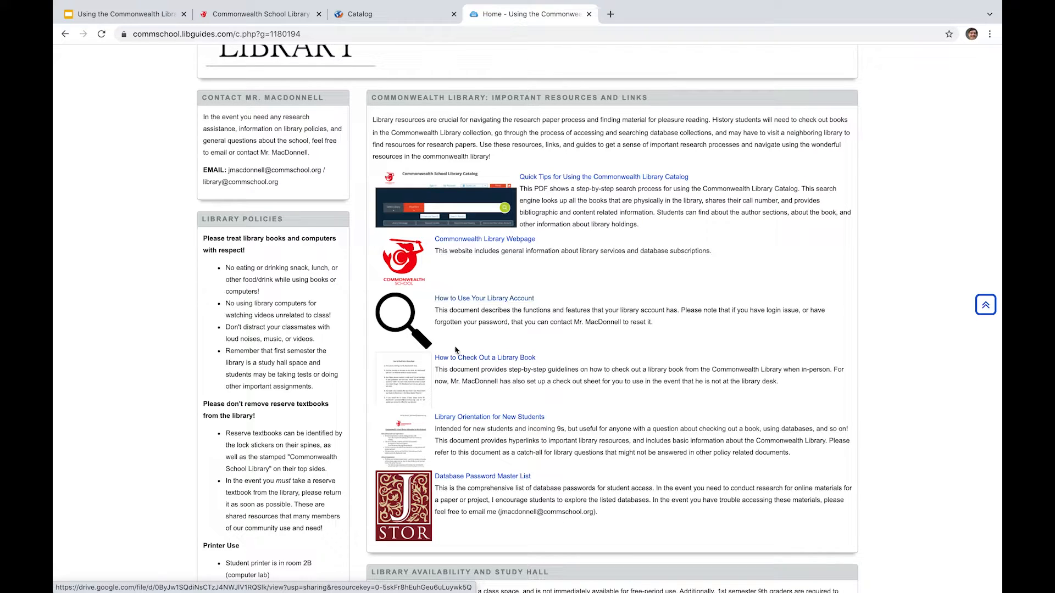
mouse_move(456, 361)
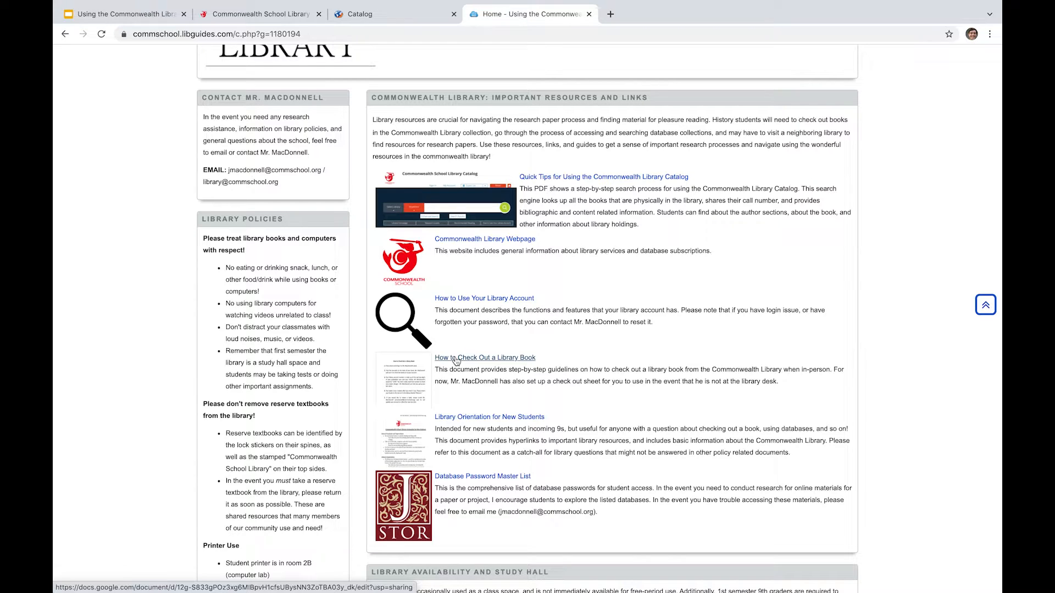
mouse_move(447, 421)
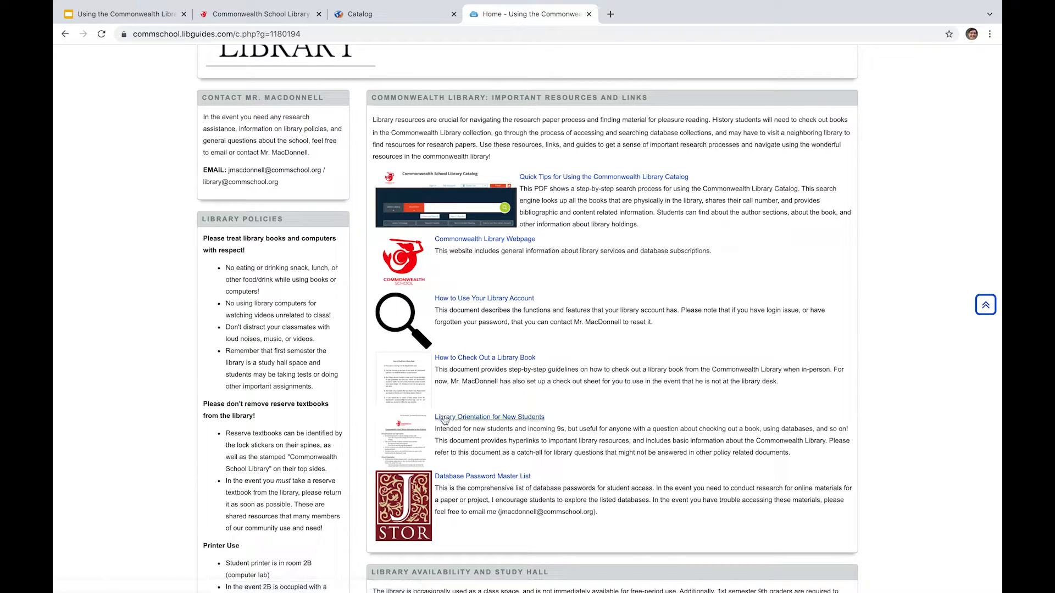
mouse_move(445, 422)
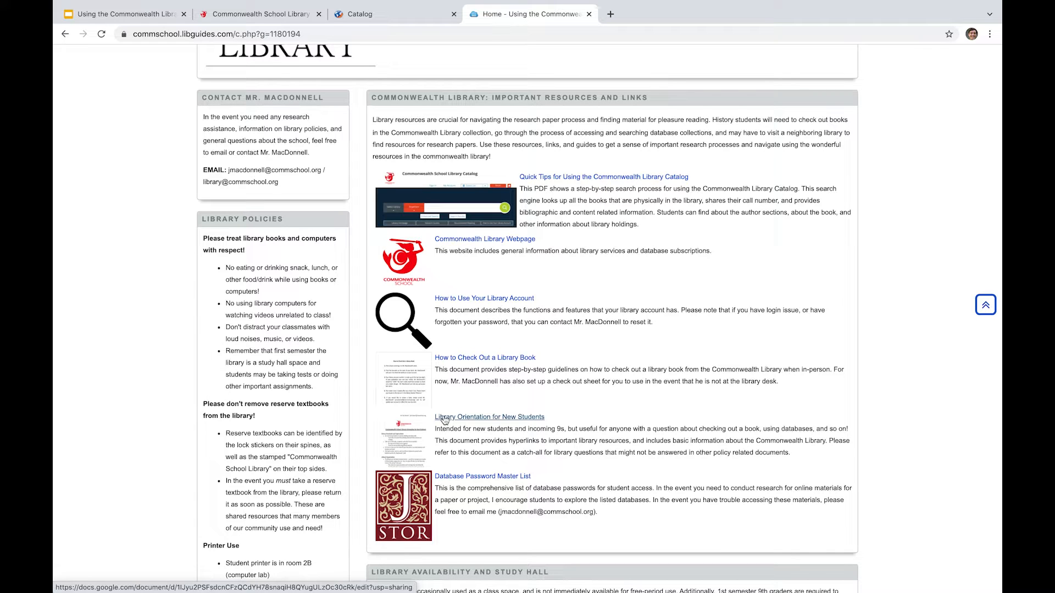
Scroll down to the Library Availability and Study Hall section.
scroll("down", 3)
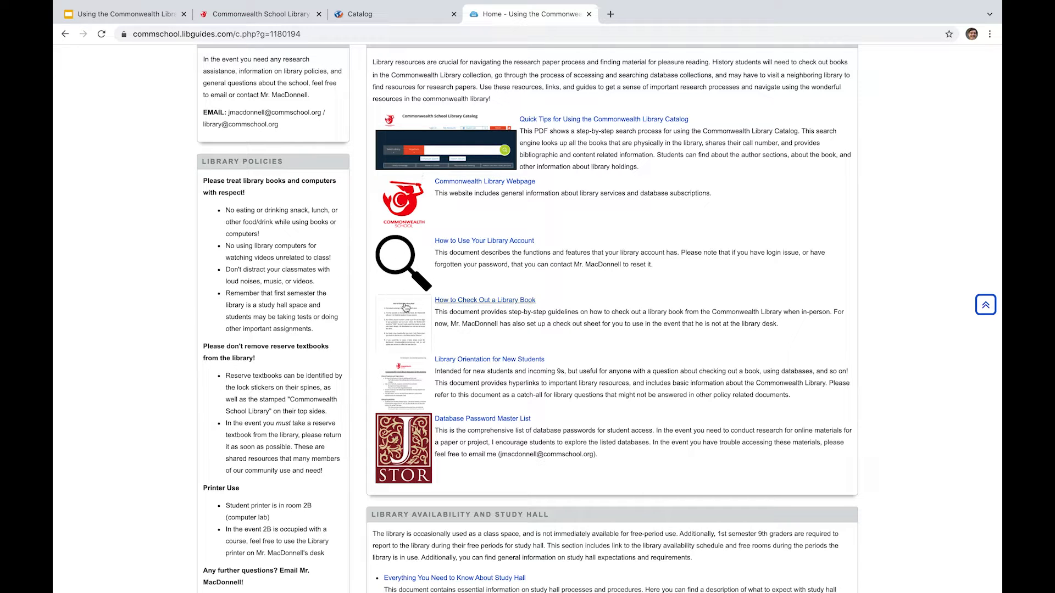
mouse_move(593, 366)
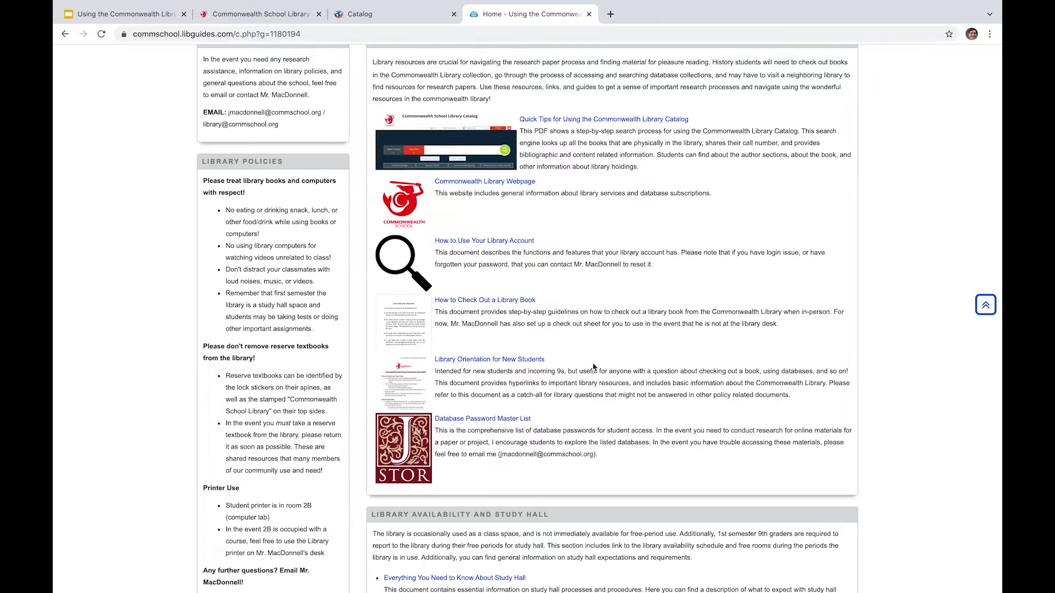
Scroll down to the Library Availability chart and the Important Research Terms Defined list.
scroll("down", 3)
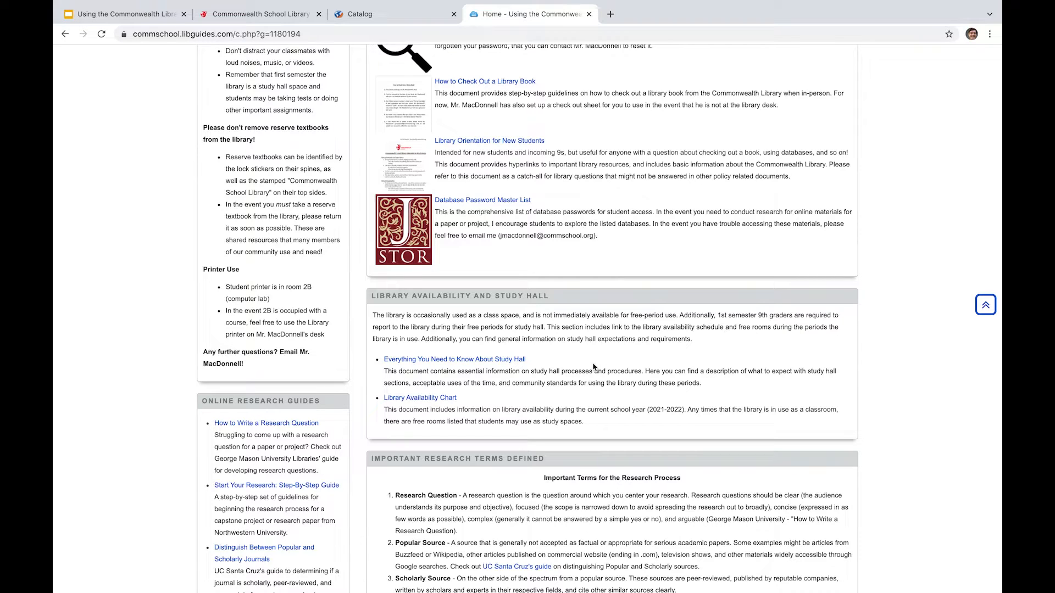
scroll("down", 3)
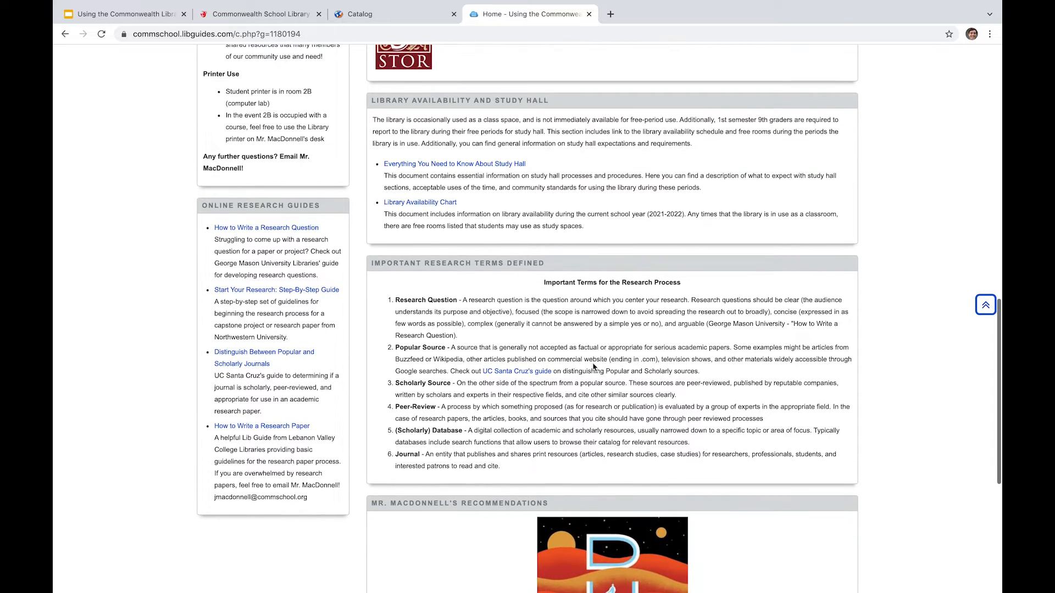
Scroll further down to Mr. MacDonnell's Recommendations carousel showing the Dune book cover.
scroll("down", 3)
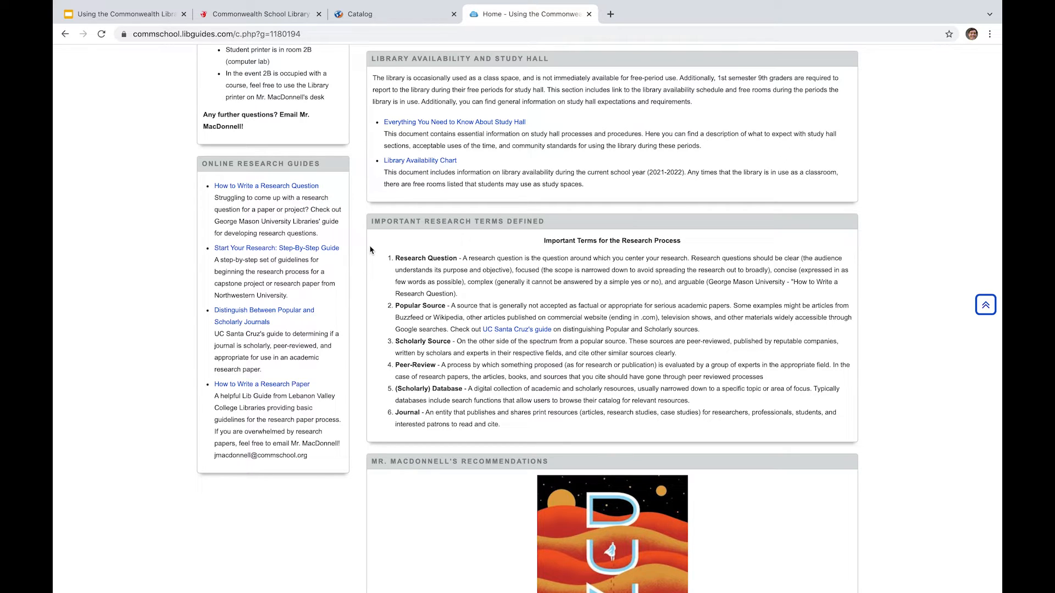
scroll("down", 3)
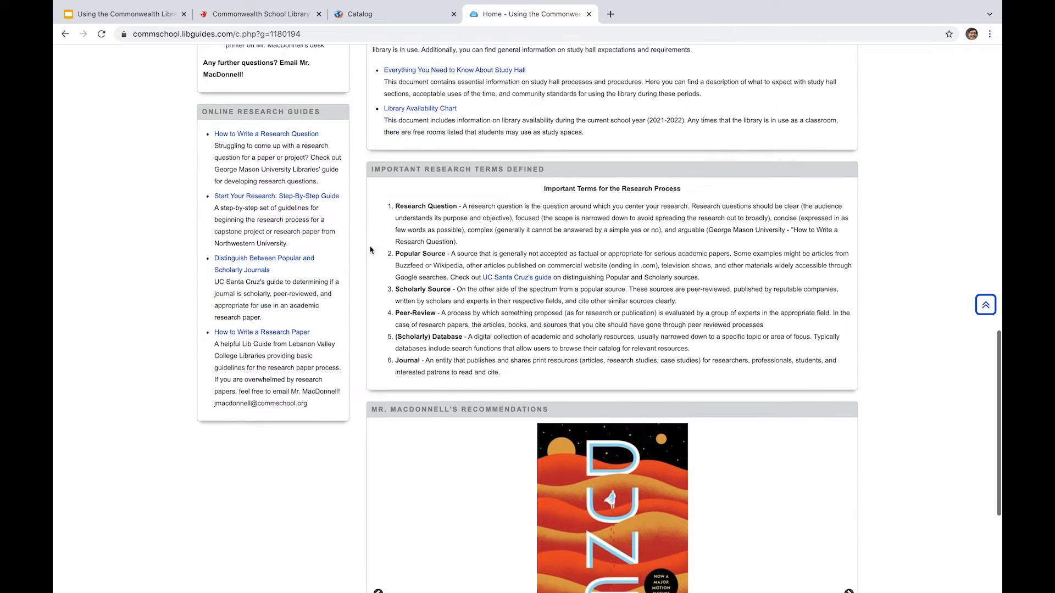
Bring up Dune's blurb in the recommendations, then return to the guide's Home heading and feedback section.
scroll("down", 3)
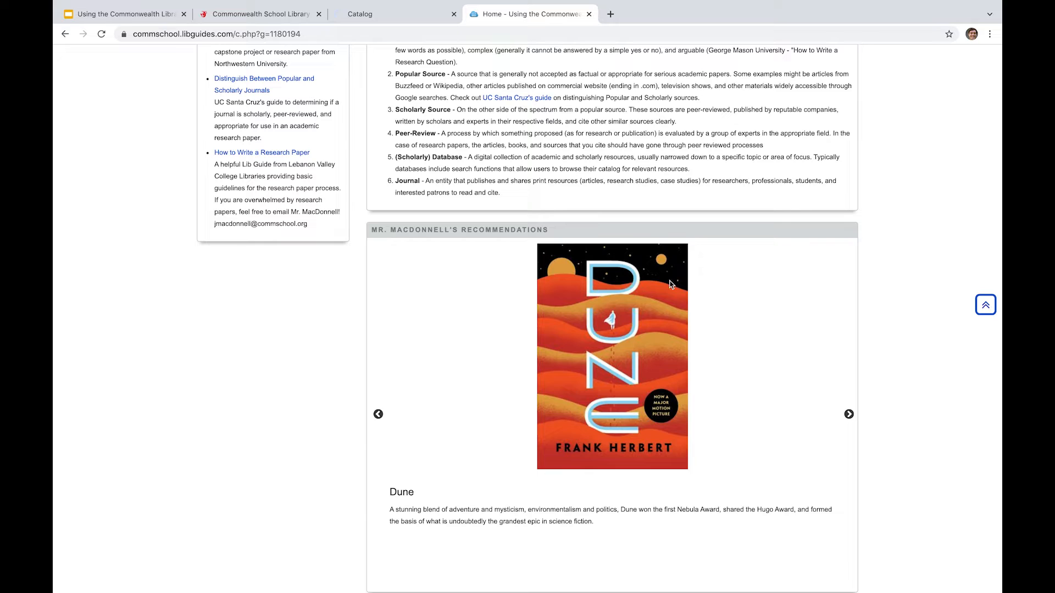
mouse_move(781, 384)
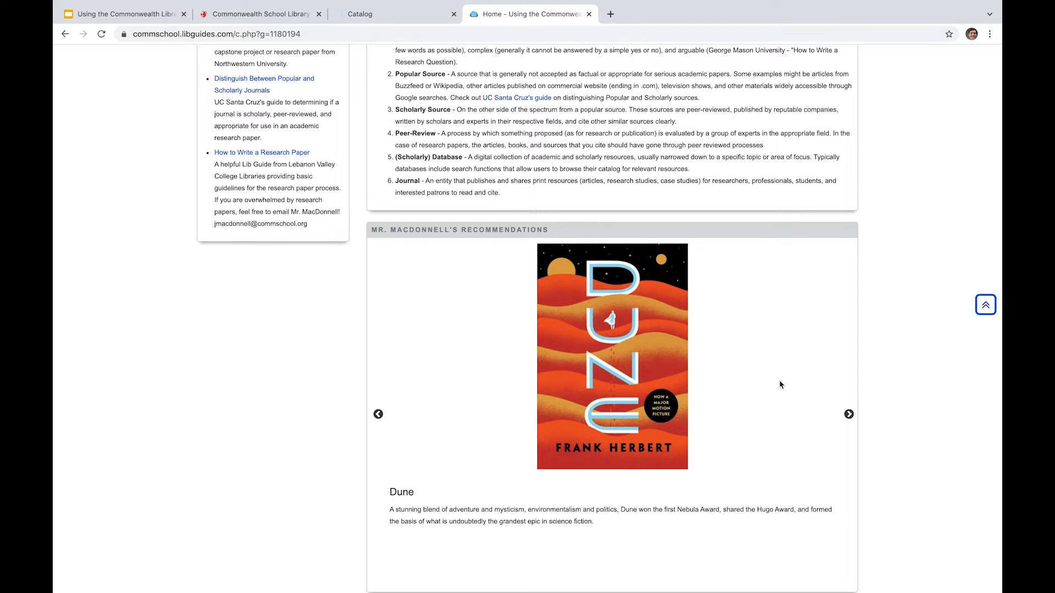
left_click(848, 414)
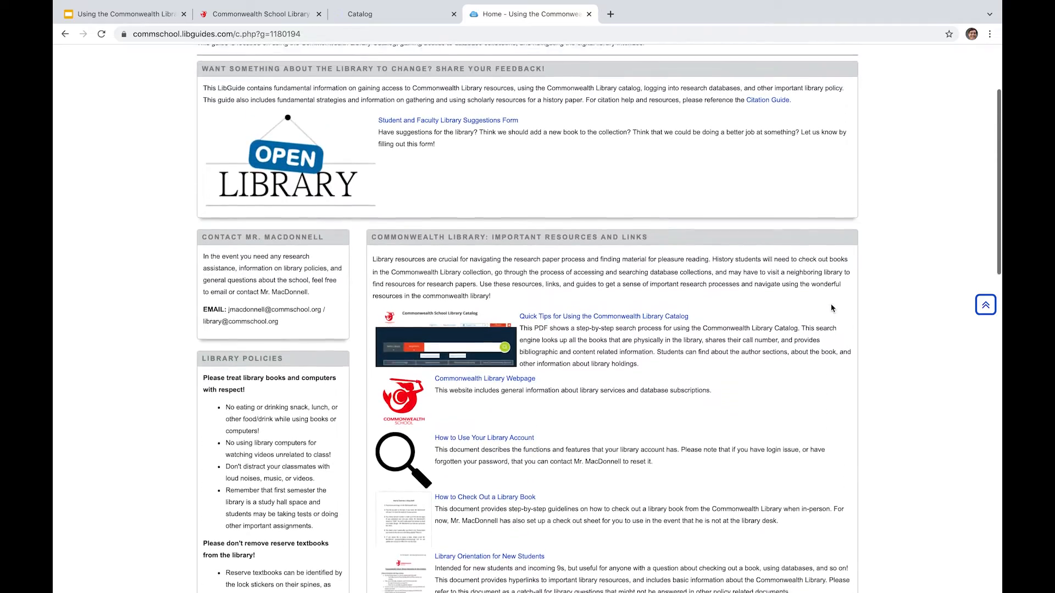
scroll("down", 3)
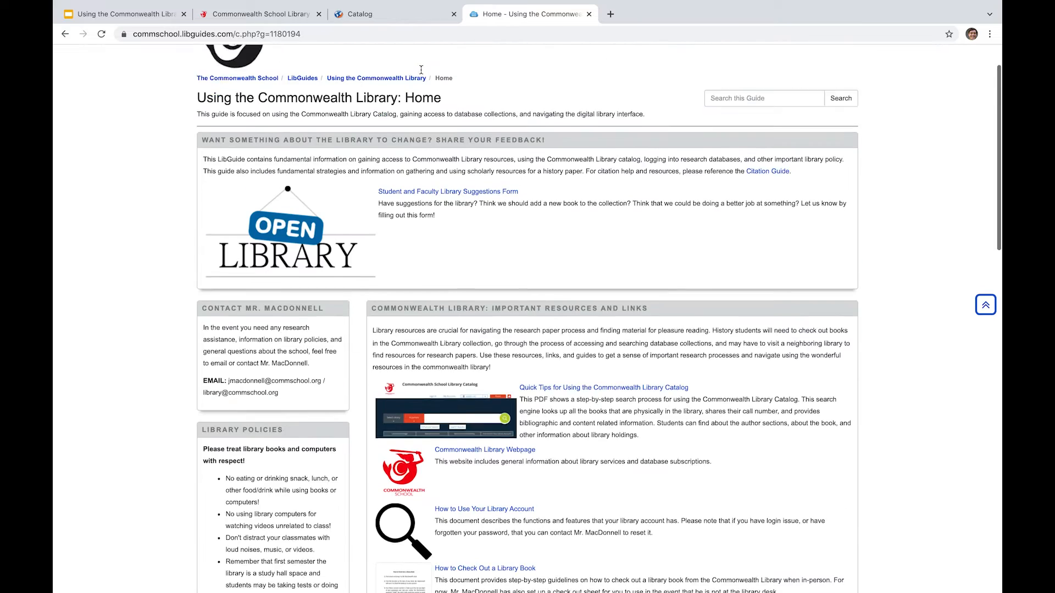
Scroll back up to the guide's title, breadcrumb trail and list of all 12 guides.
scroll("up", 3)
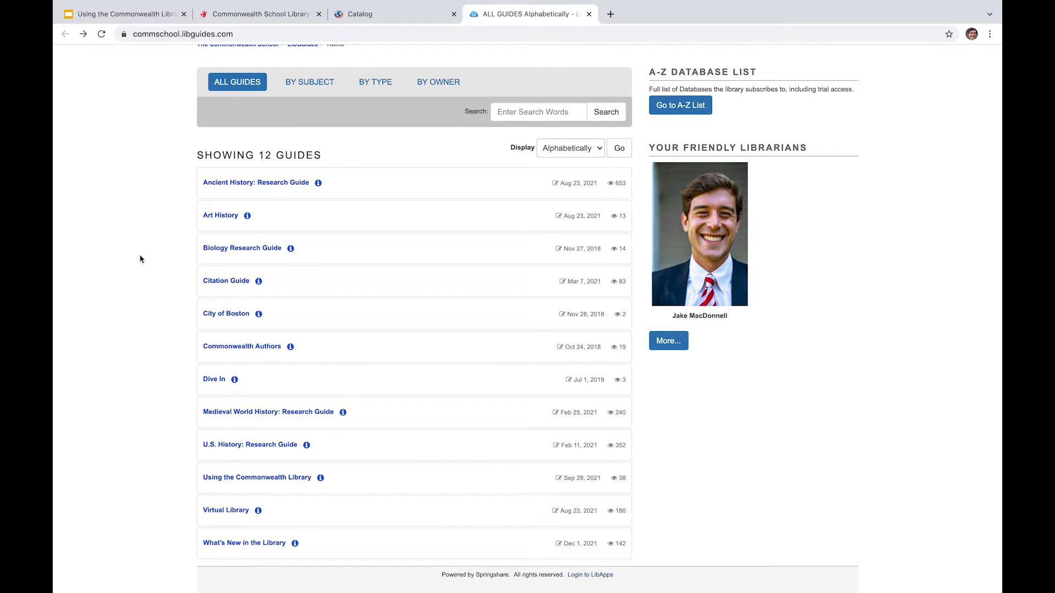
mouse_move(207, 196)
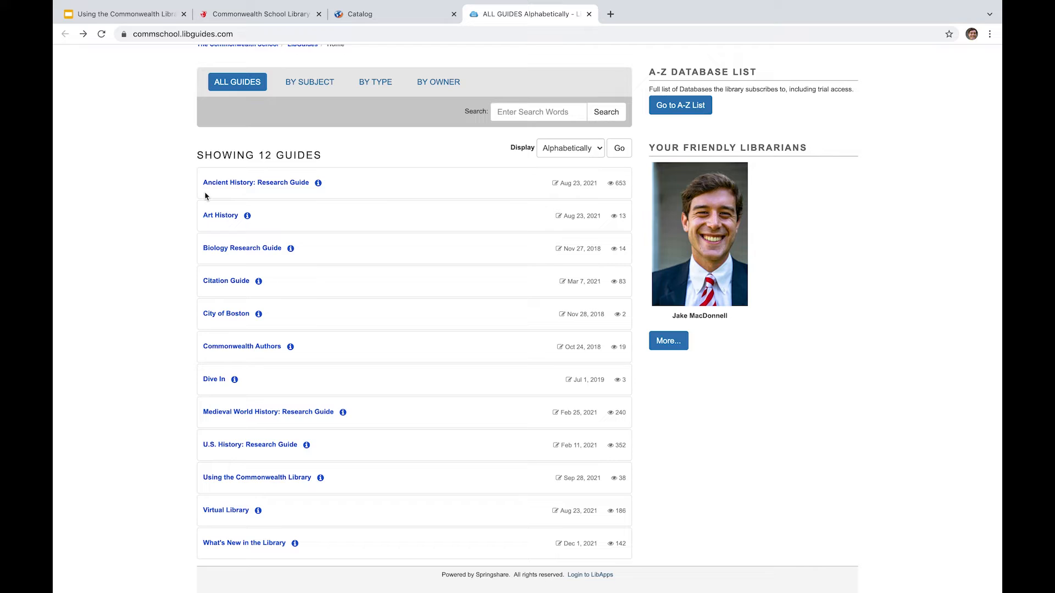
mouse_move(178, 210)
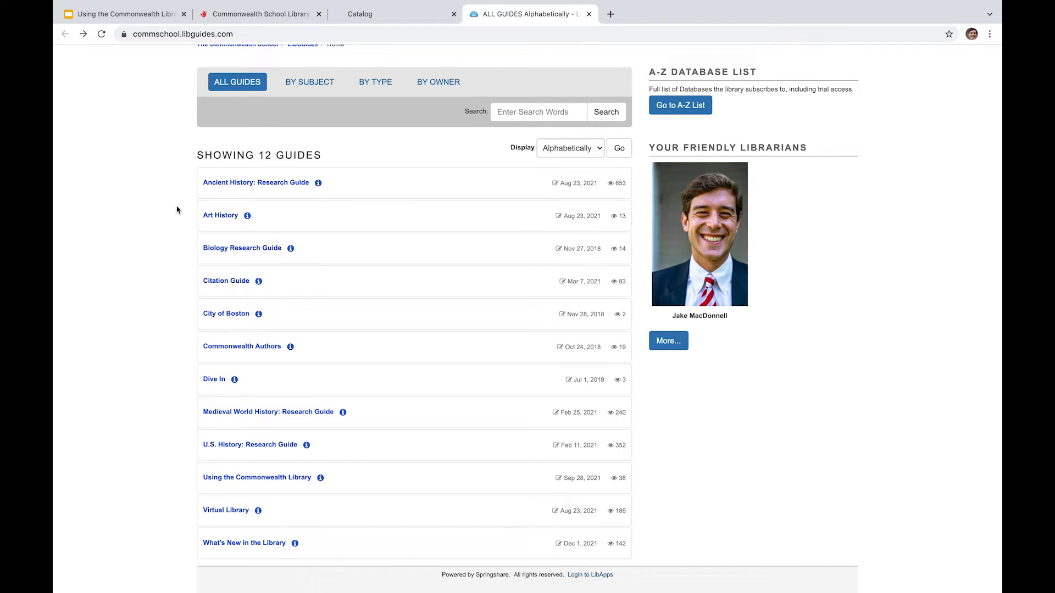
mouse_move(224, 184)
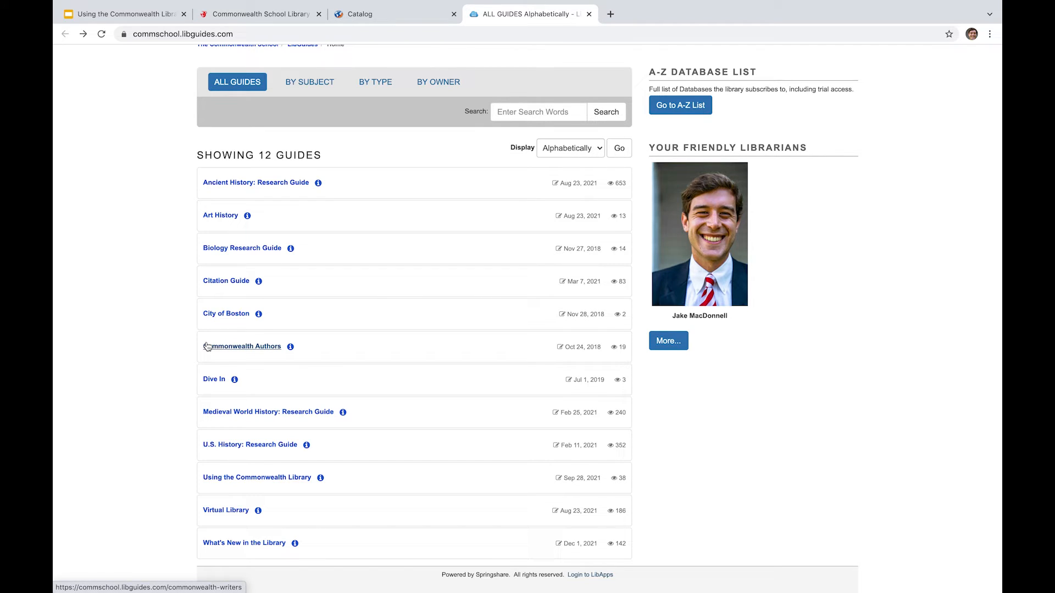
mouse_move(272, 357)
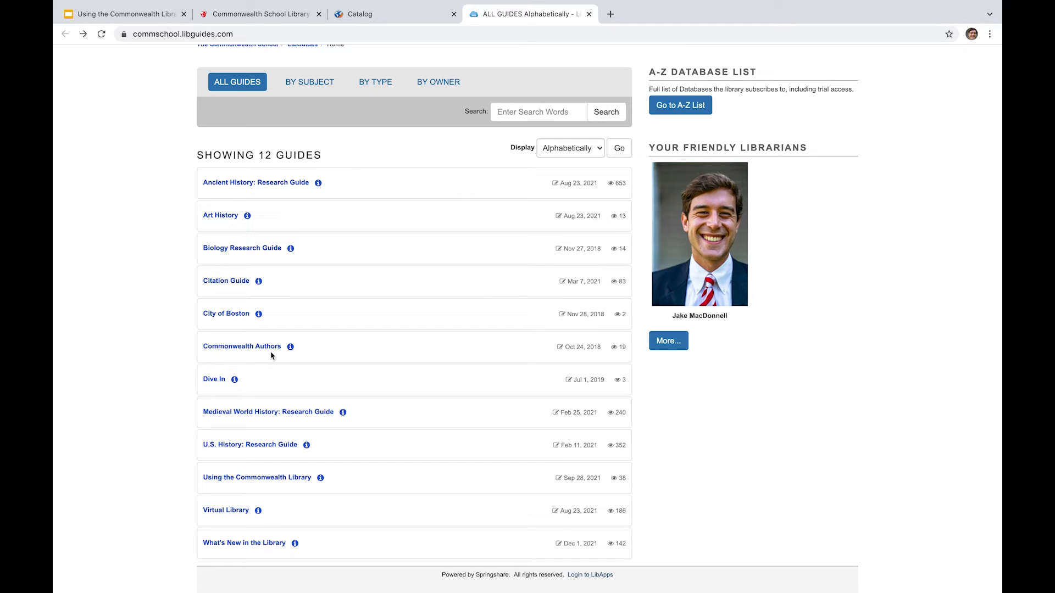
mouse_move(142, 451)
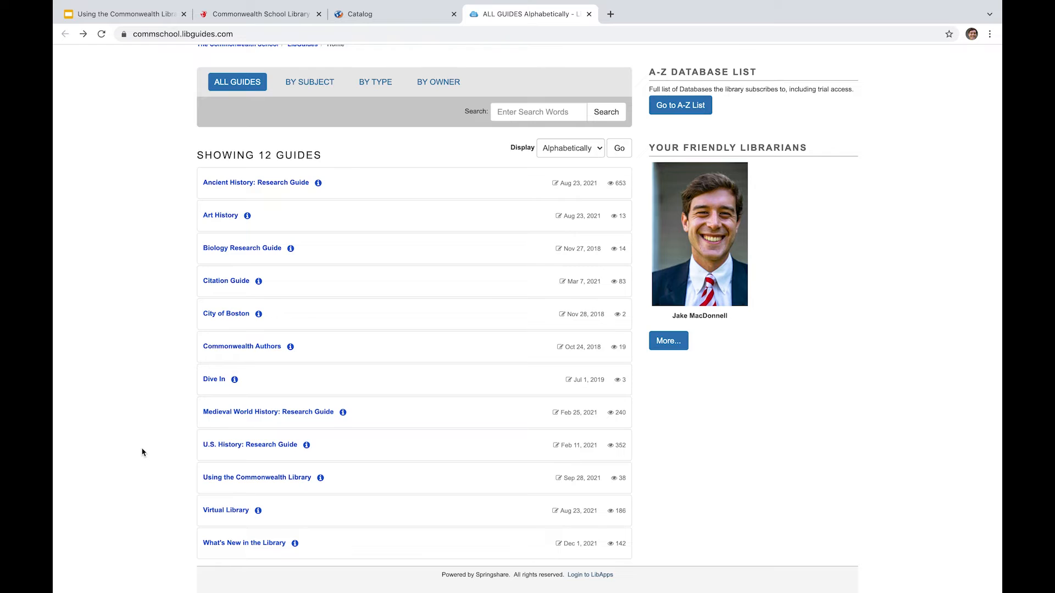
mouse_move(226, 549)
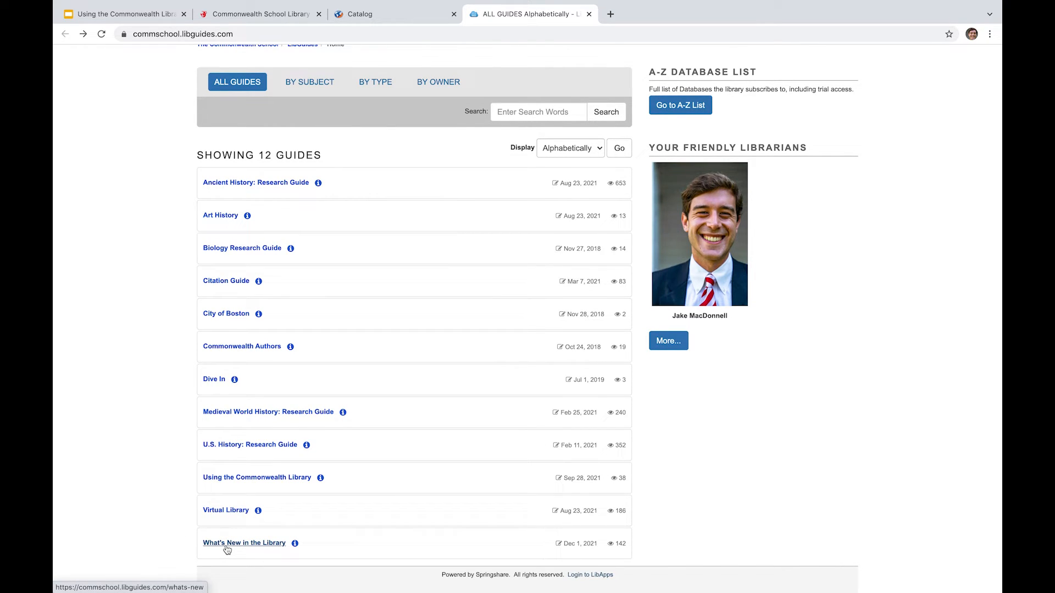
Open the What's New in the Library guide's 2021-2022 Q1/Q2 reserve course books page.
left_click(245, 543)
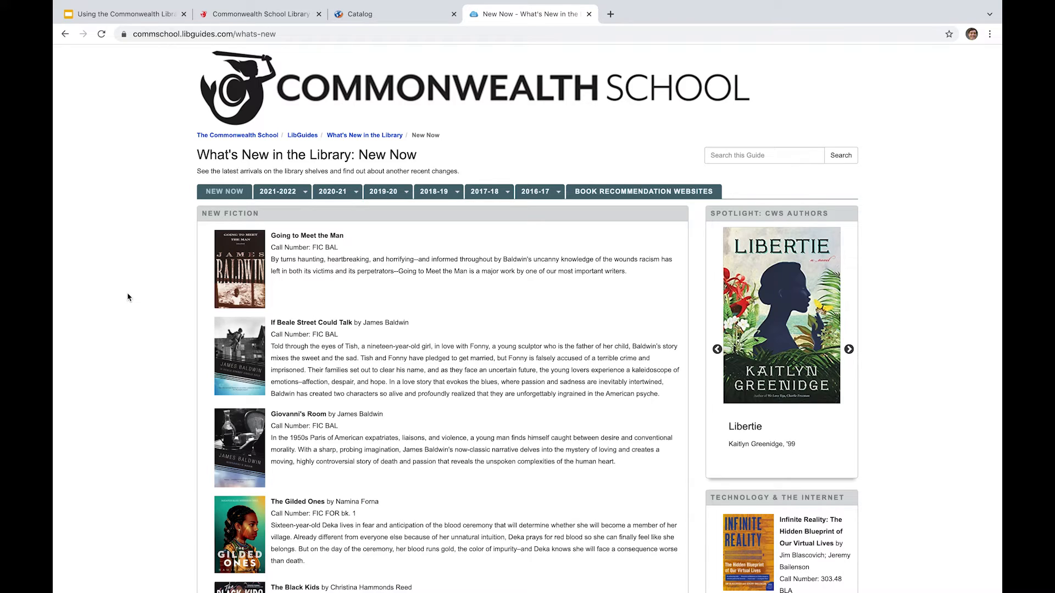
mouse_move(295, 203)
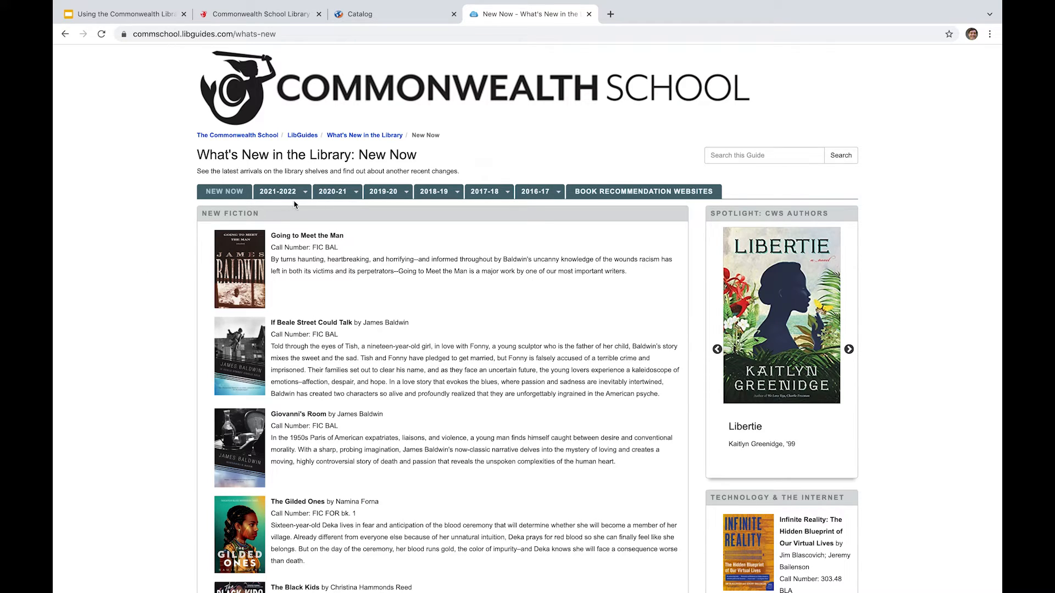
left_click(282, 191)
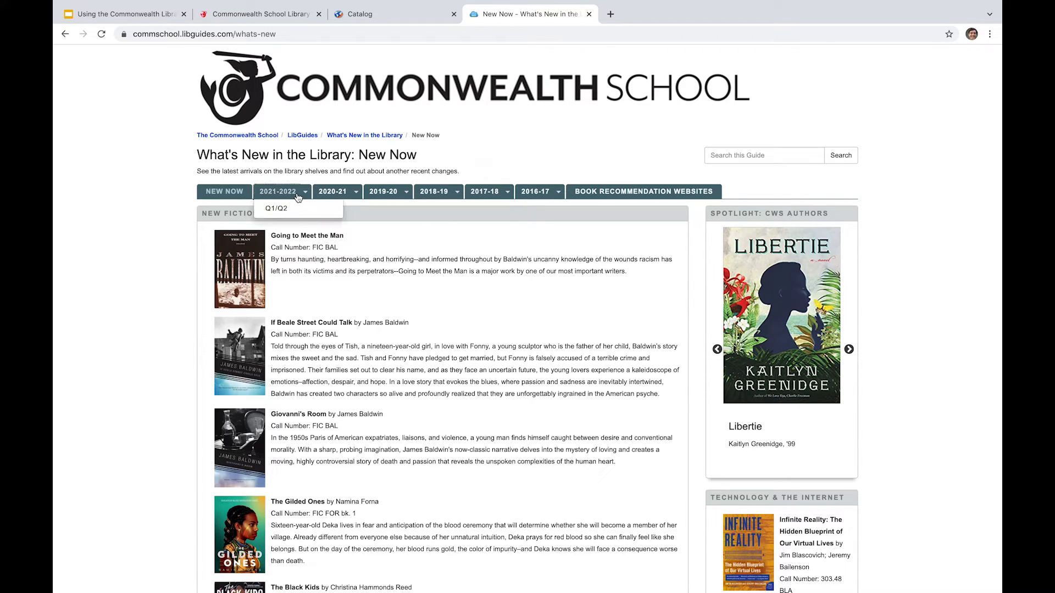
left_click(277, 209)
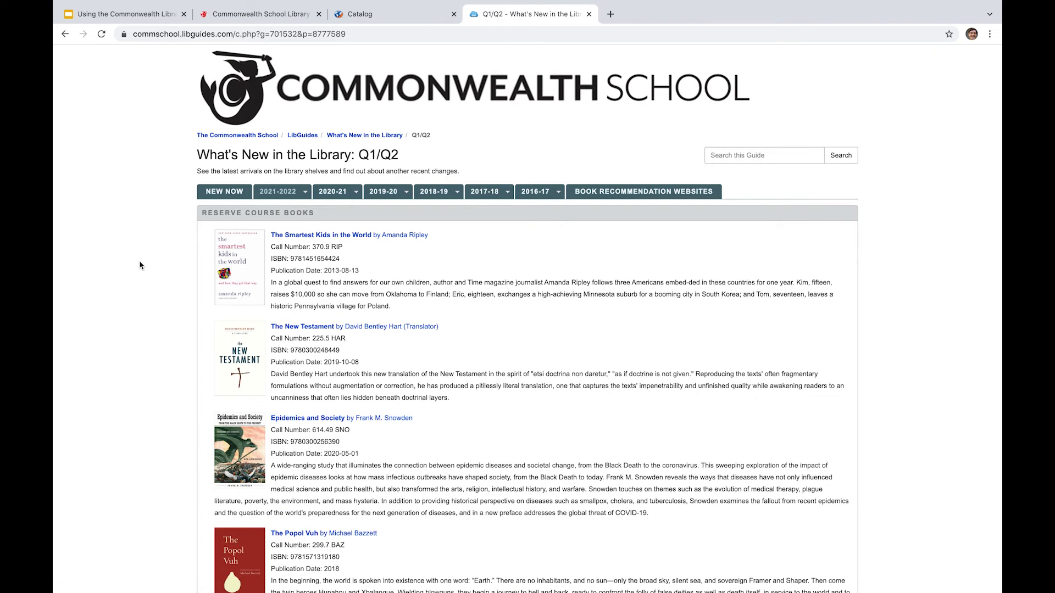
scroll("down", 3)
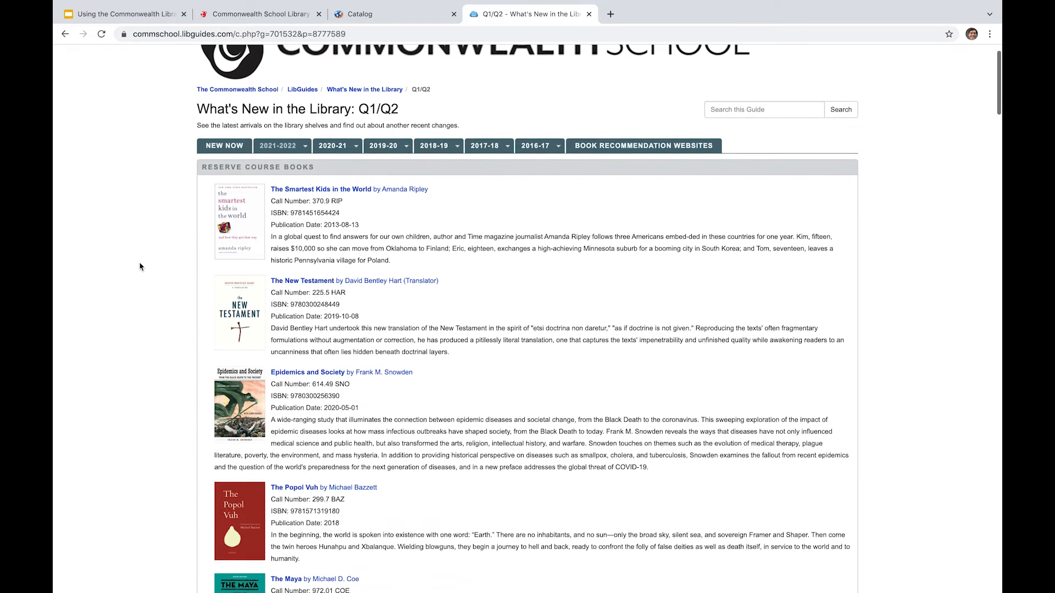
scroll("down", 3)
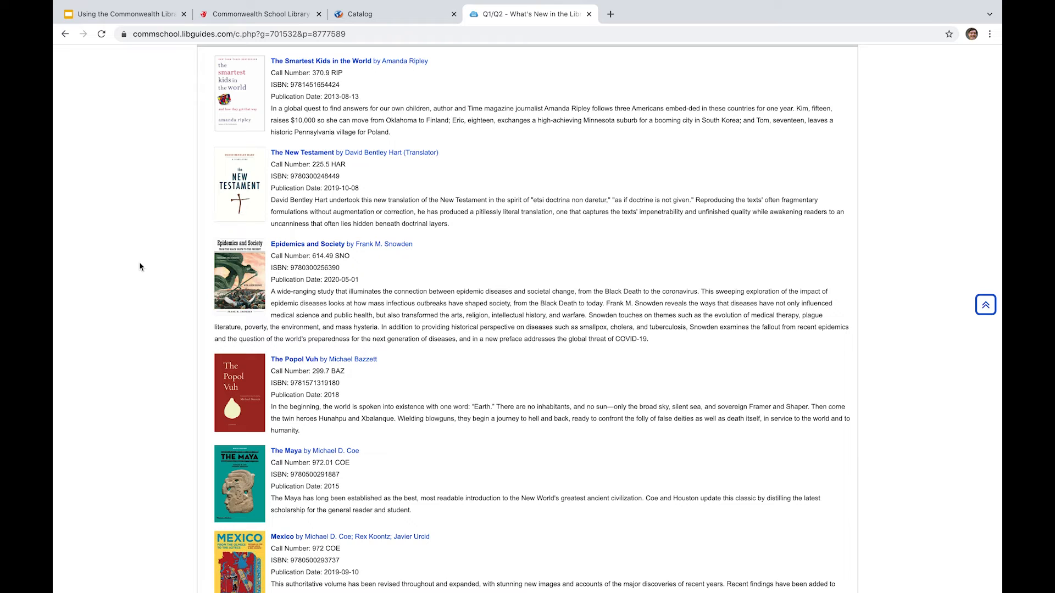
scroll("down", 3)
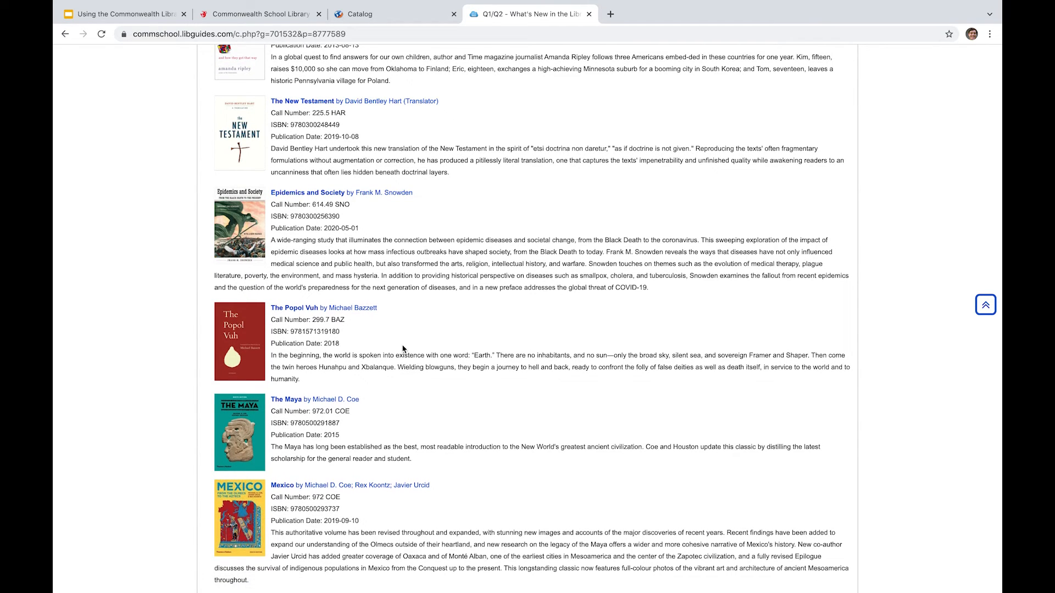
scroll("down", 3)
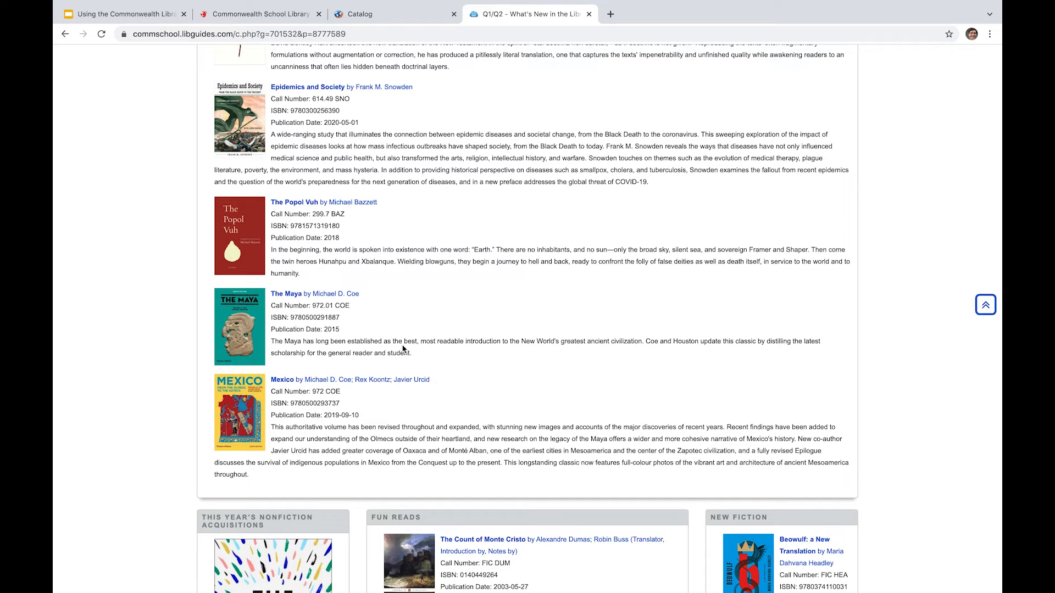
scroll("down", 3)
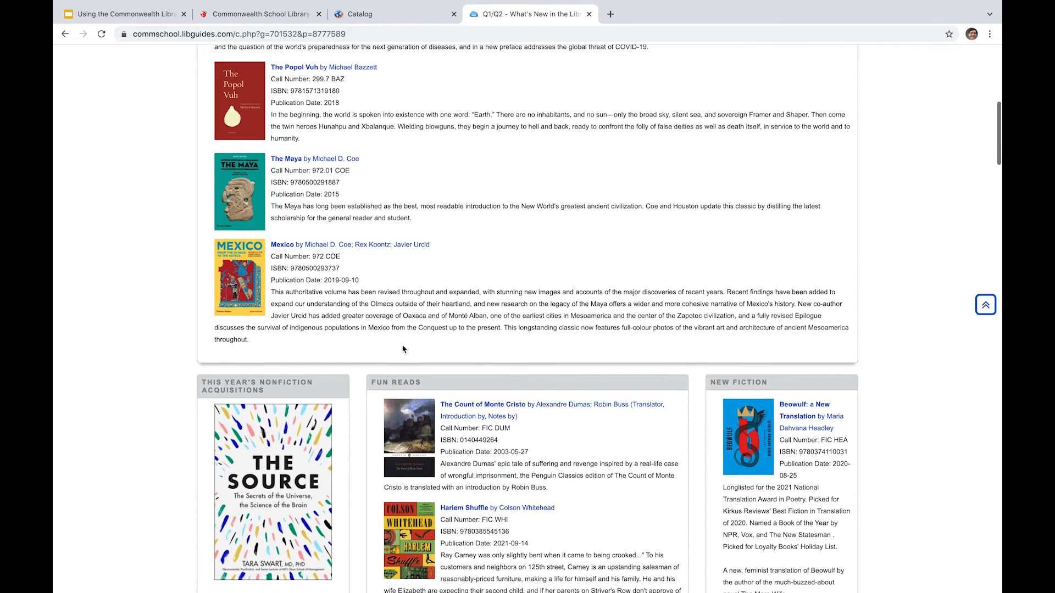
scroll("down", 3)
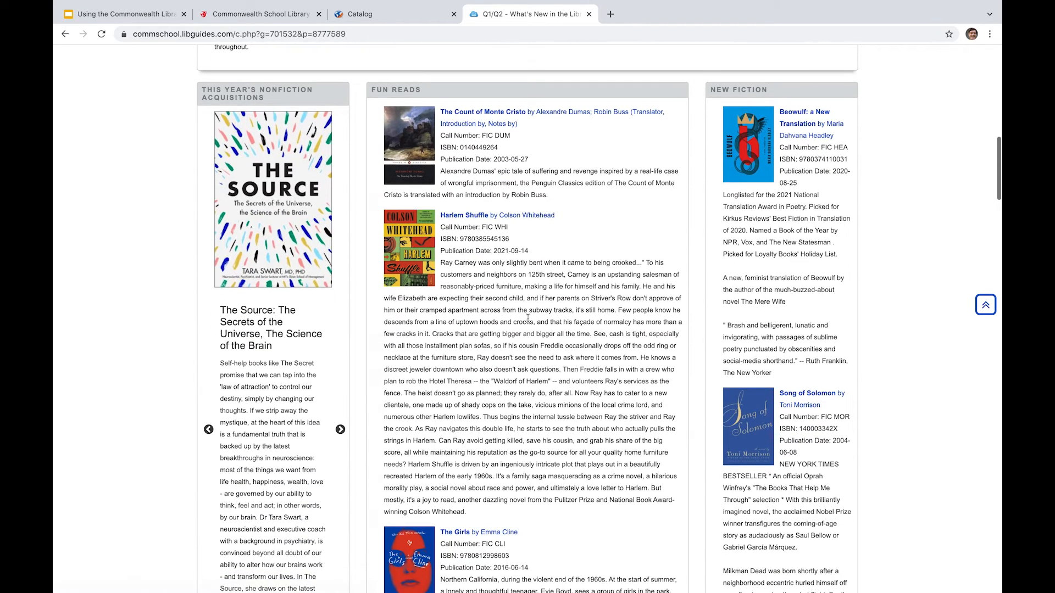
scroll("down", 3)
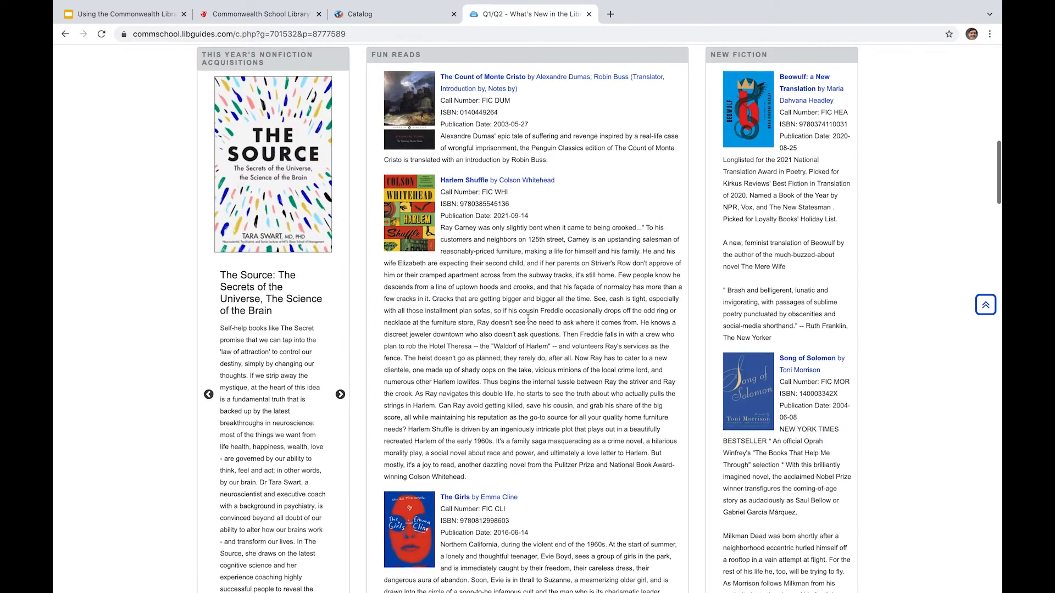
scroll("down", 3)
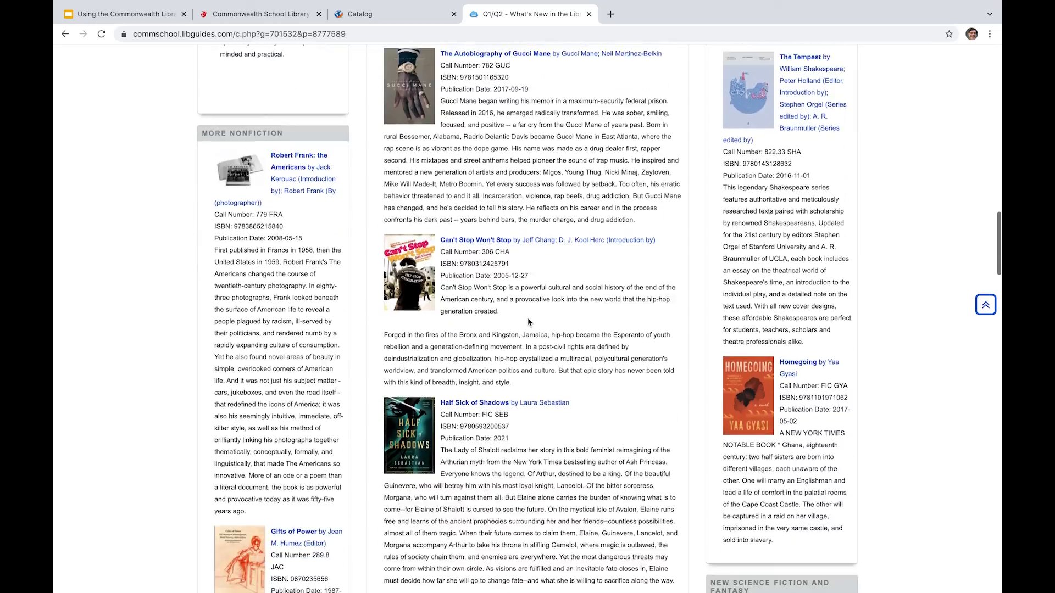
scroll("down", 3)
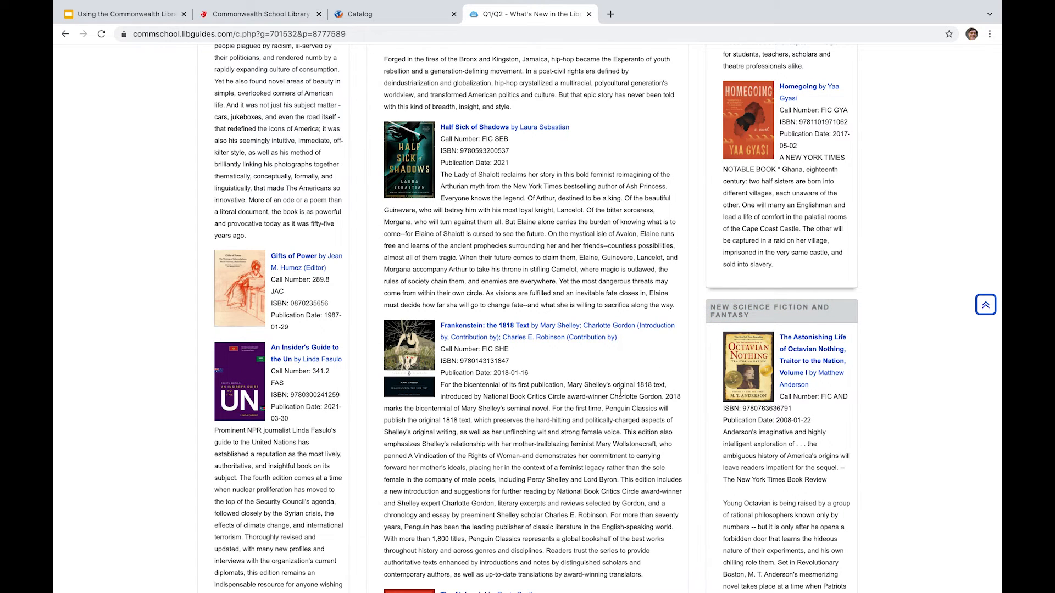
scroll("down", 3)
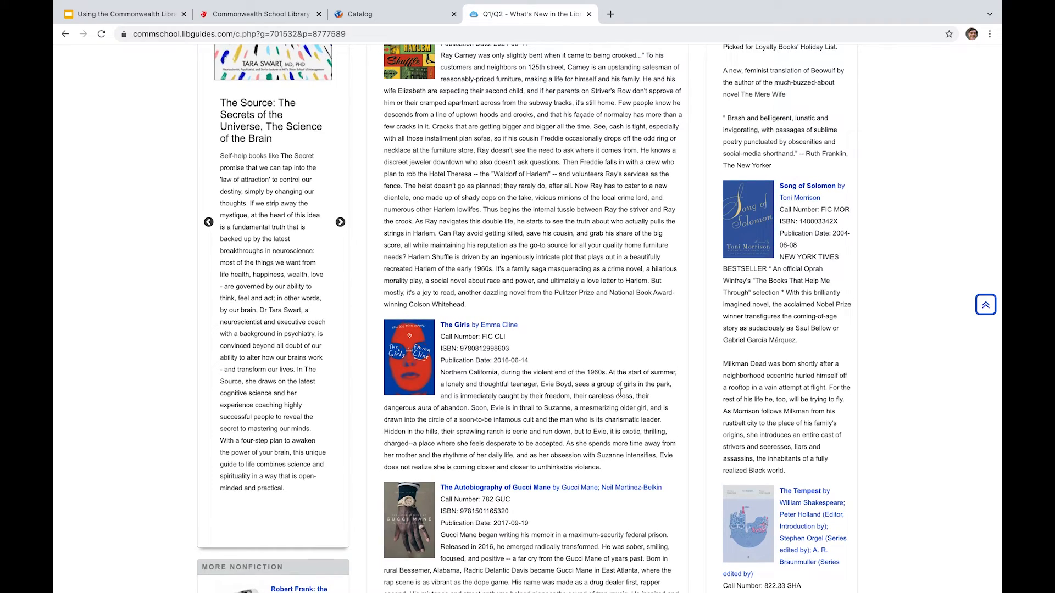
scroll("up", 3)
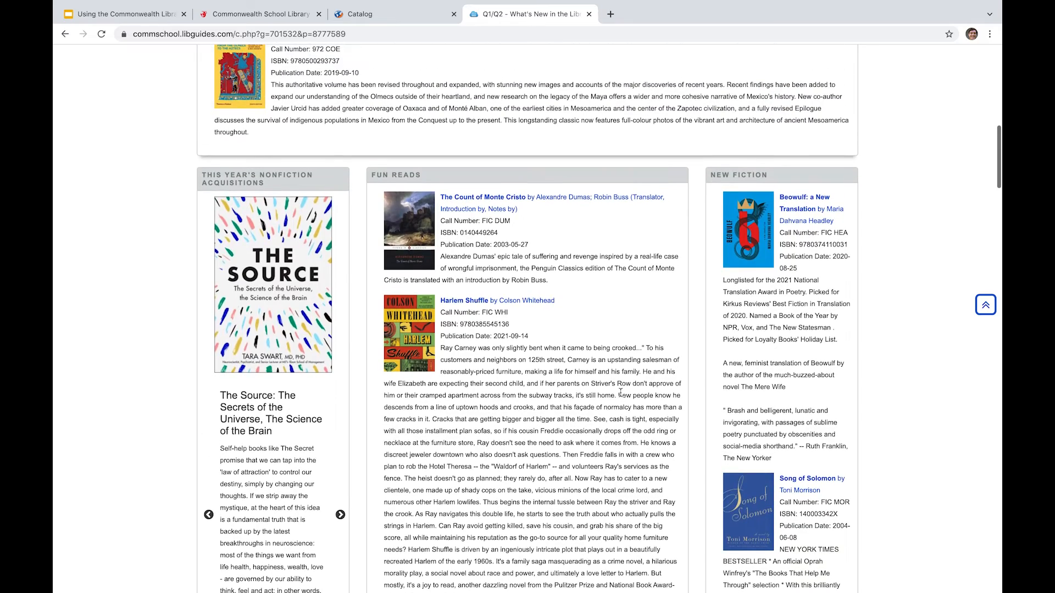
scroll("up", 3)
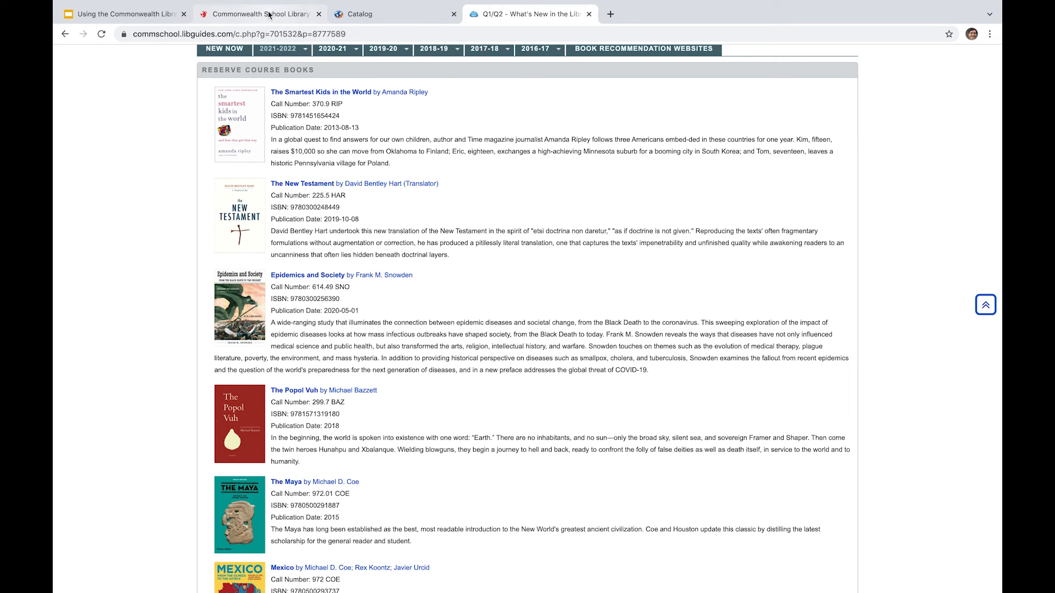
left_click(265, 14)
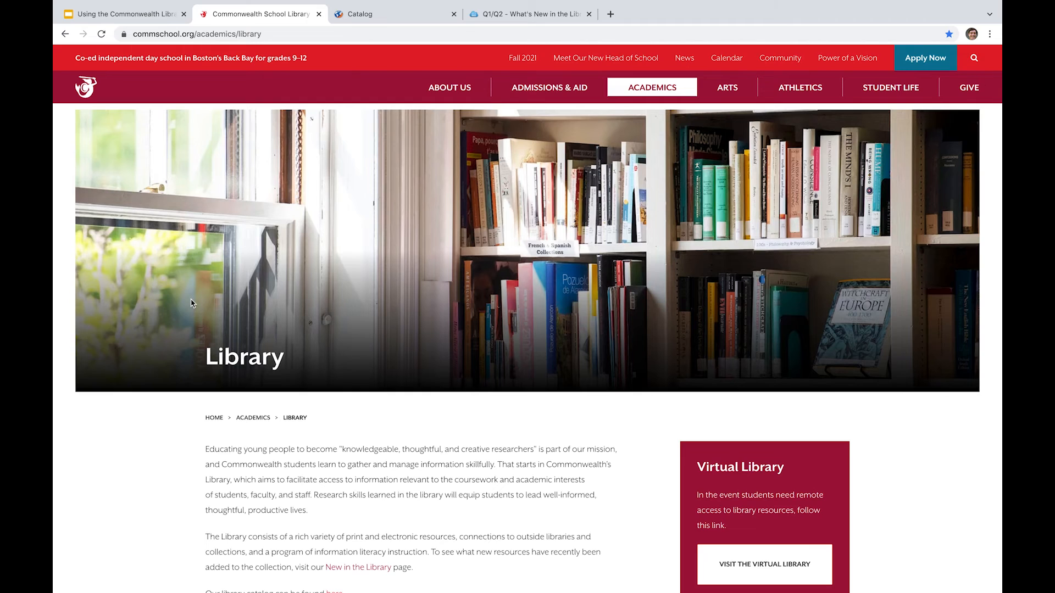
Scroll to Resources and expand Electronic Resources to reveal the A–Z Database List.
scroll("down", 3)
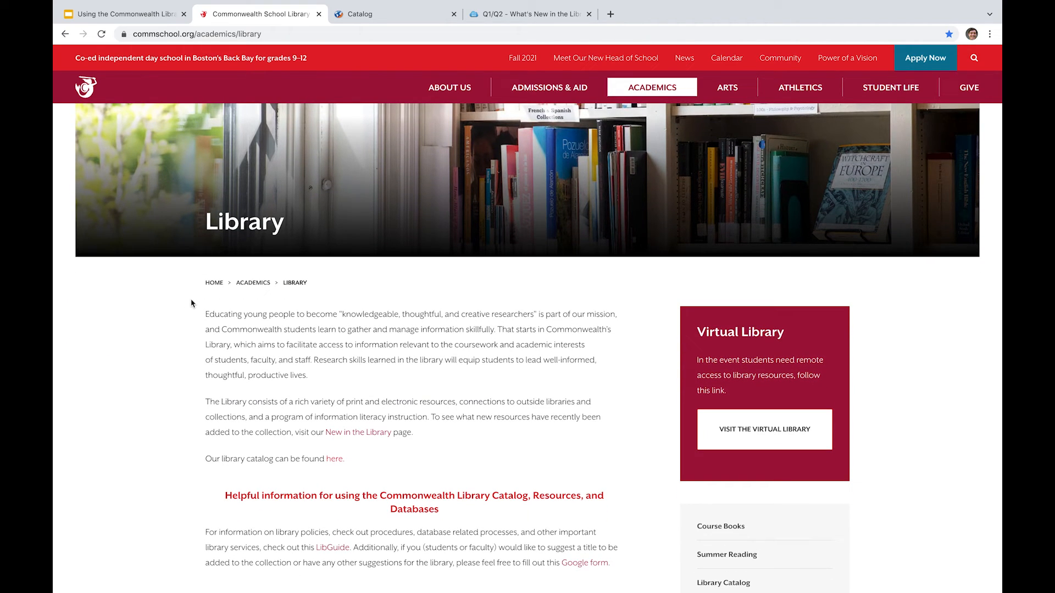
scroll("down", 3)
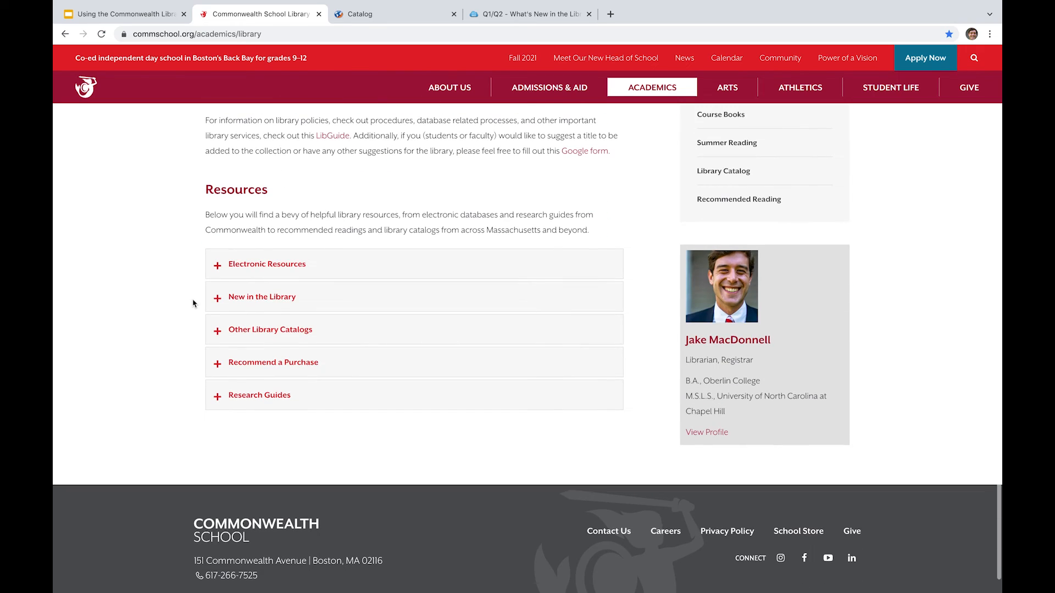
left_click(267, 264)
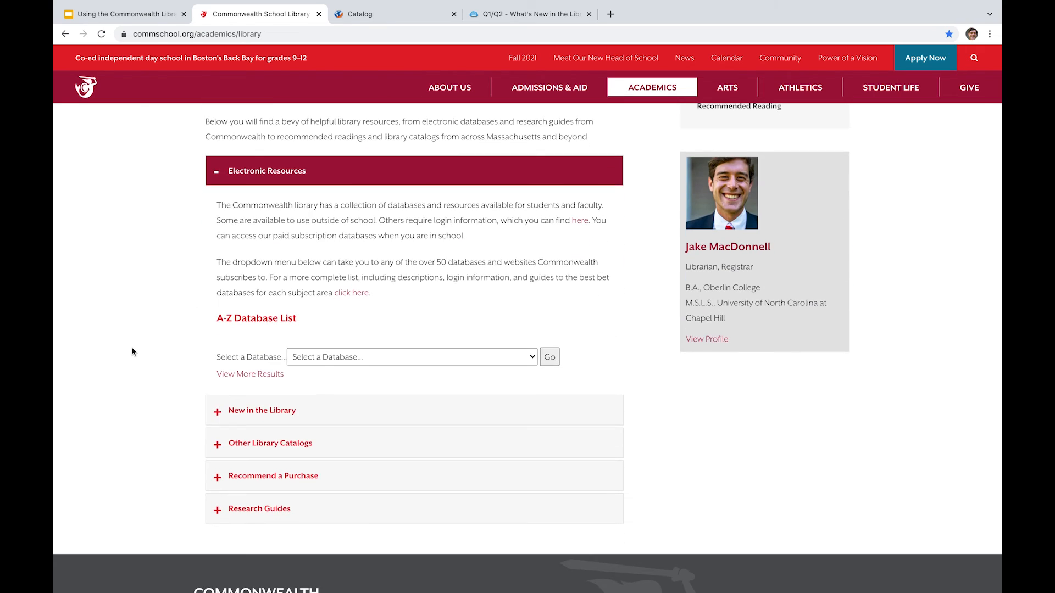
left_click(412, 357)
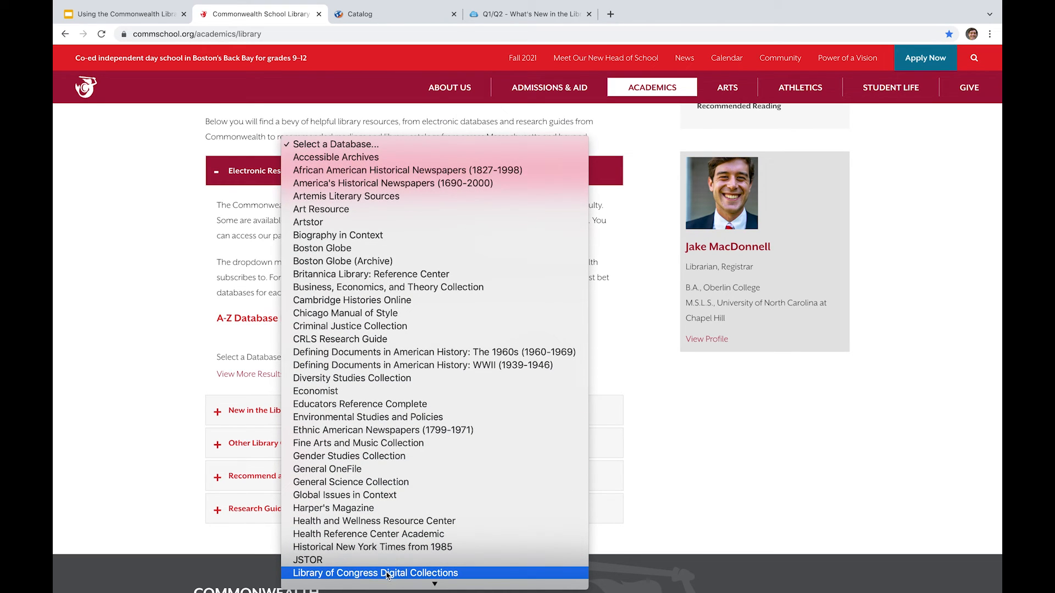
mouse_move(340, 161)
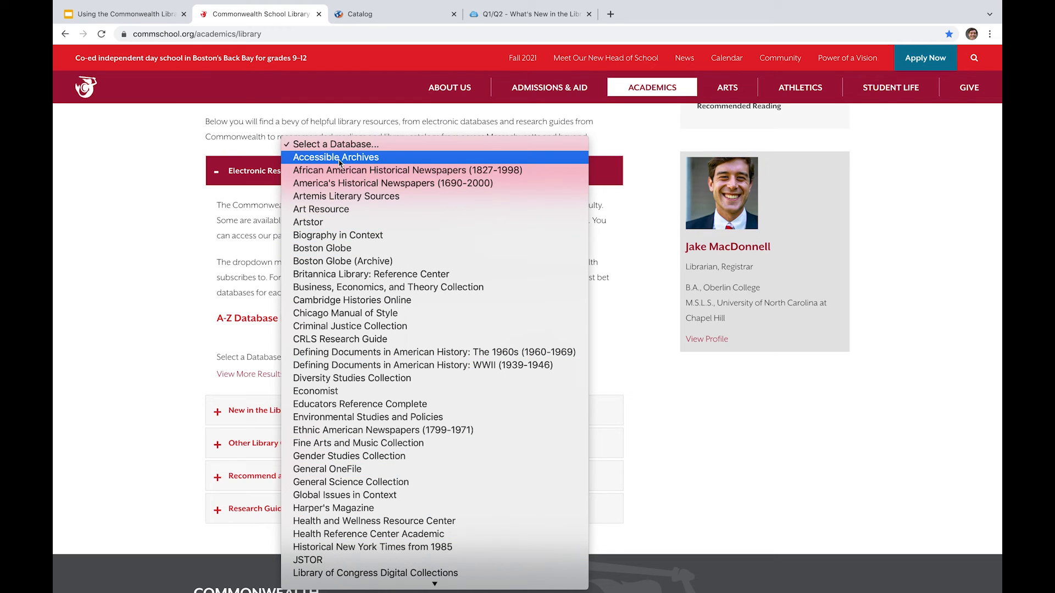
mouse_move(350, 326)
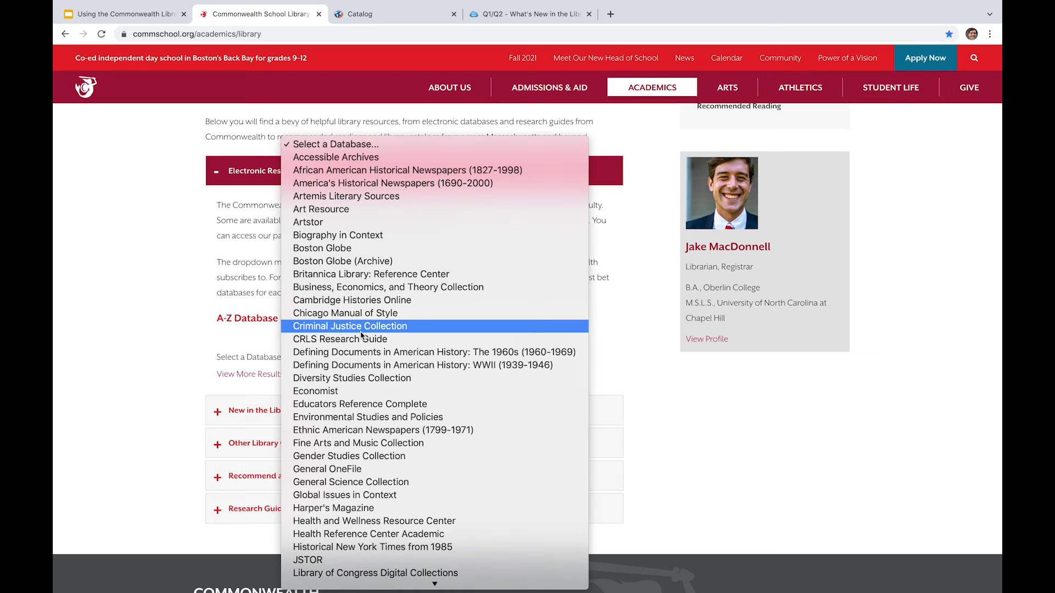
mouse_move(350, 451)
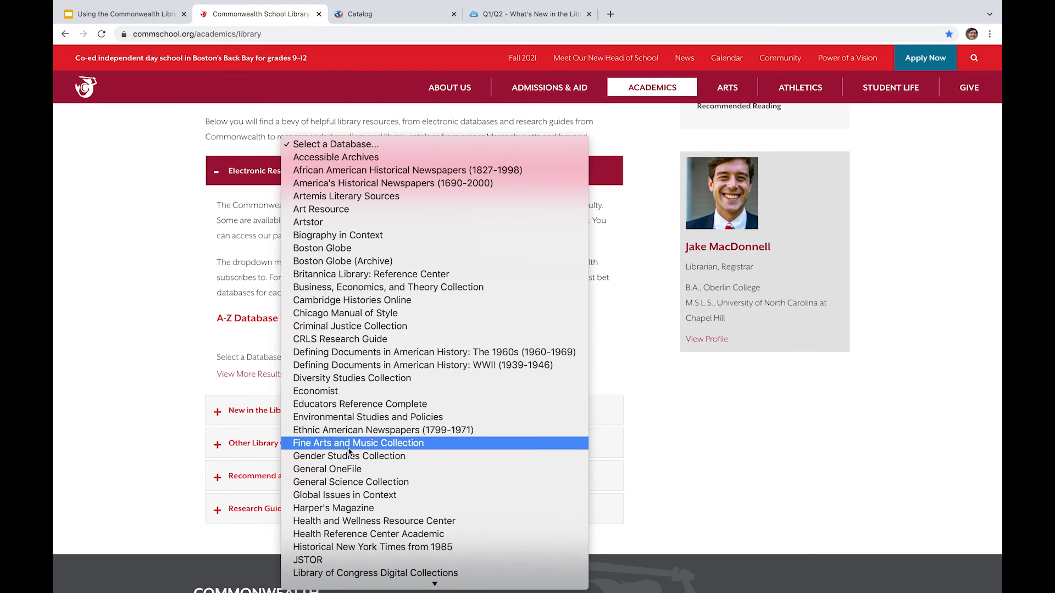
mouse_move(234, 335)
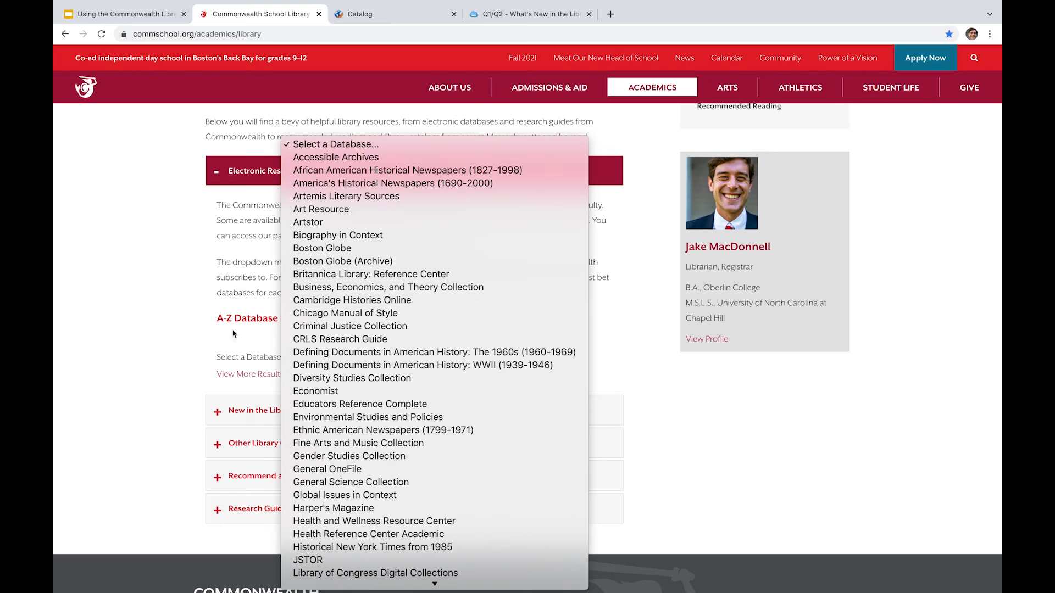